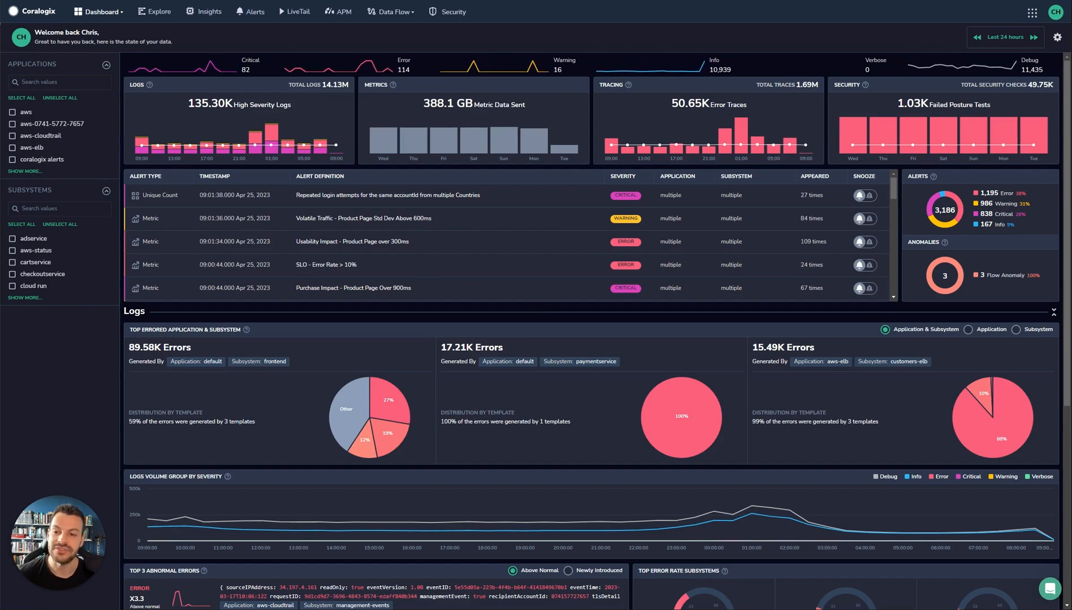
Step: Go to the APM section to see the Service Catalog table
{"action": "left_click", "coordinate": [342, 11]}
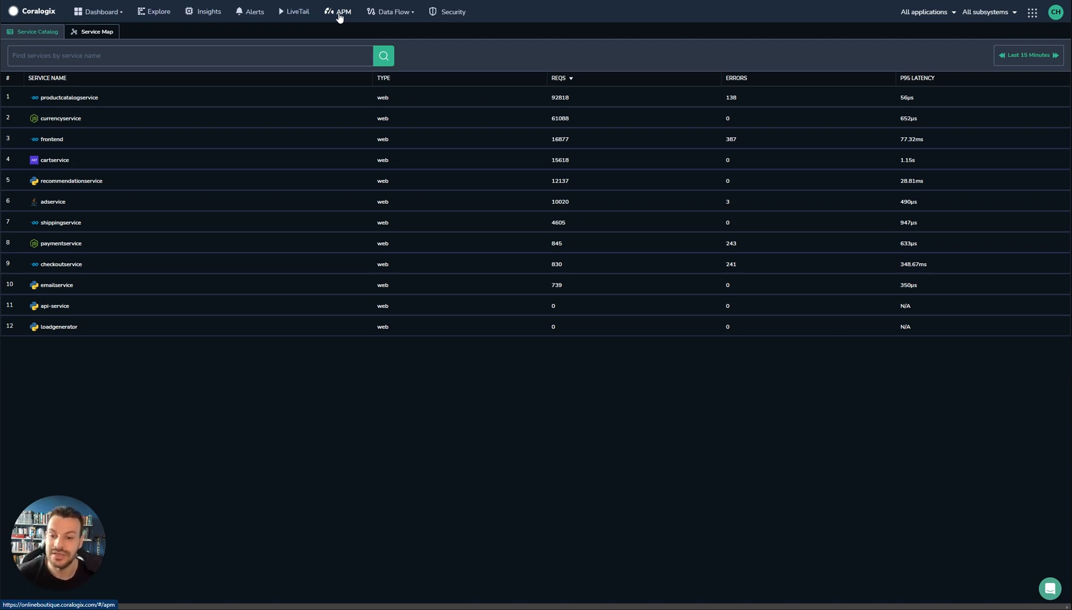
{"action": "mouse_move", "coordinate": [267, 41]}
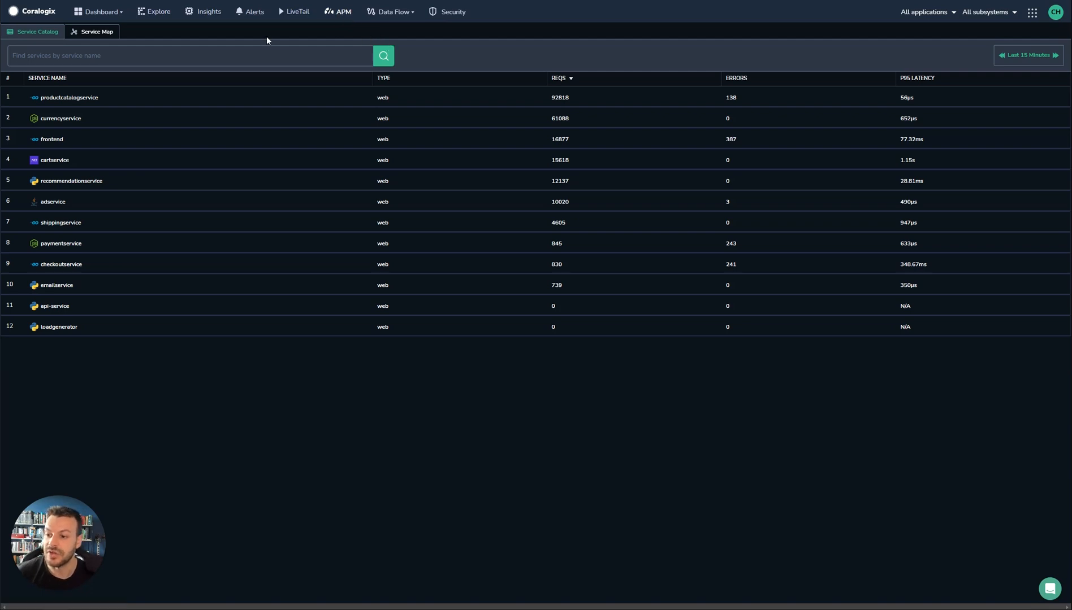
{"action": "mouse_move", "coordinate": [142, 124]}
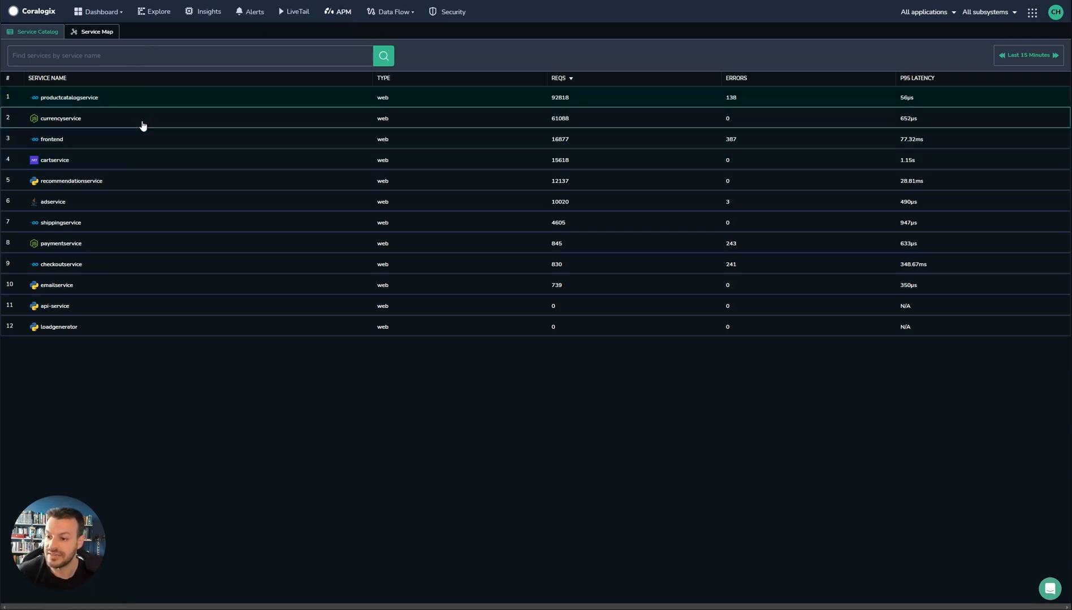
{"action": "mouse_move", "coordinate": [155, 268]}
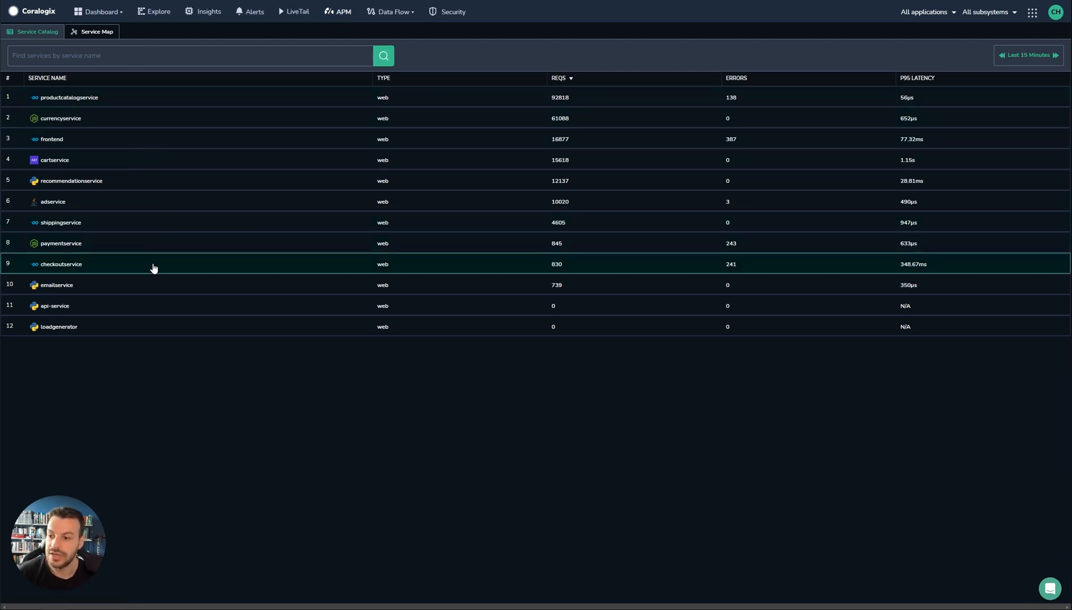
{"action": "left_click", "coordinate": [62, 265]}
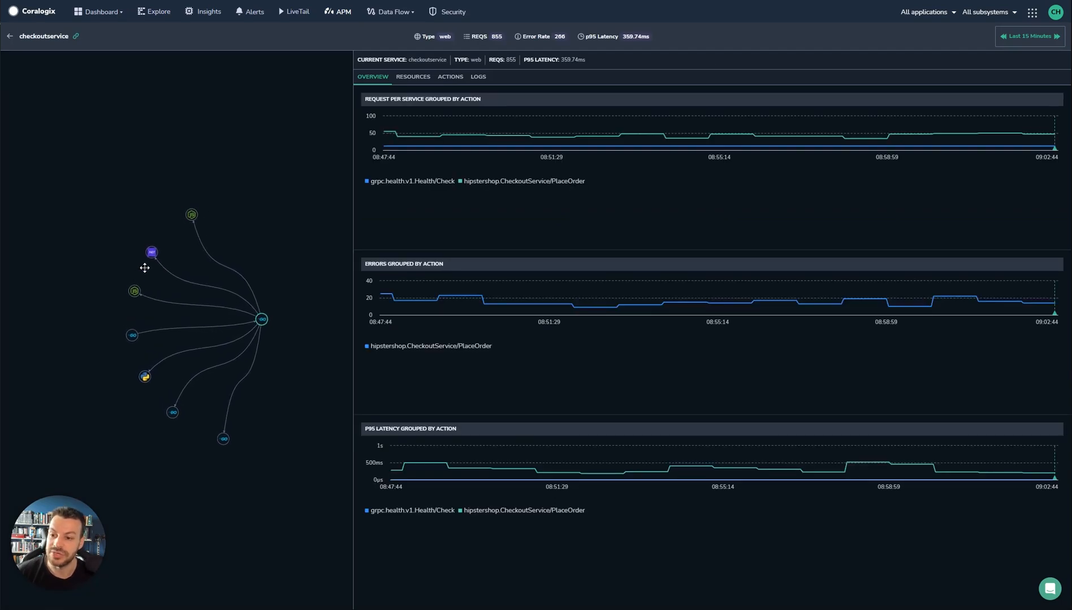
{"action": "mouse_move", "coordinate": [186, 425]}
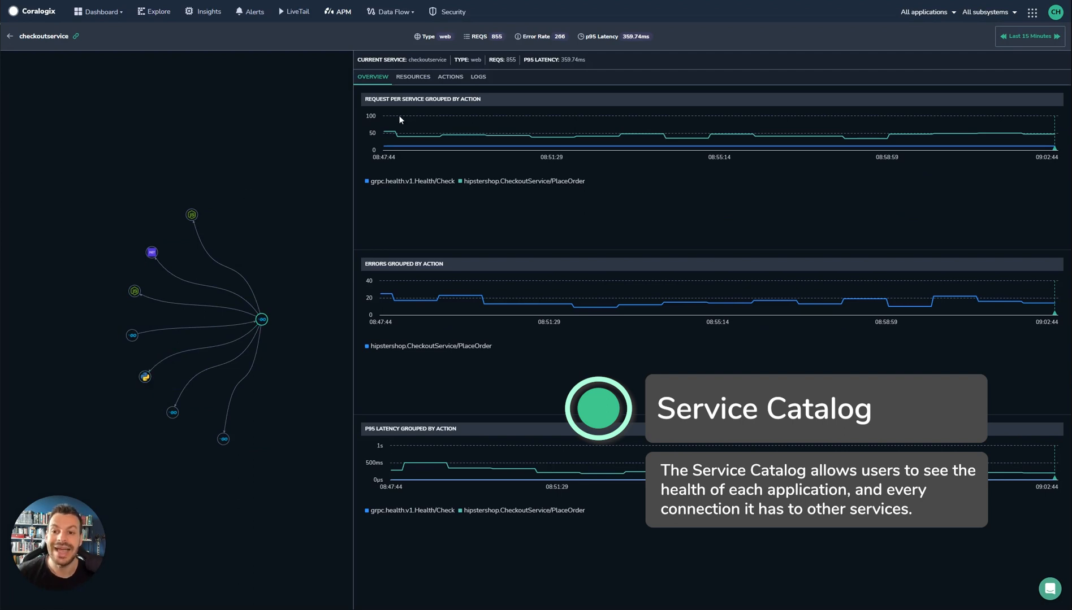
{"action": "mouse_move", "coordinate": [680, 235]}
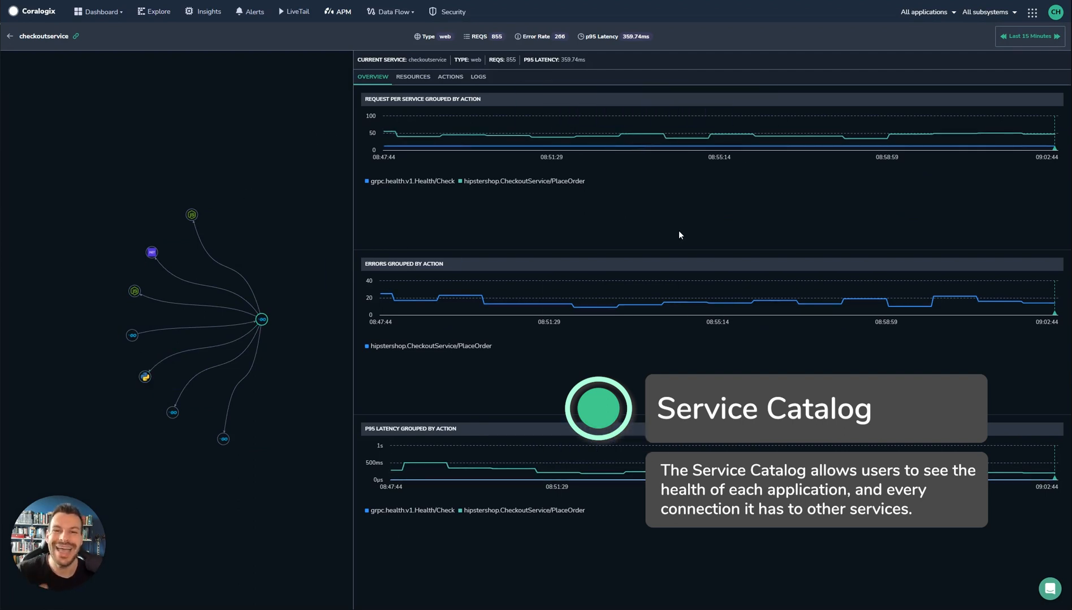
{"action": "mouse_move", "coordinate": [443, 172]}
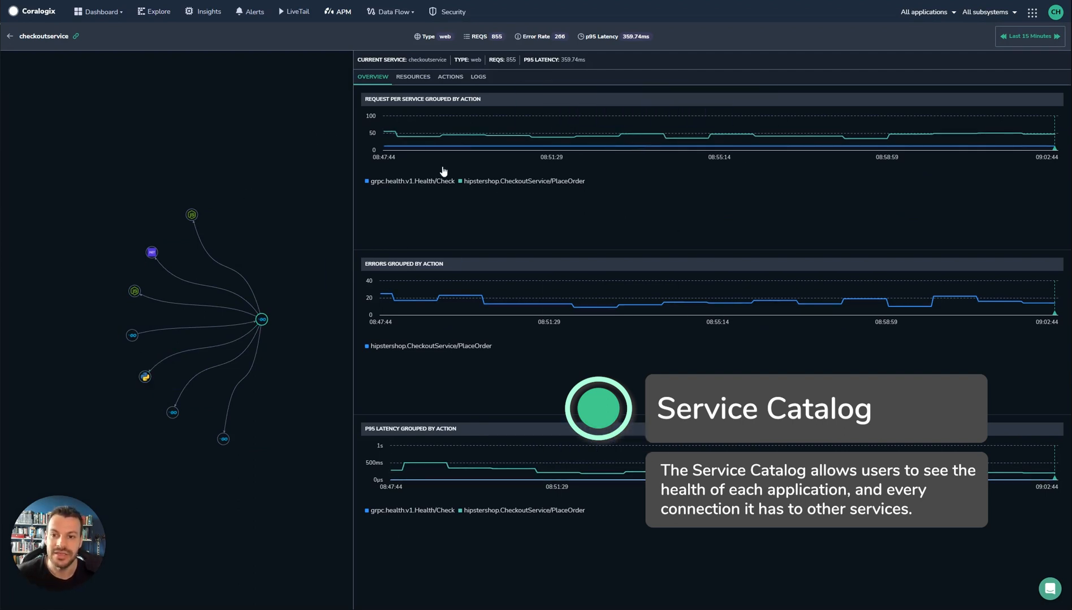
{"action": "left_click", "coordinate": [413, 76]}
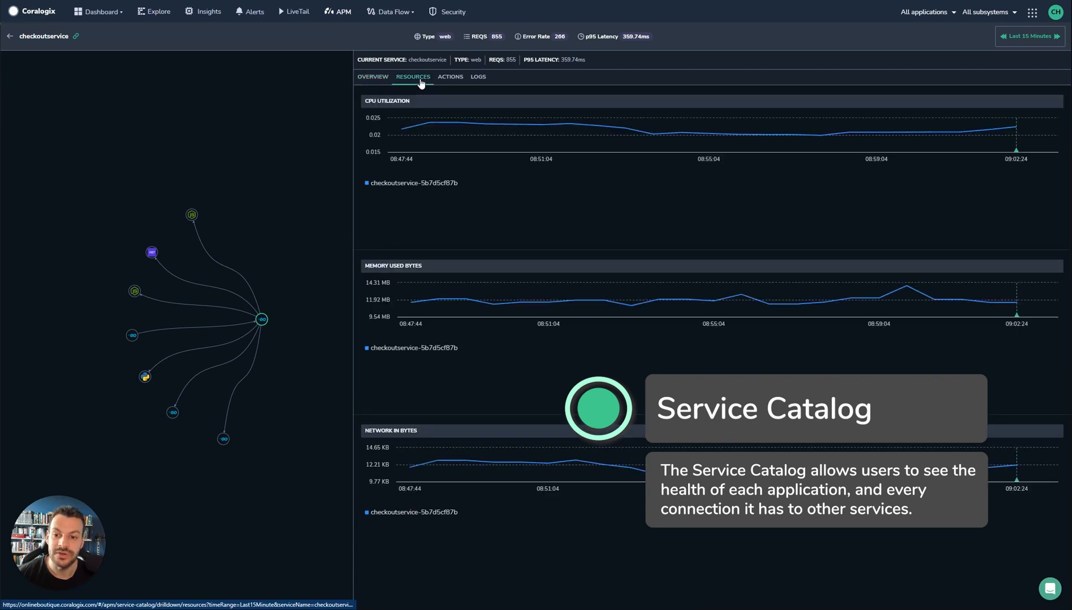
{"action": "mouse_move", "coordinate": [570, 293]}
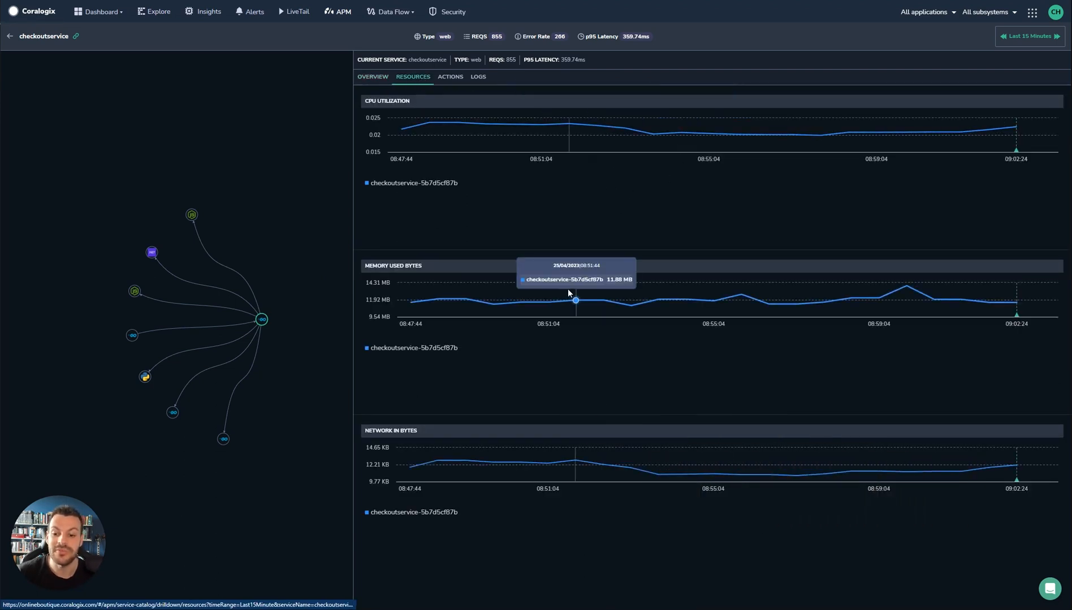
{"action": "mouse_move", "coordinate": [620, 296]}
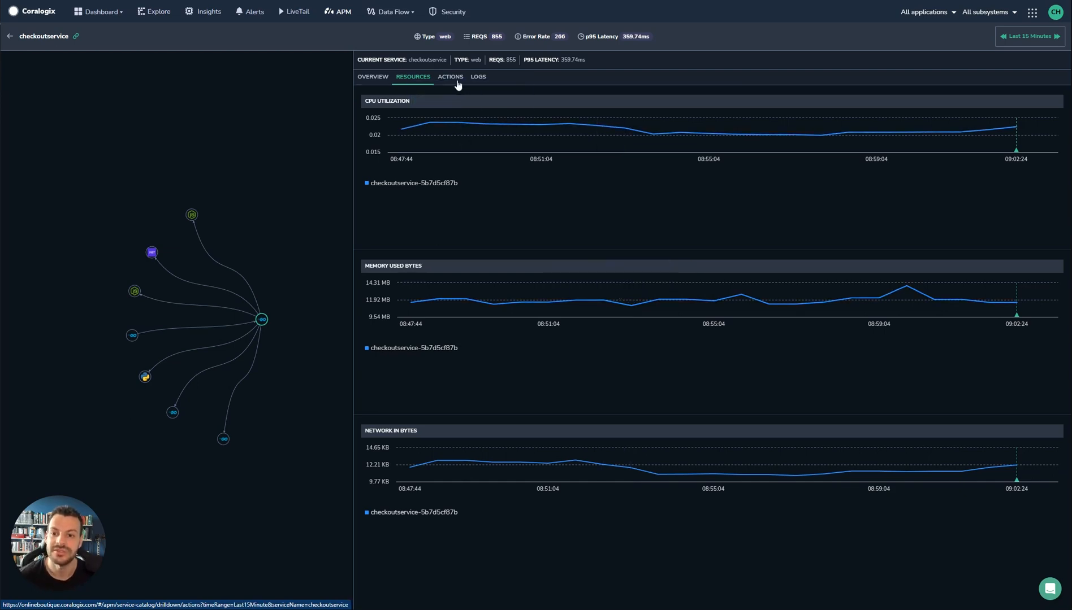
{"action": "left_click", "coordinate": [450, 77]}
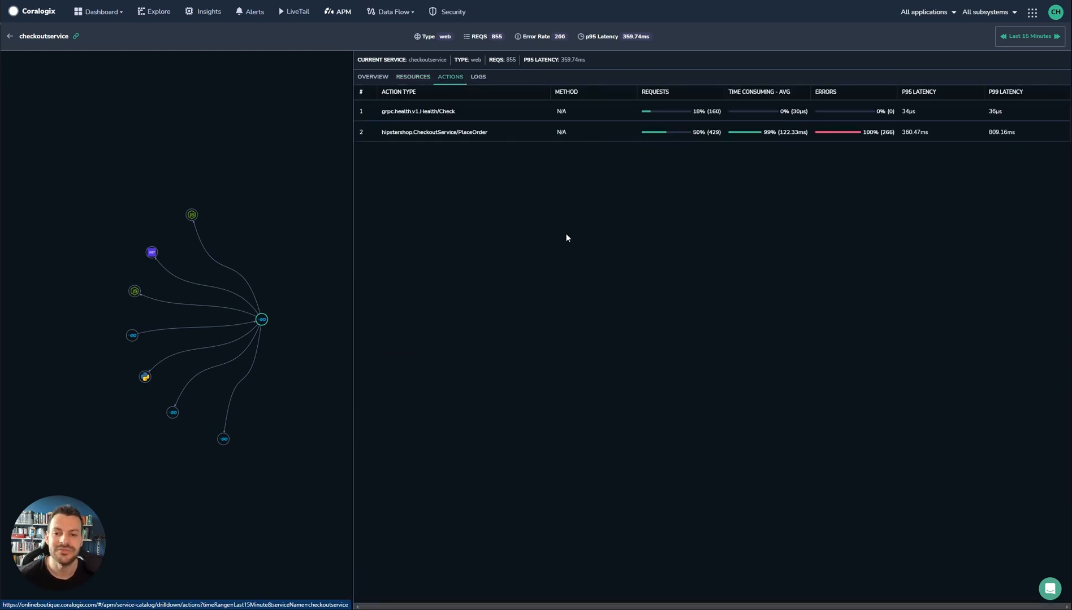
{"action": "mouse_move", "coordinate": [881, 115]}
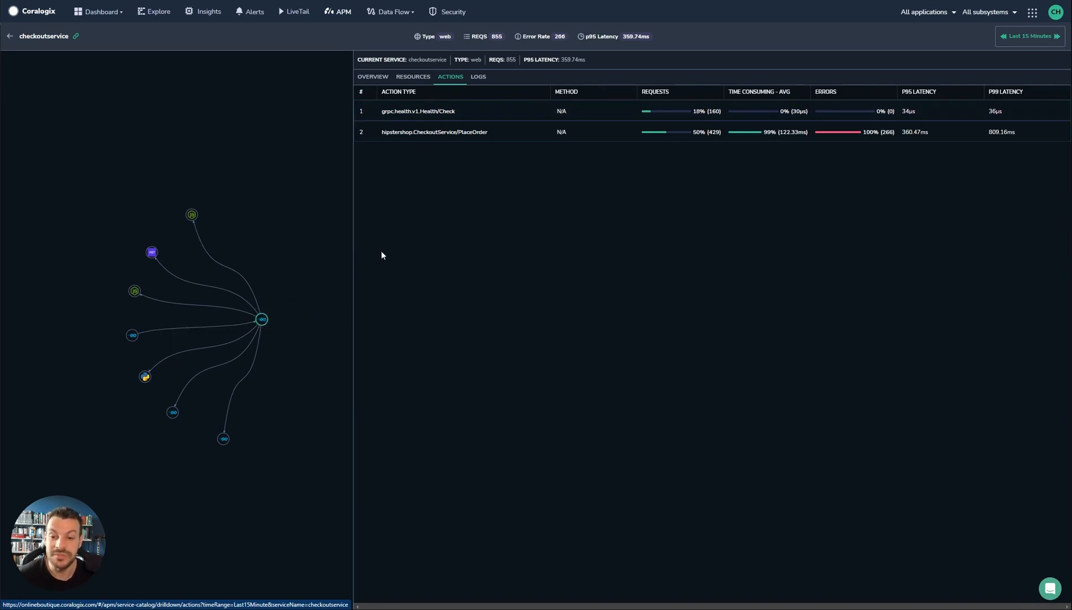
{"action": "mouse_move", "coordinate": [844, 140]}
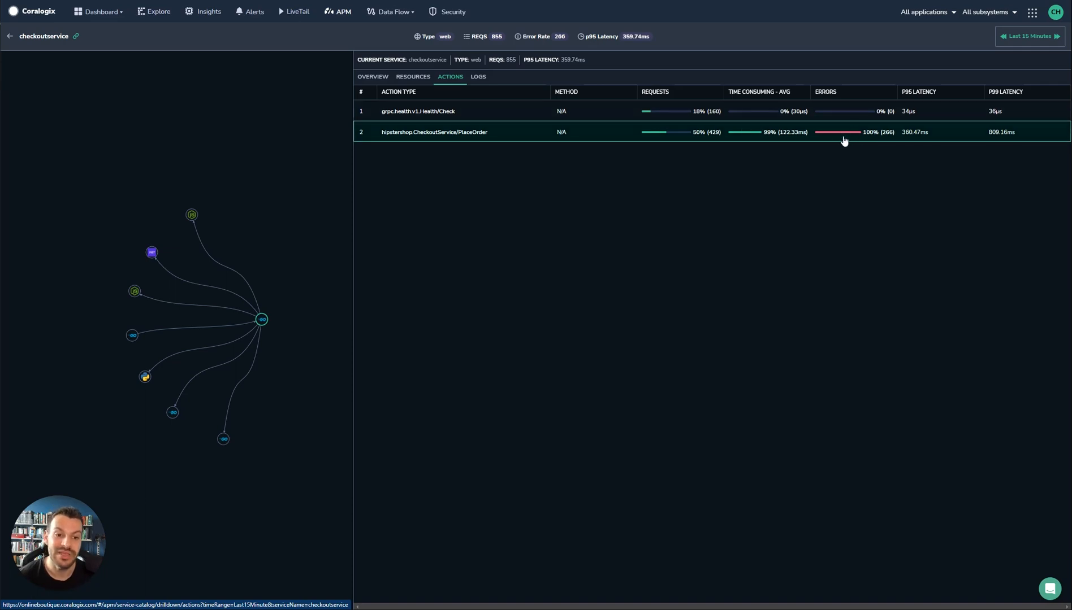
{"action": "mouse_move", "coordinate": [866, 145]}
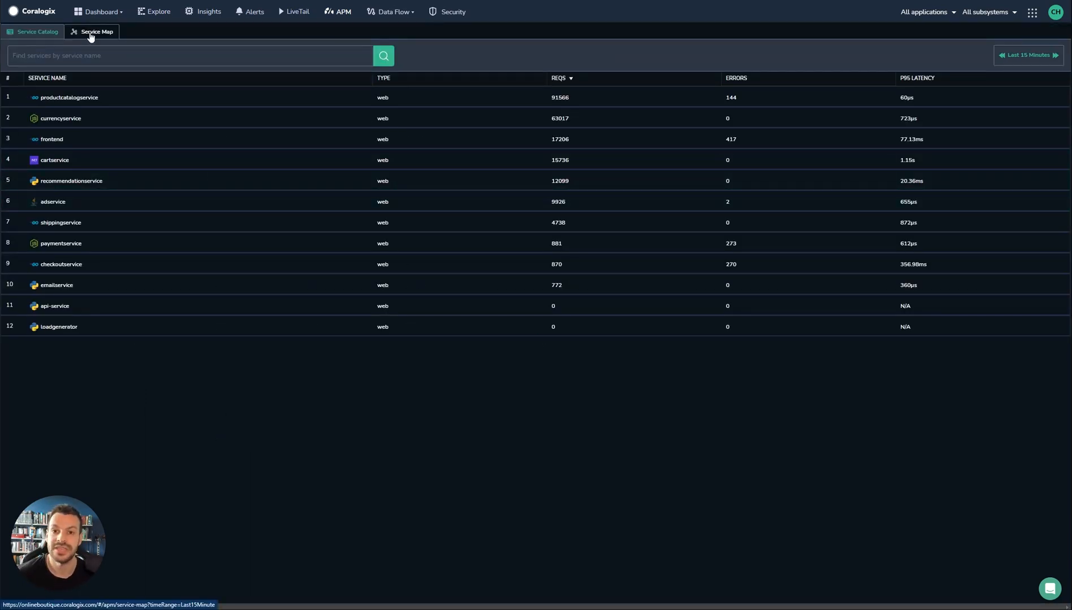
Step: Switch to the Service Map and toggle Show Duration off and back on
{"action": "left_click", "coordinate": [97, 32]}
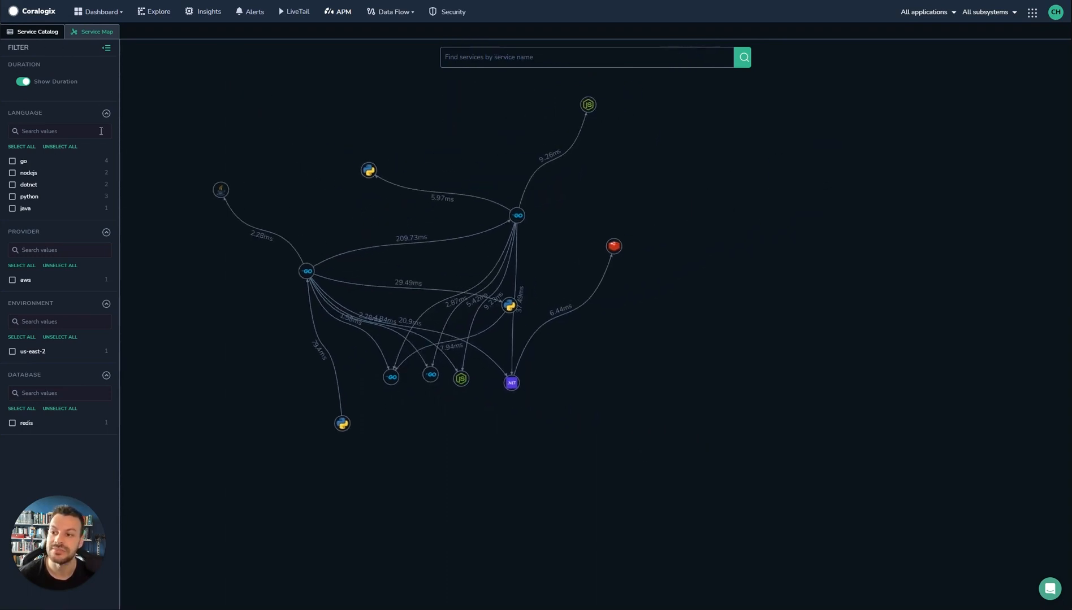
{"action": "left_click", "coordinate": [25, 81]}
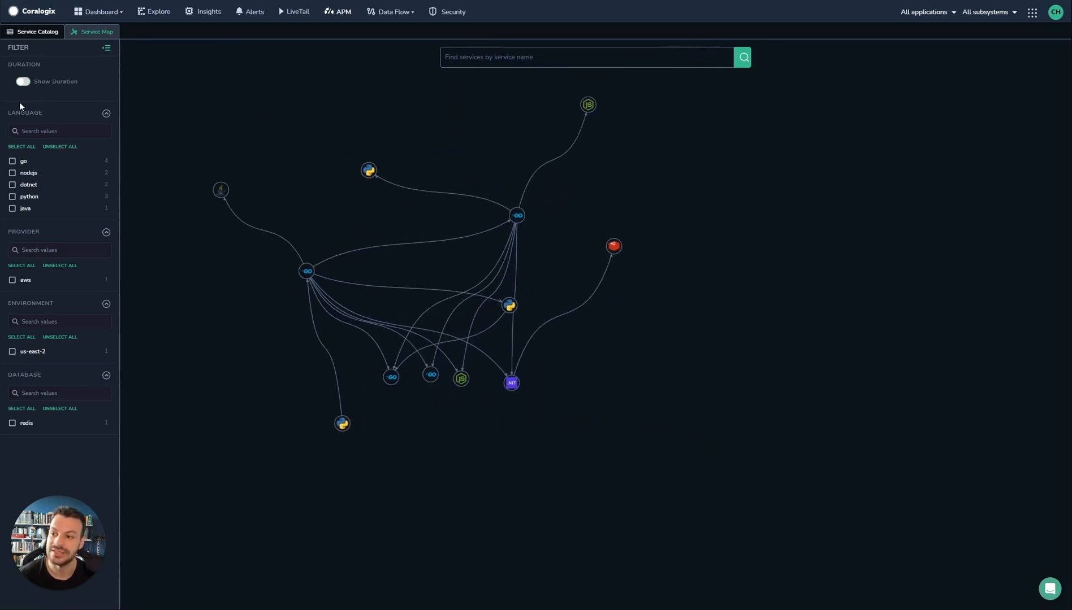
{"action": "left_click", "coordinate": [23, 82]}
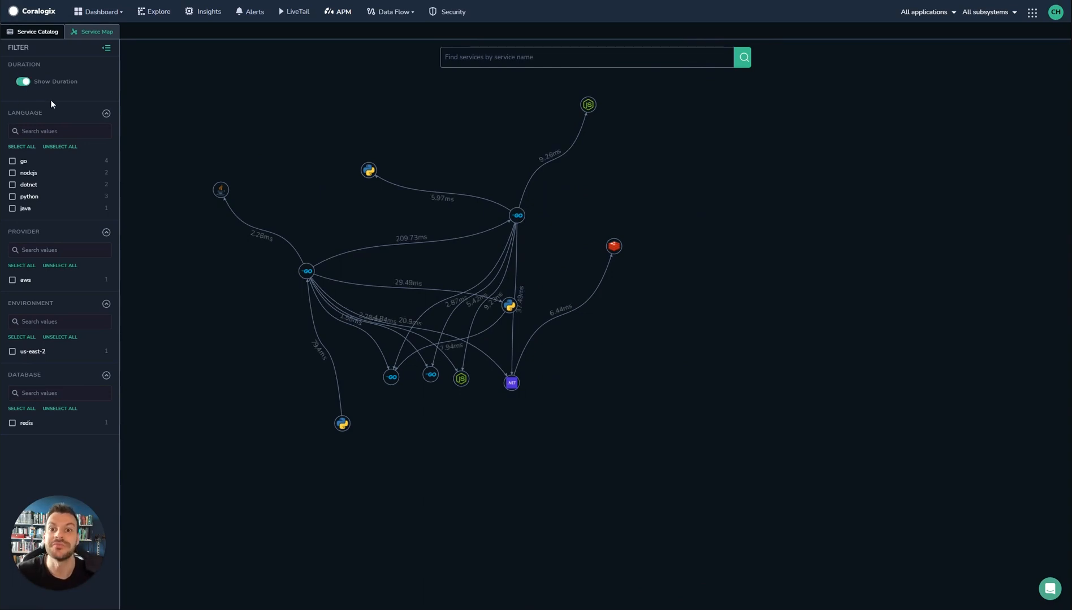
{"action": "mouse_move", "coordinate": [46, 122]}
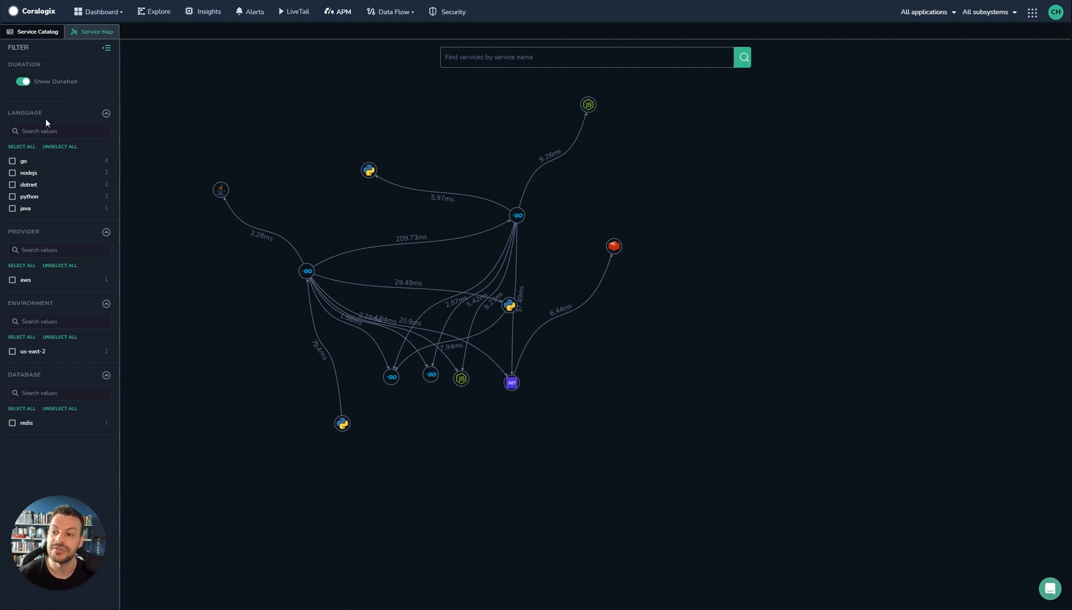
{"action": "mouse_move", "coordinate": [16, 164]}
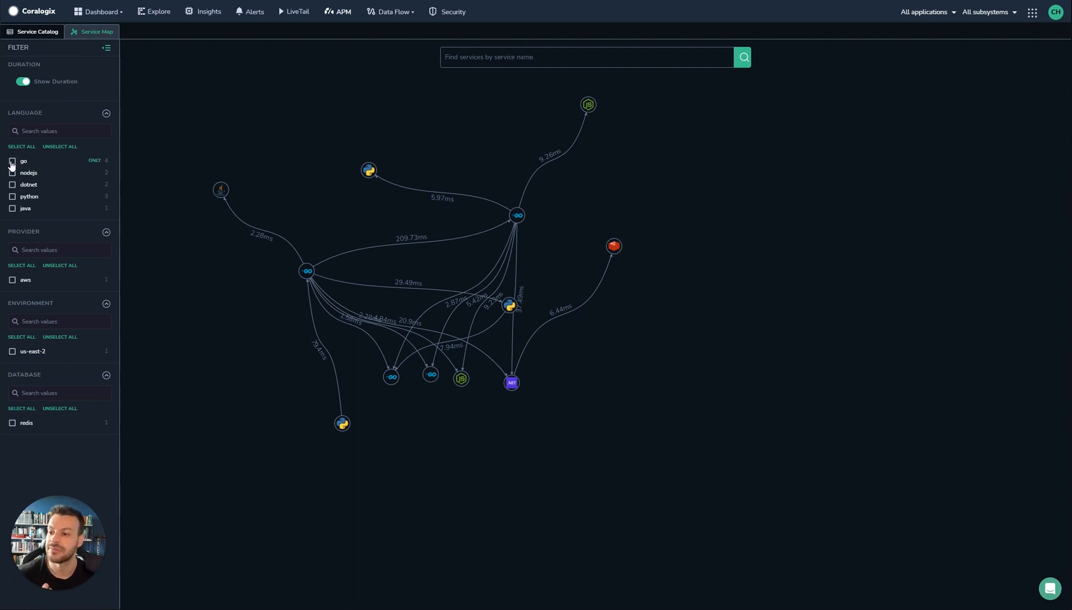
Step: Try filtering the map to Go services and to Redis users, clearing each filter again
{"action": "left_click", "coordinate": [14, 163]}
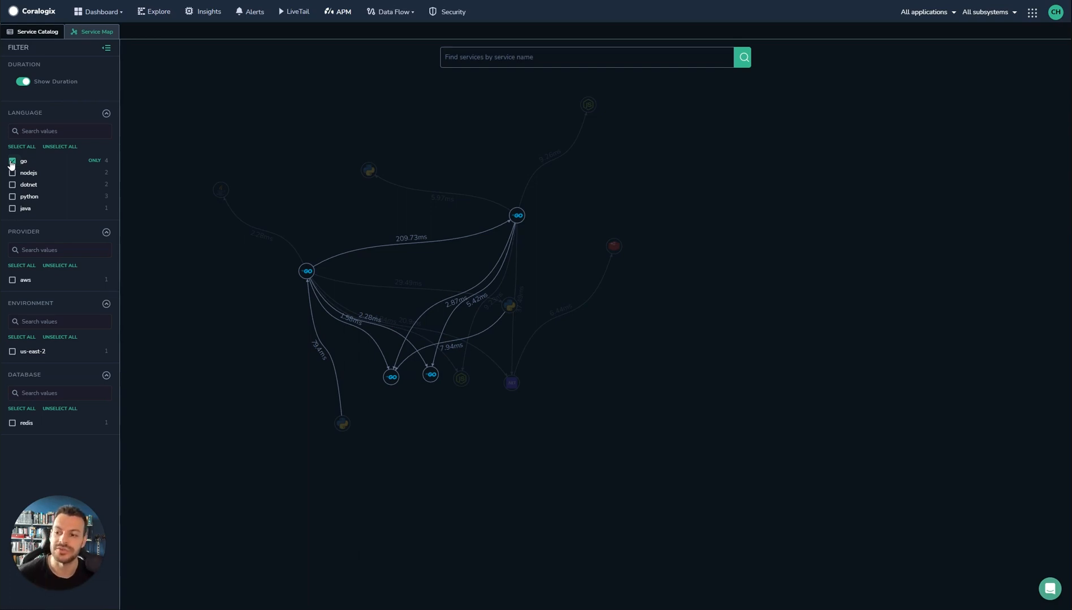
{"action": "left_click", "coordinate": [14, 161]}
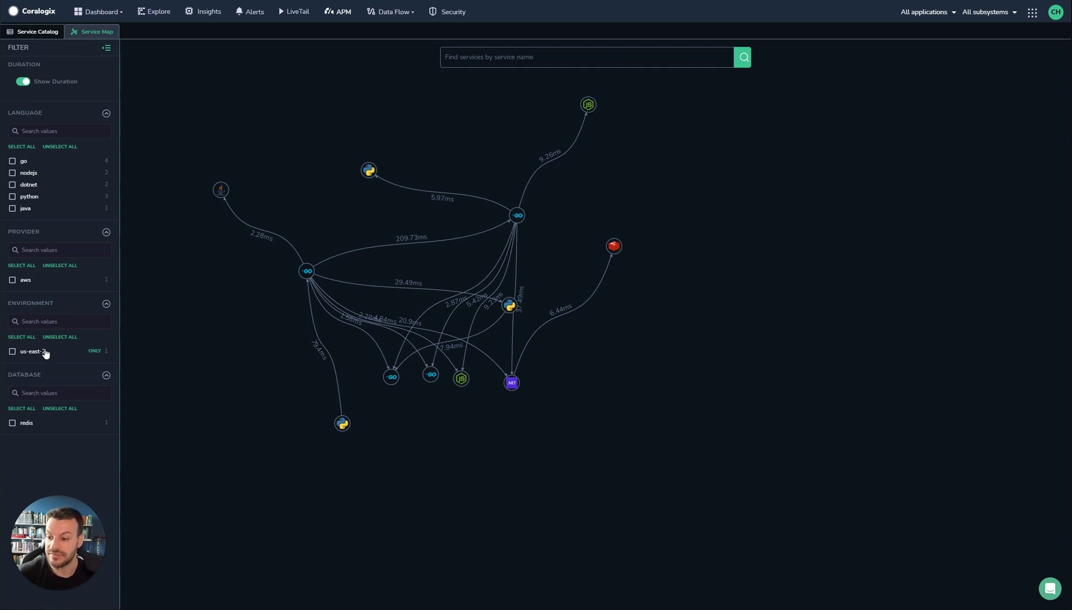
{"action": "left_click", "coordinate": [13, 423]}
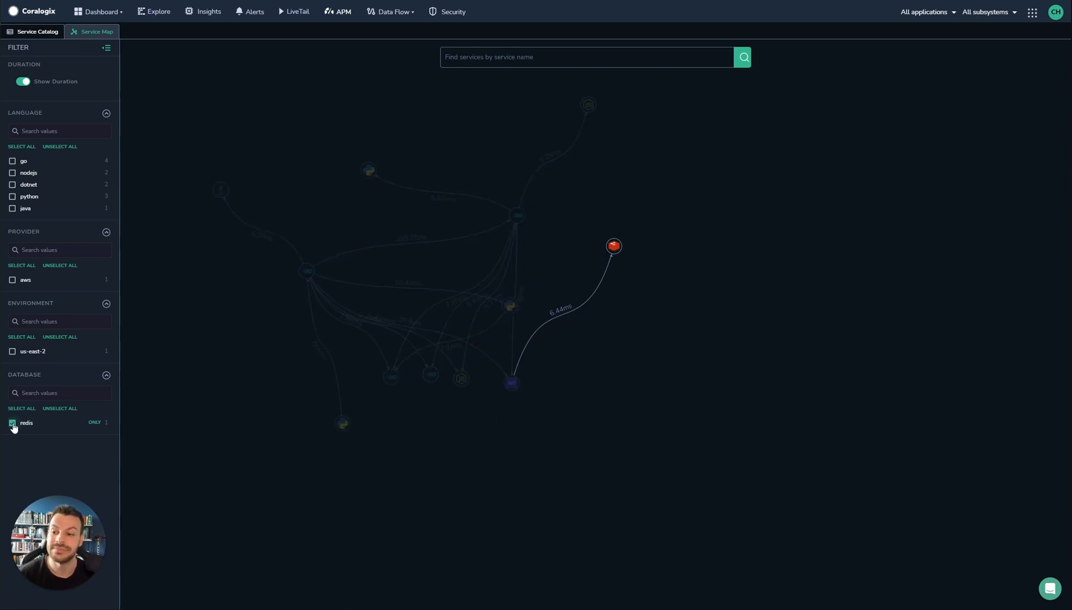
{"action": "left_click", "coordinate": [12, 422]}
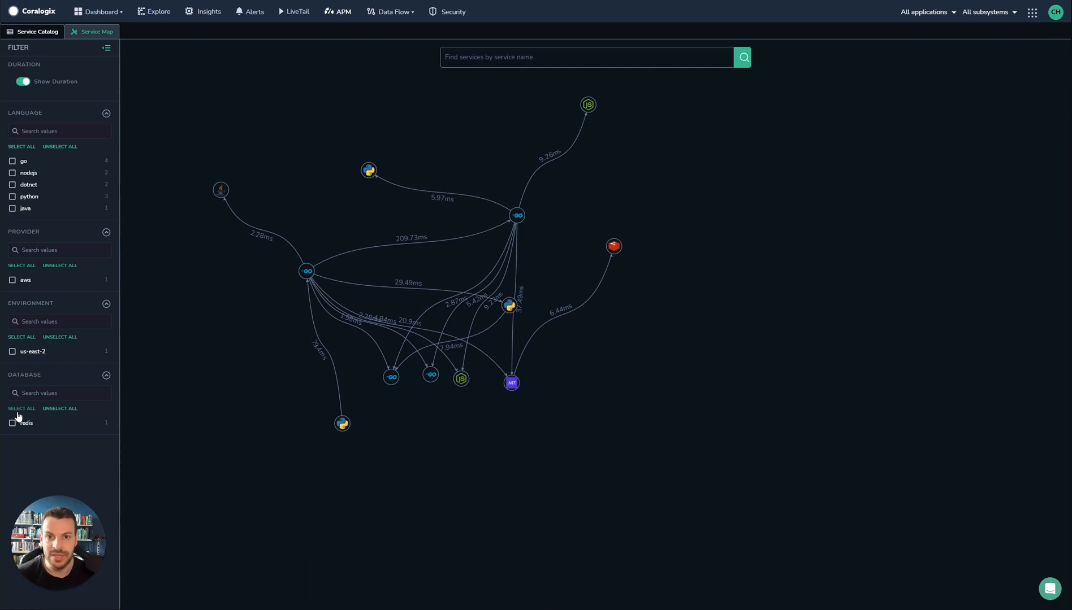
{"action": "mouse_move", "coordinate": [384, 121]}
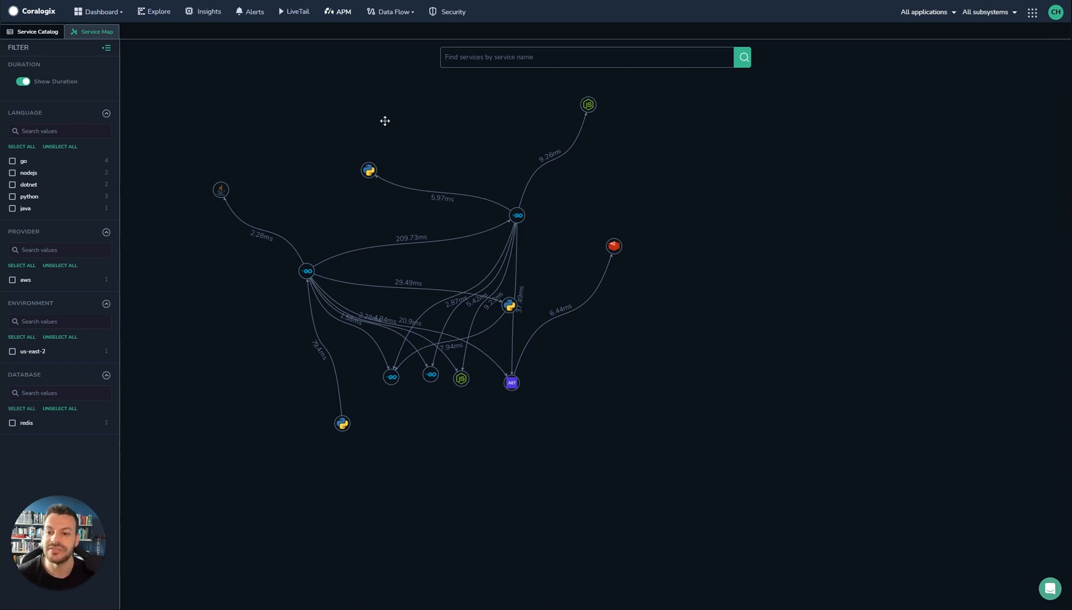
{"action": "mouse_move", "coordinate": [424, 409]}
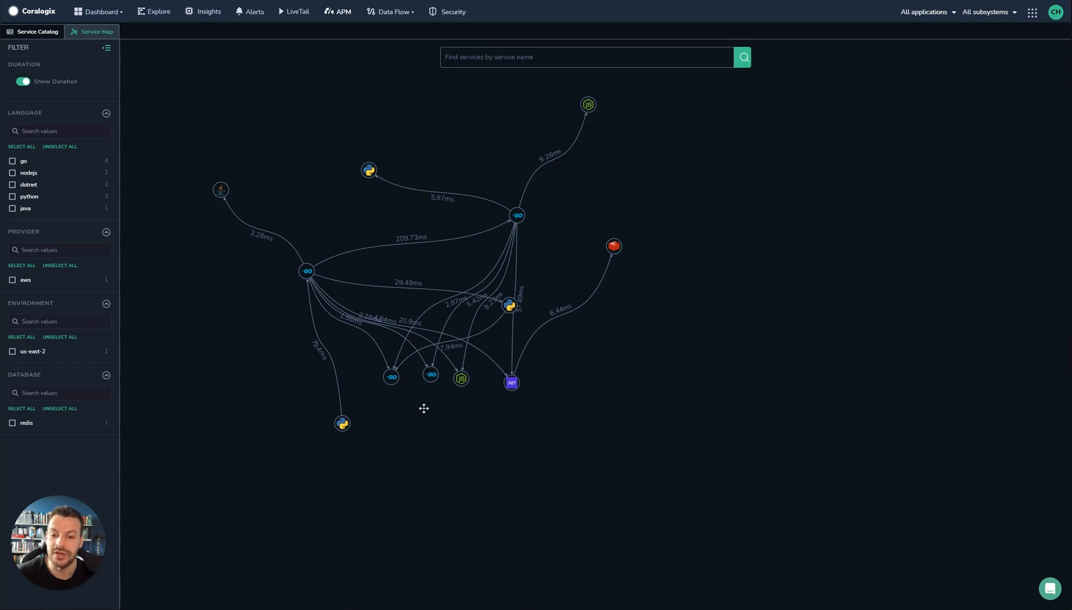
{"action": "mouse_move", "coordinate": [473, 424]}
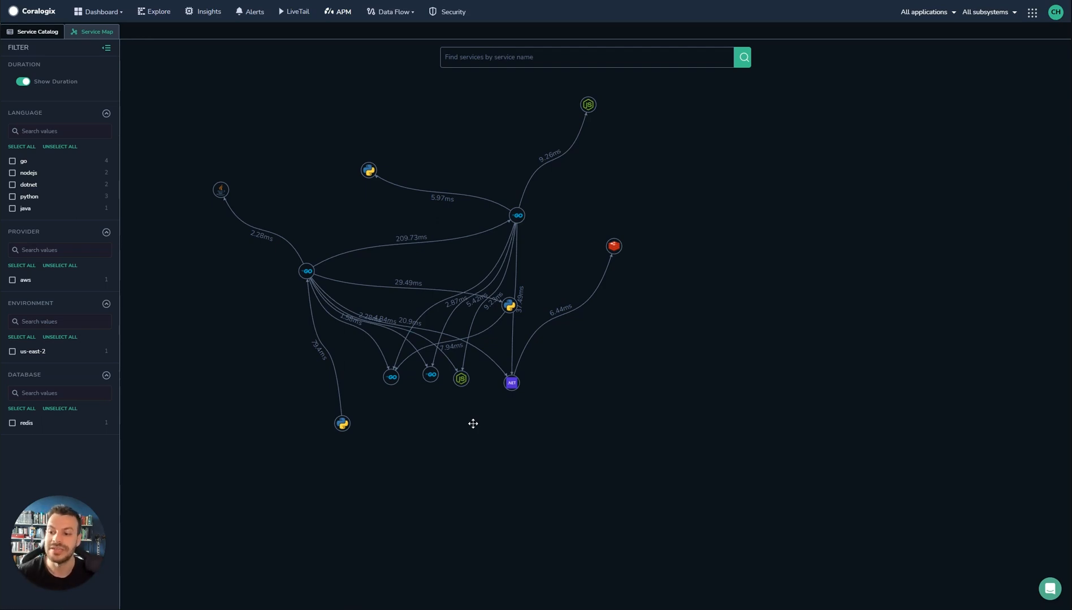
{"action": "mouse_move", "coordinate": [477, 423]}
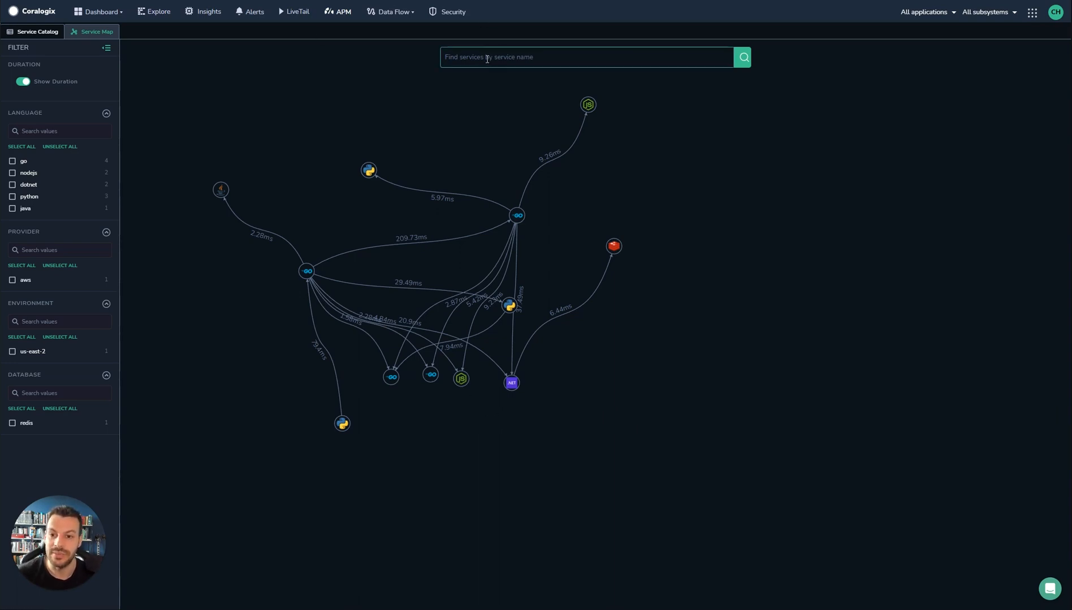
{"action": "type", "text": "check"}
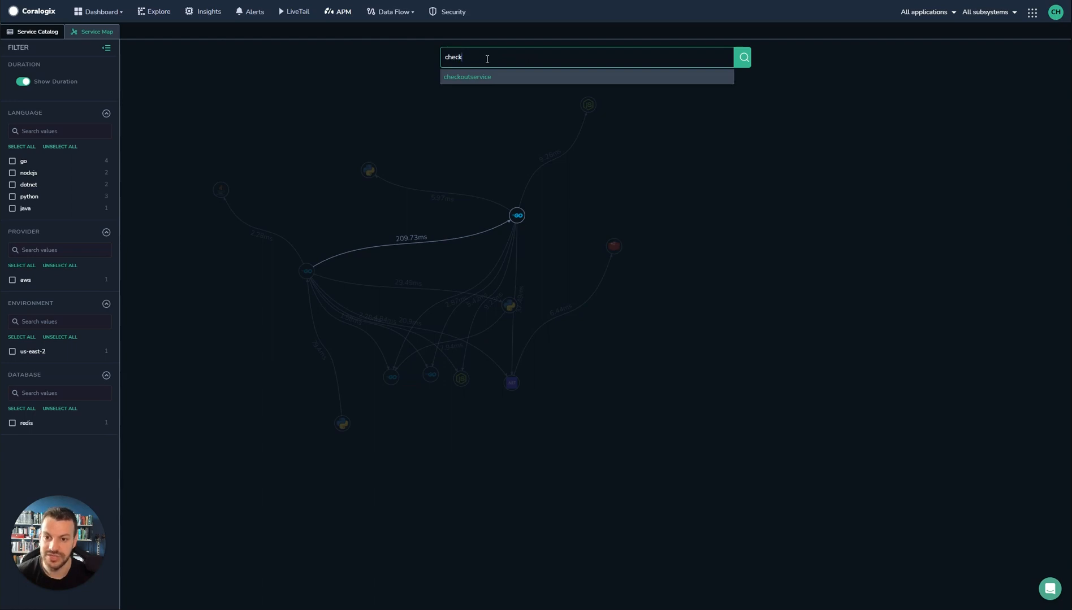
{"action": "key", "text": "Backspace"}
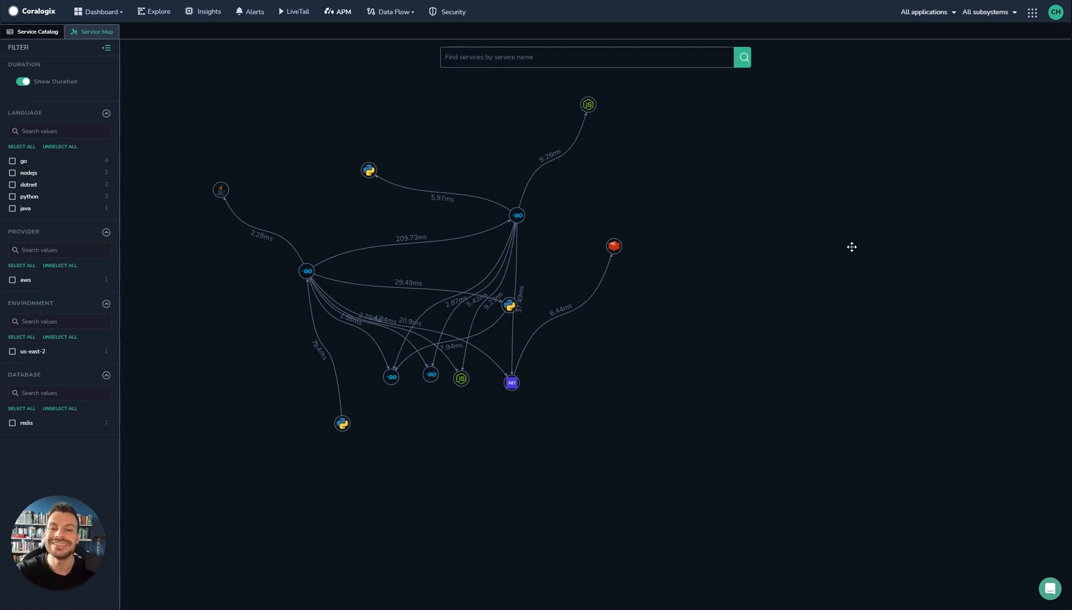
{"action": "mouse_move", "coordinate": [571, 186]}
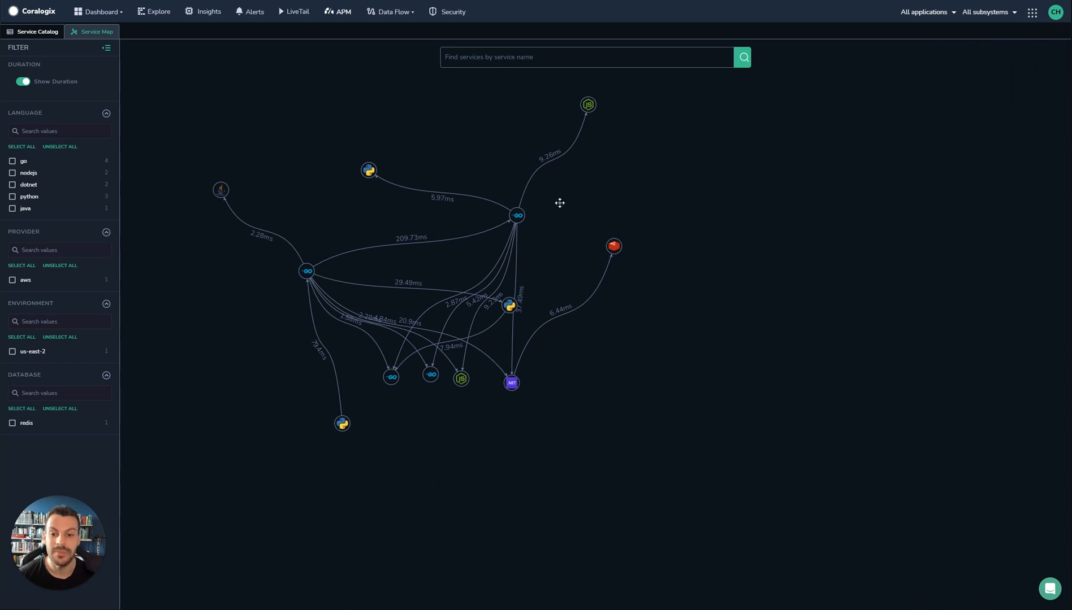
Step: View the service's spans in the tracing explorer and raise the minimum span duration to about 1100 ms
{"action": "left_click", "coordinate": [516, 216]}
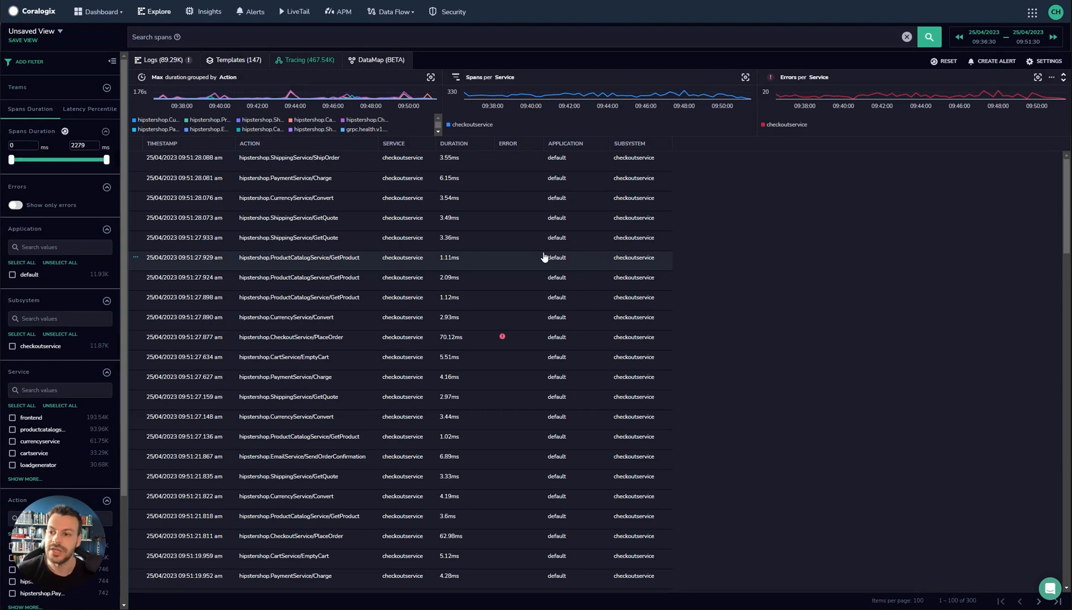
{"action": "mouse_move", "coordinate": [158, 117]}
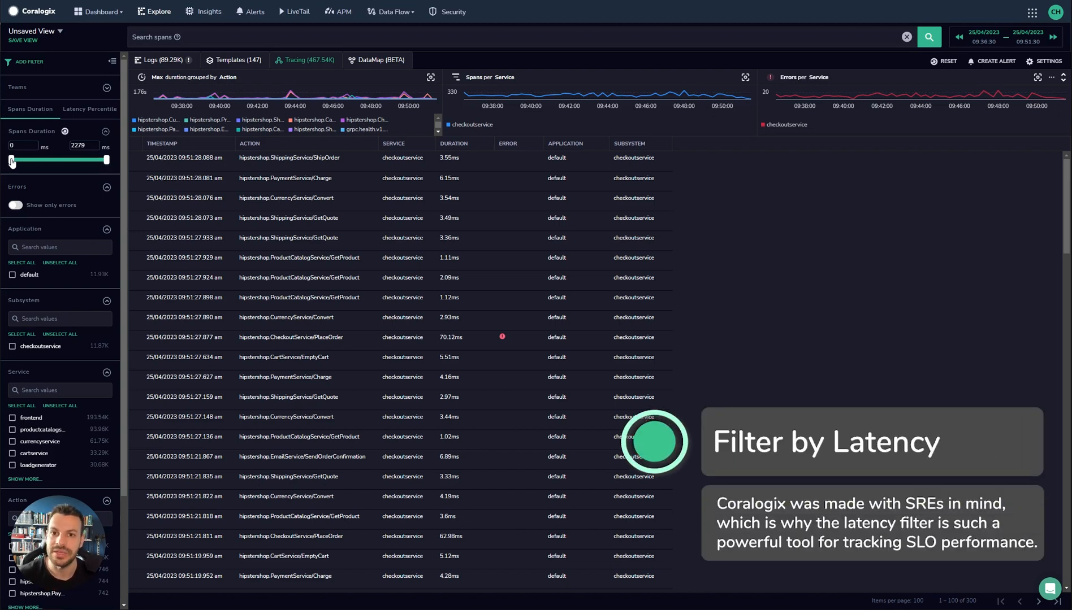
{"action": "left_click_drag", "start_coordinate": [11, 160], "coordinate": [56, 160]}
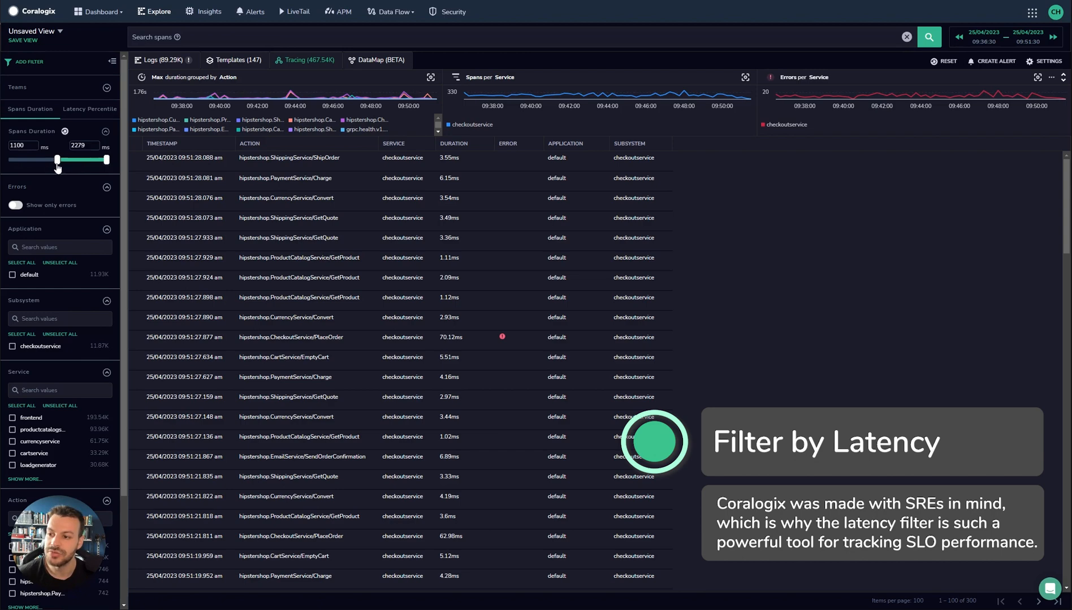
{"action": "left_click_drag", "start_coordinate": [57, 159], "coordinate": [53, 160]}
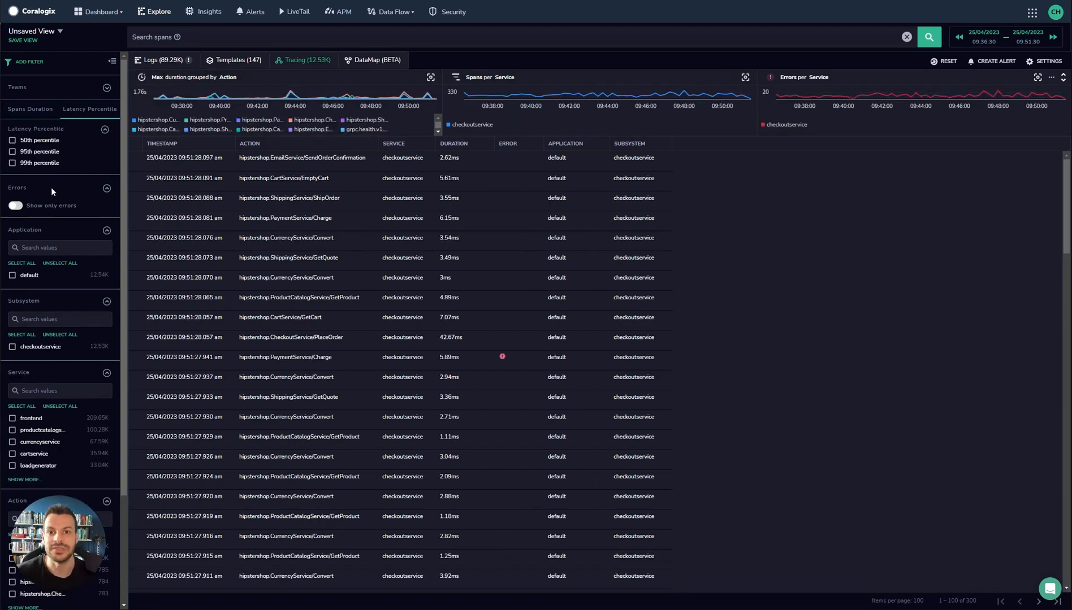
Step: Apply and then remove the 99th latency percentile filter
{"action": "left_click", "coordinate": [12, 162]}
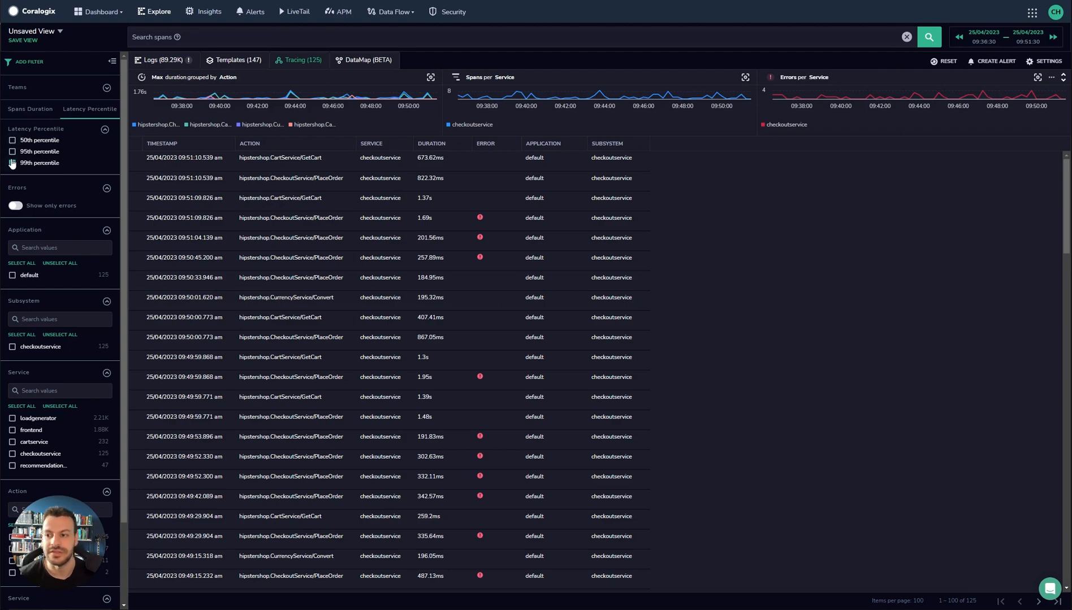
{"action": "left_click", "coordinate": [13, 163]}
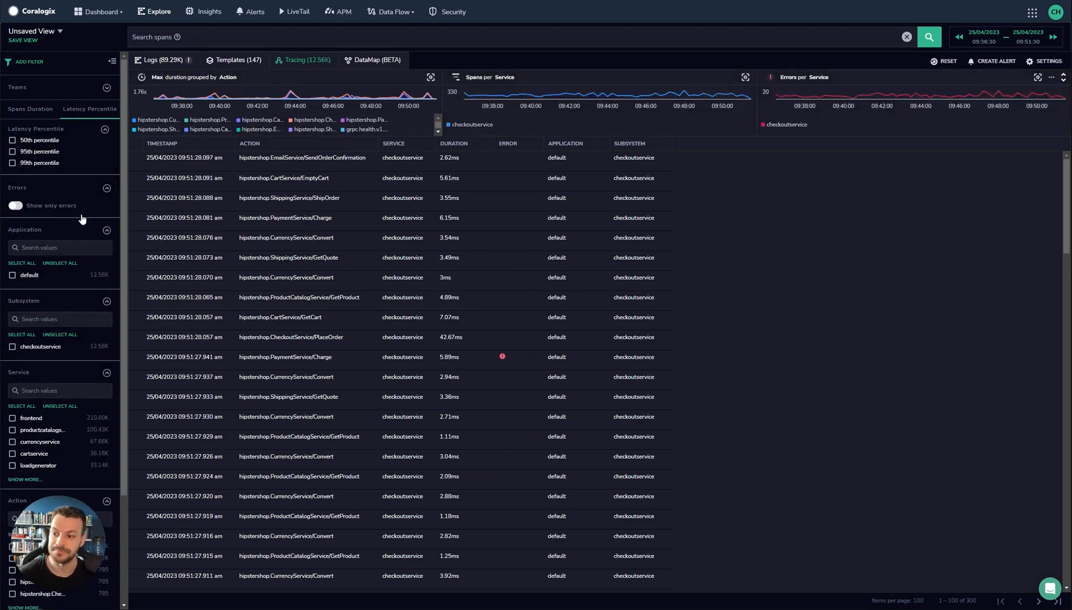
Step: Toggle the Show only errors filter on and off again
{"action": "left_click", "coordinate": [16, 206]}
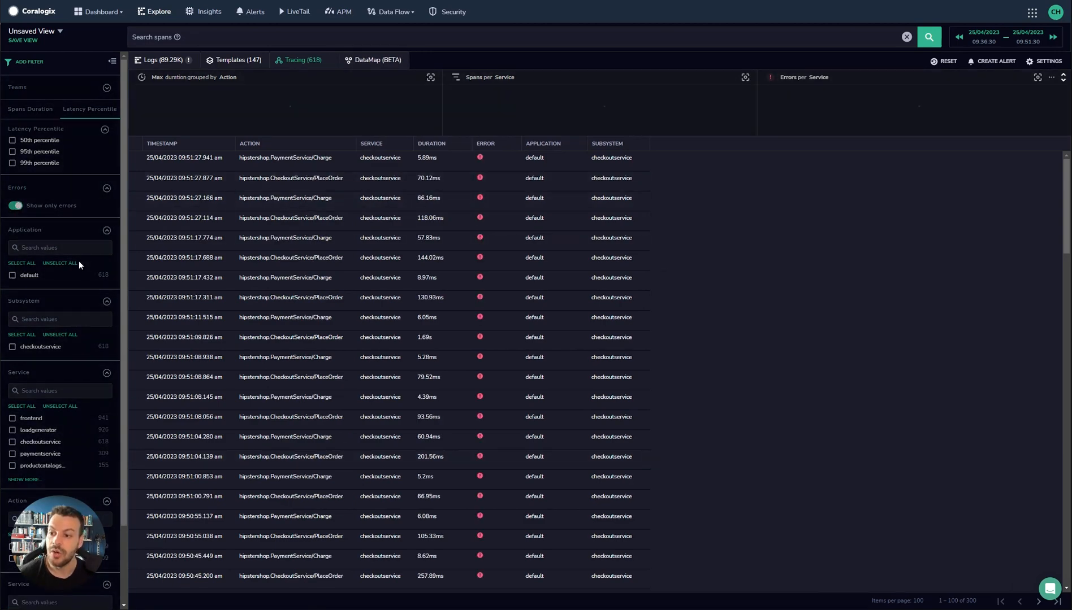
{"action": "left_click", "coordinate": [14, 206]}
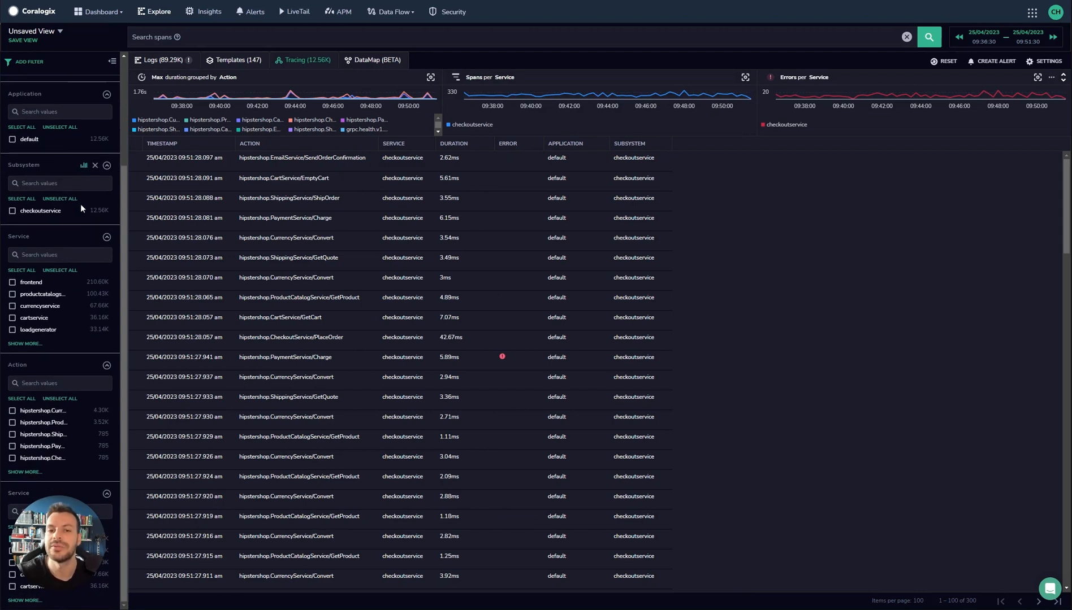
{"action": "mouse_move", "coordinate": [86, 211]}
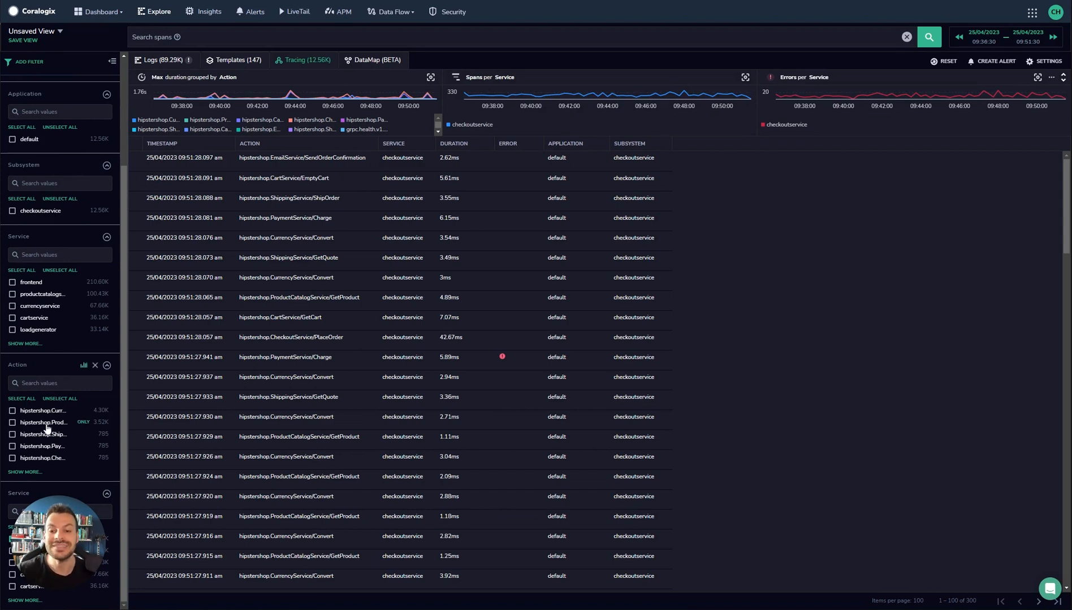
{"action": "mouse_move", "coordinate": [48, 429]}
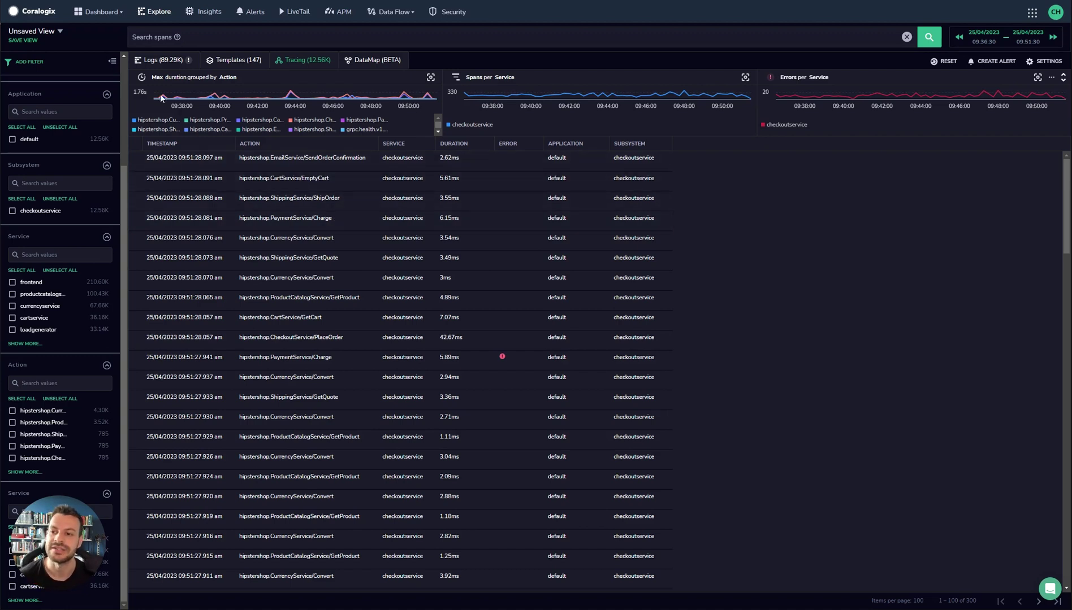
{"action": "mouse_move", "coordinate": [418, 97]}
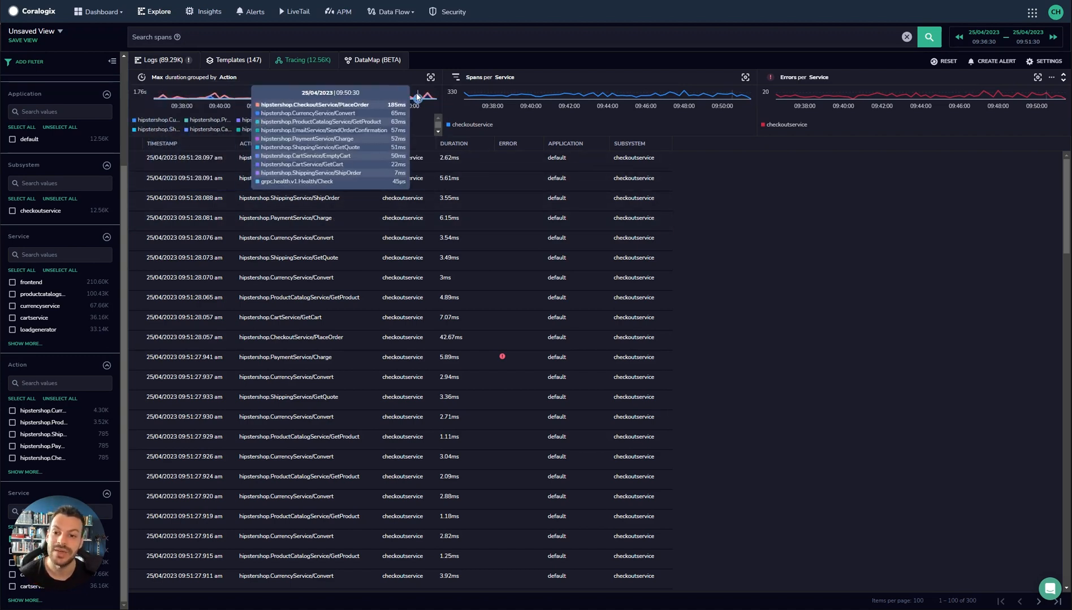
{"action": "mouse_move", "coordinate": [637, 108]}
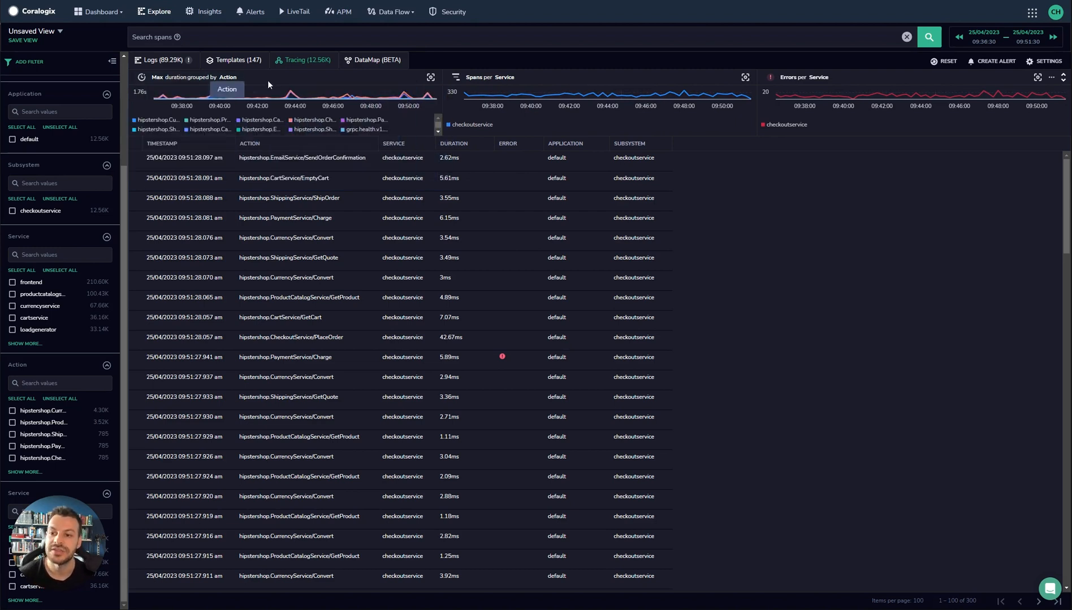
{"action": "mouse_move", "coordinate": [860, 102]}
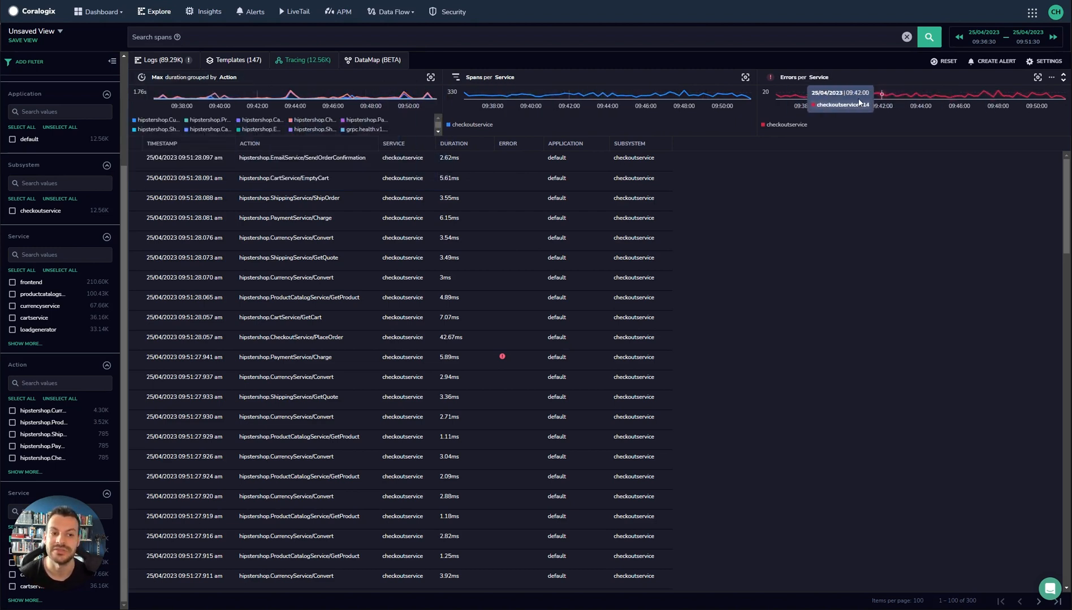
{"action": "mouse_move", "coordinate": [296, 201]}
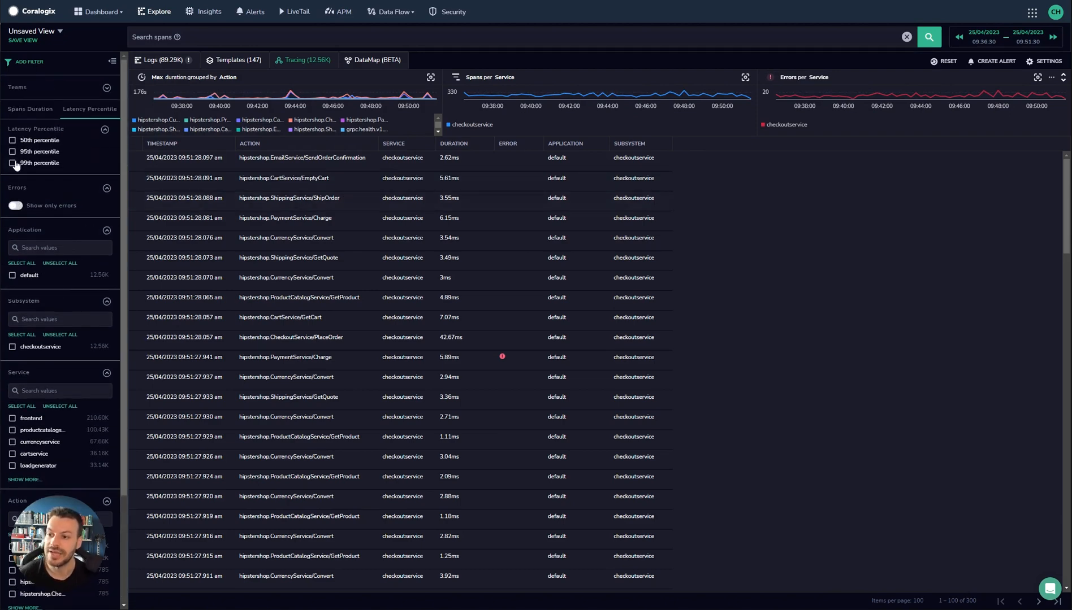
Step: Keep only 99th-percentile spans and move down the list toward a slow PlaceOrder trace
{"action": "left_click", "coordinate": [13, 163]}
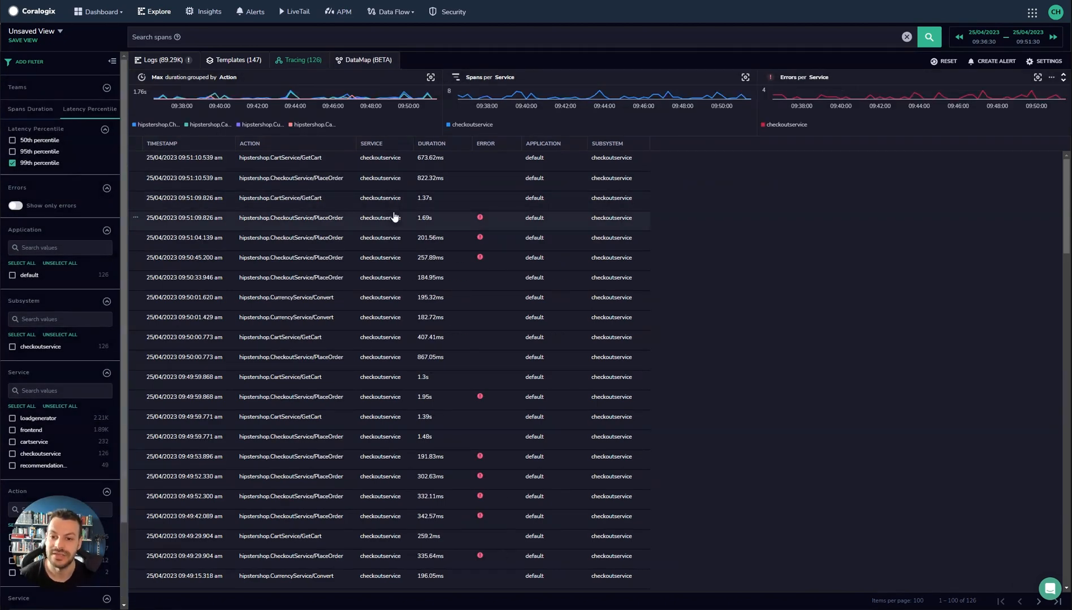
{"action": "scroll", "scroll_direction": "down", "scroll_amount": 3}
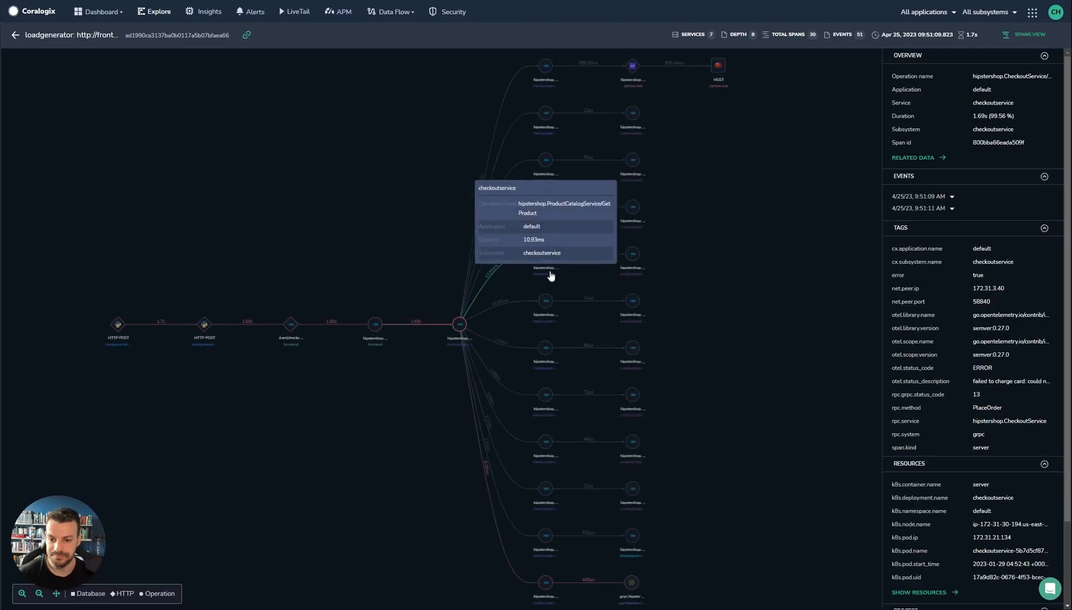
{"action": "left_click_drag", "start_coordinate": [550, 276], "coordinate": [725, 319]}
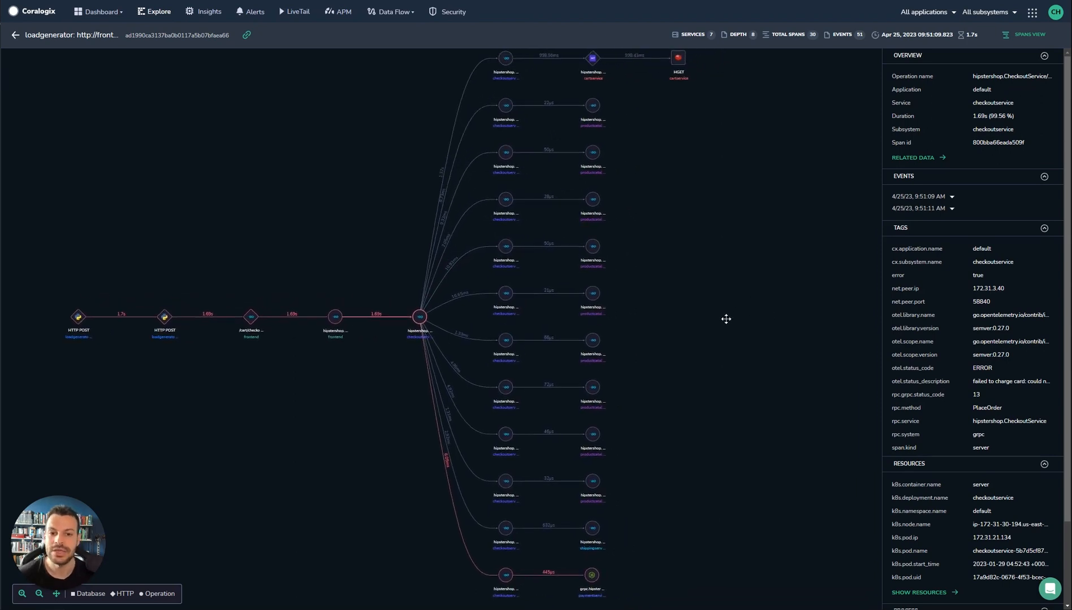
{"action": "left_click_drag", "start_coordinate": [726, 319], "coordinate": [407, 322]}
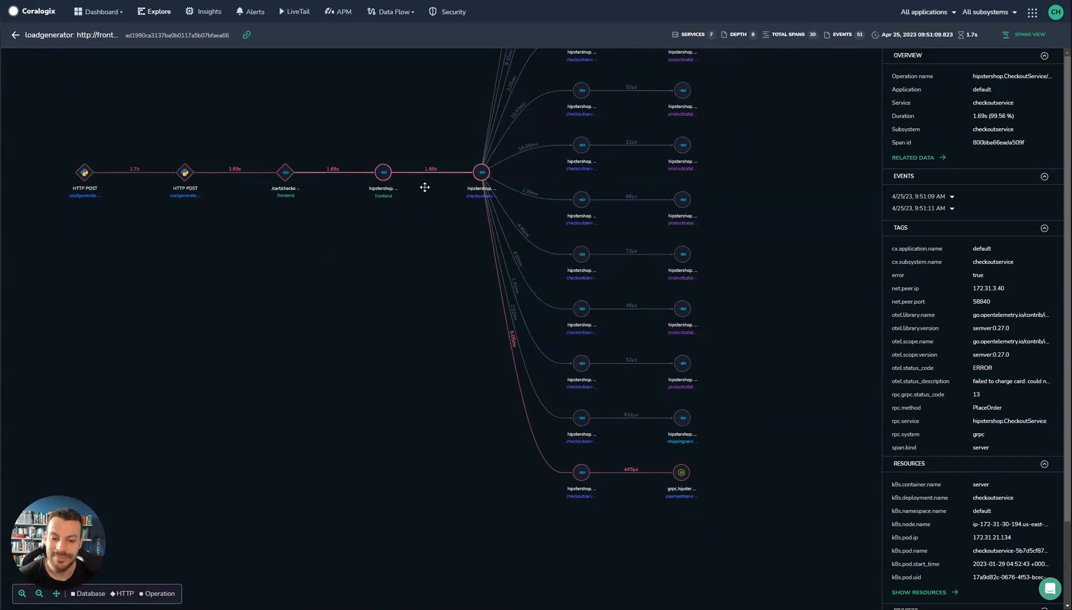
{"action": "mouse_move", "coordinate": [384, 172]}
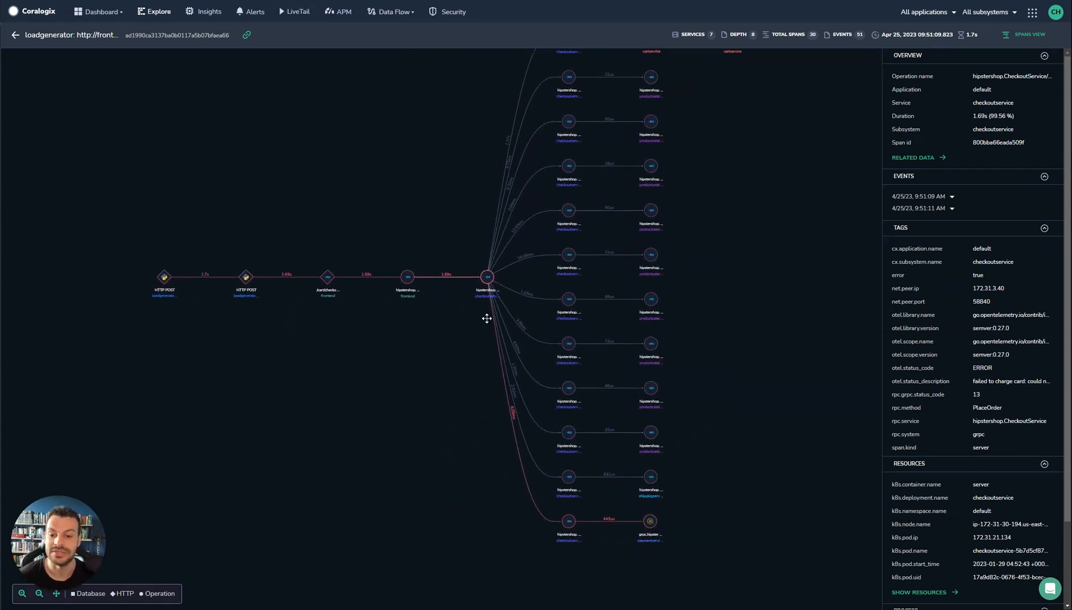
{"action": "mouse_move", "coordinate": [461, 320]}
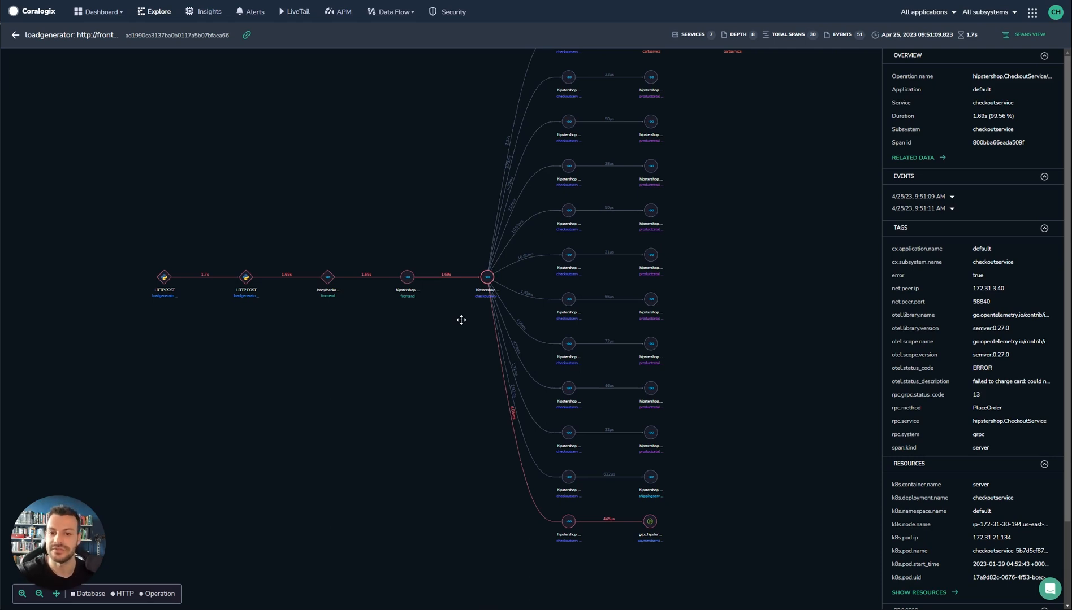
{"action": "left_click_drag", "start_coordinate": [461, 319], "coordinate": [368, 493]}
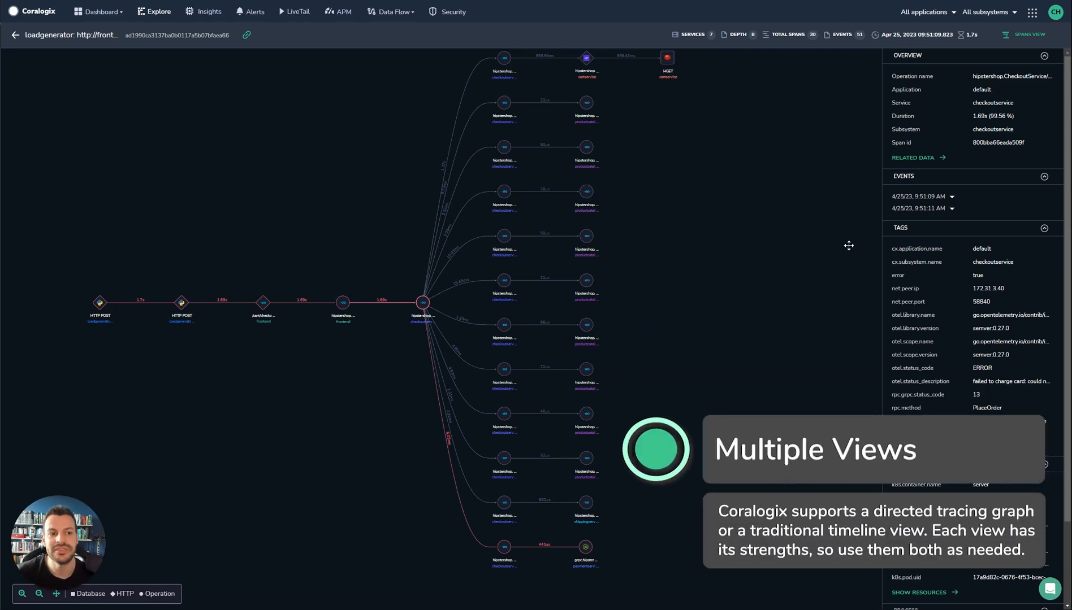
{"action": "left_click", "coordinate": [1025, 34]}
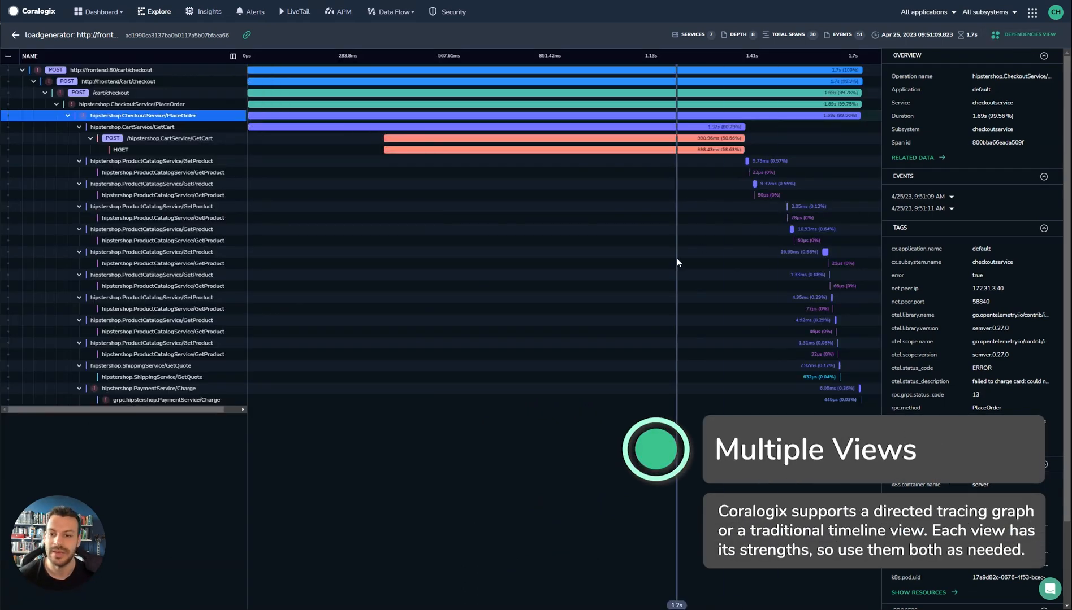
{"action": "mouse_move", "coordinate": [690, 380]}
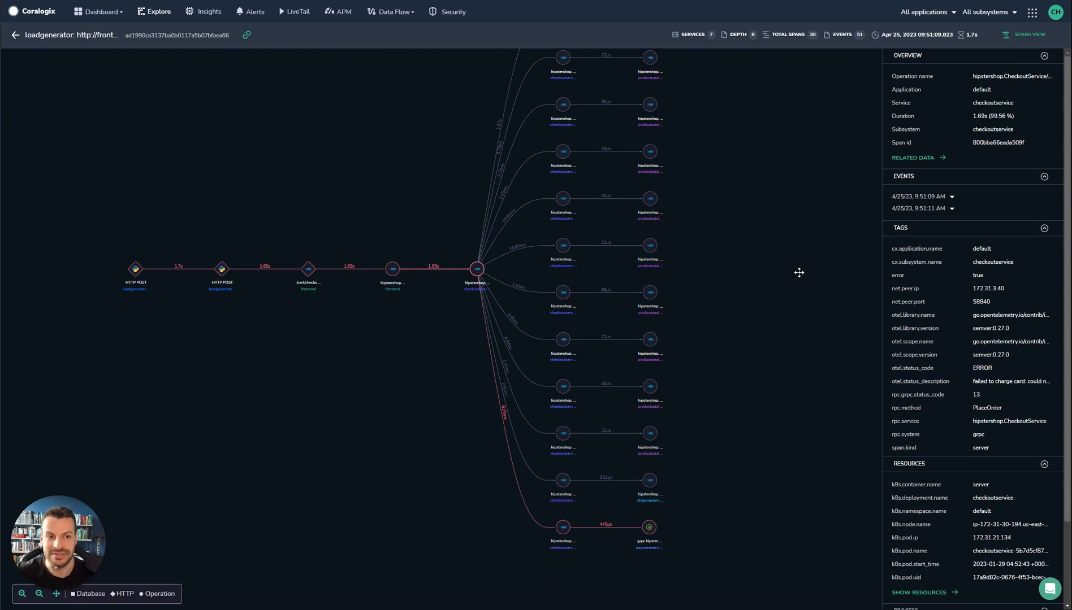
{"action": "left_click", "coordinate": [1026, 34]}
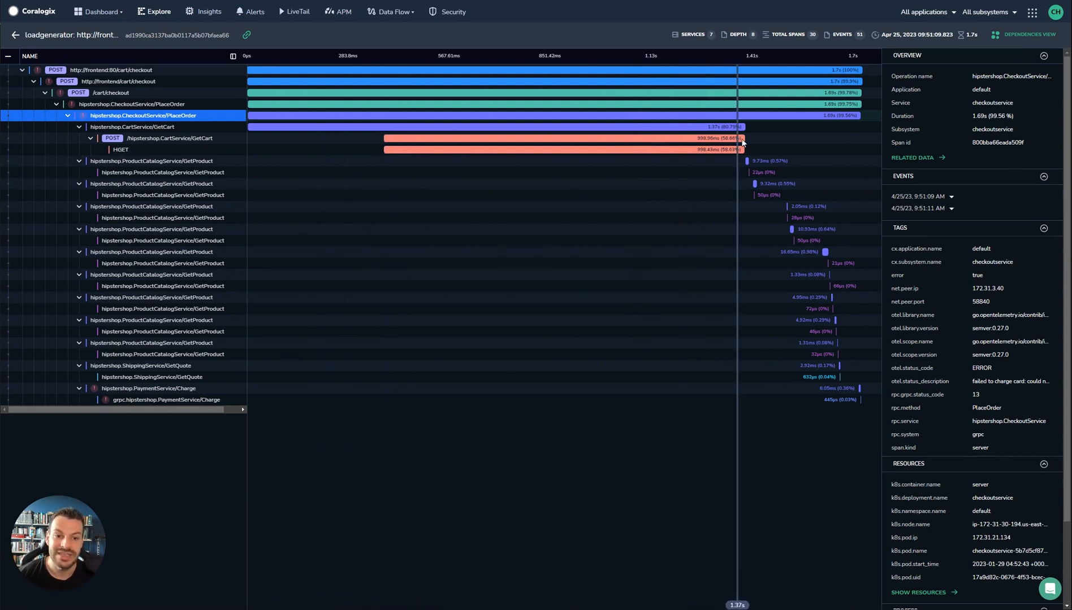
{"action": "mouse_move", "coordinate": [597, 155]}
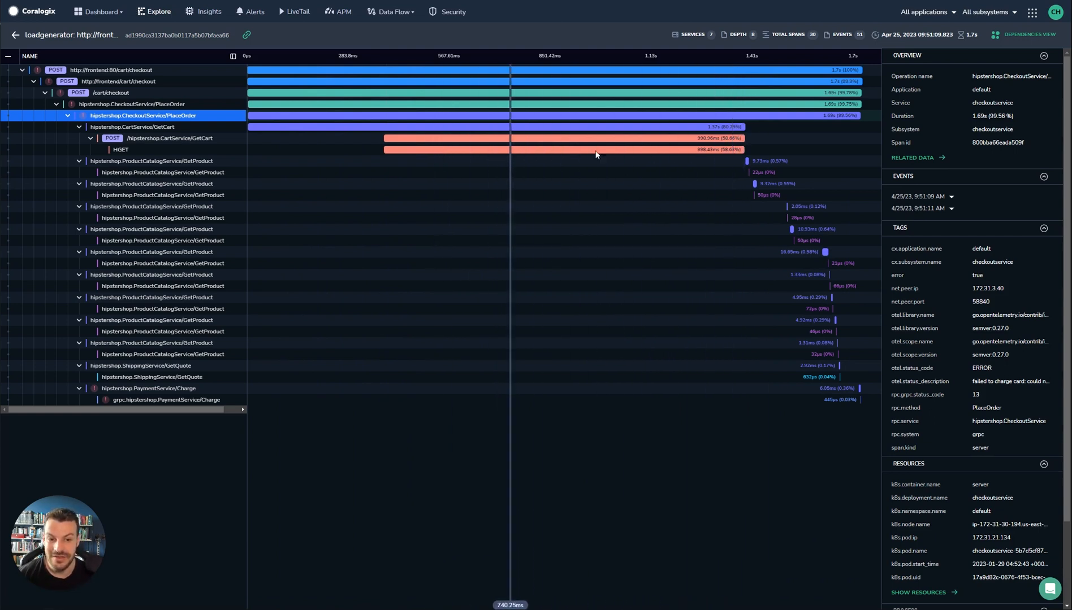
{"action": "mouse_move", "coordinate": [848, 326]}
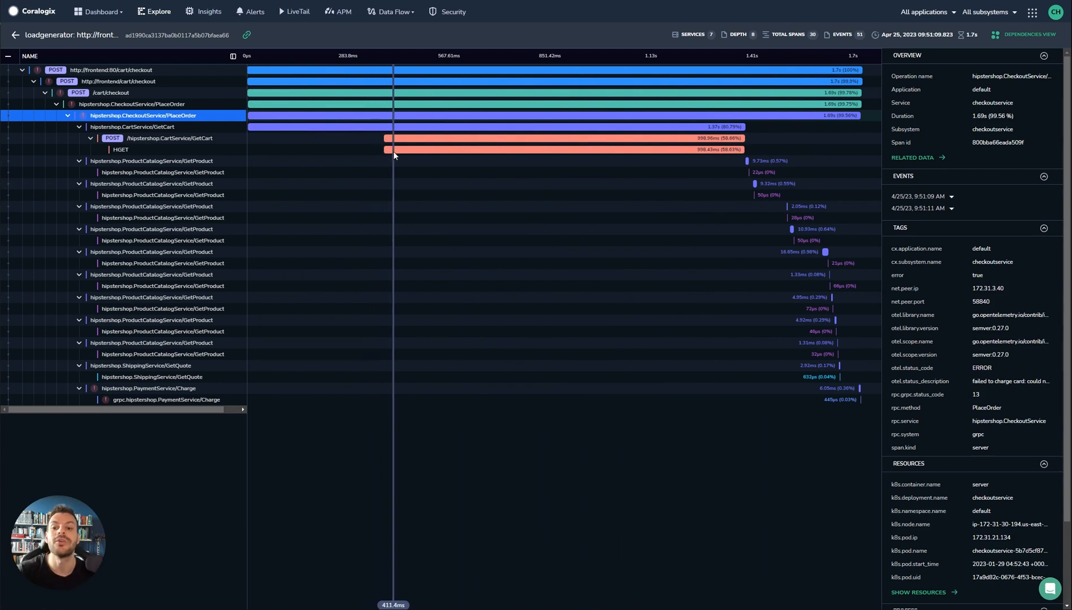
{"action": "mouse_move", "coordinate": [411, 146]}
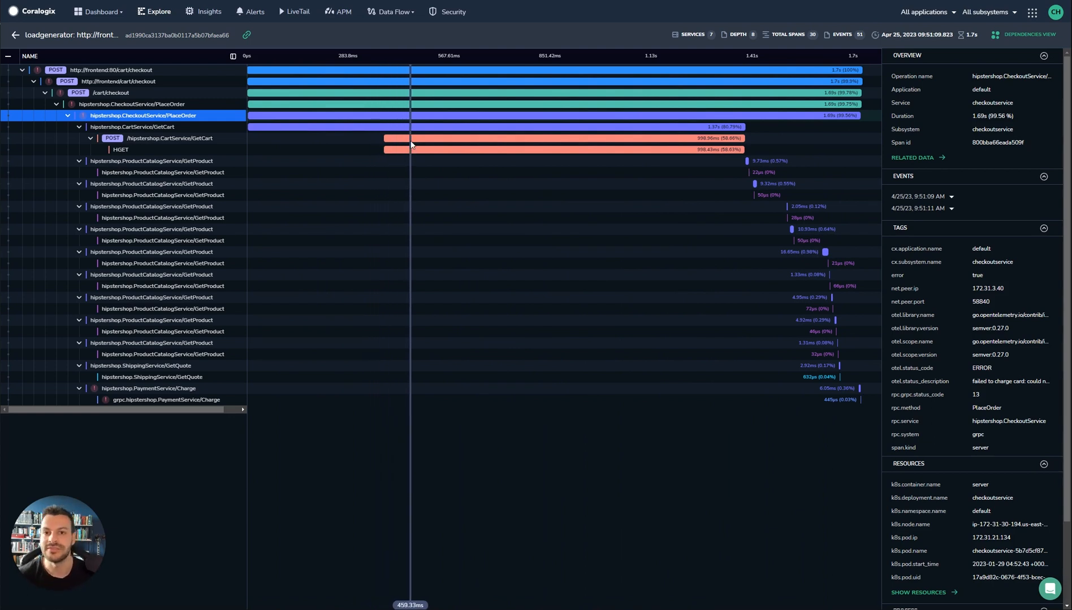
{"action": "left_click", "coordinate": [1029, 35]}
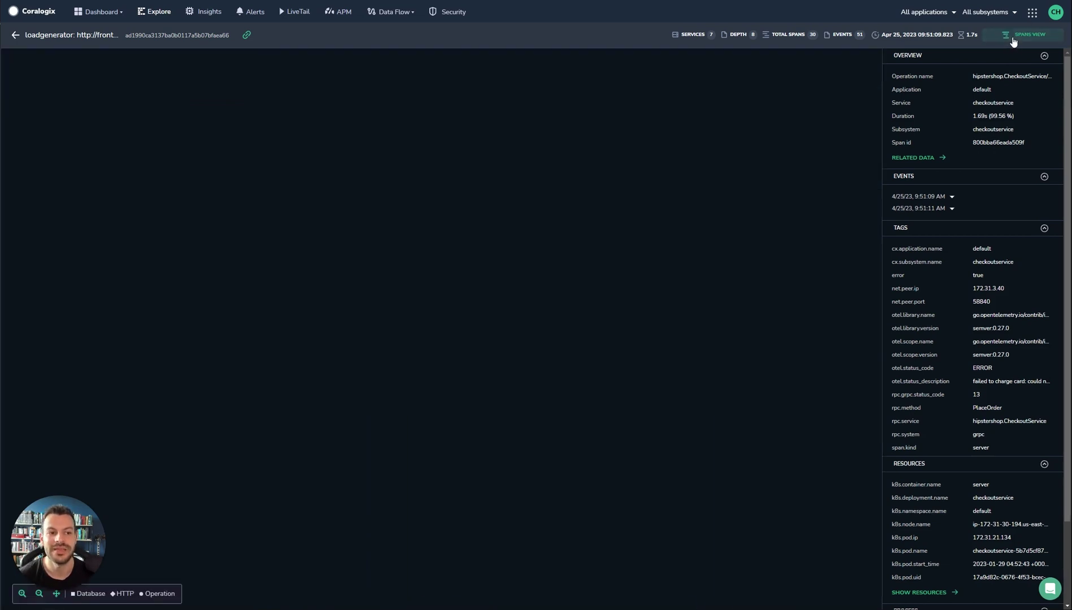
{"action": "left_click", "coordinate": [1027, 35]}
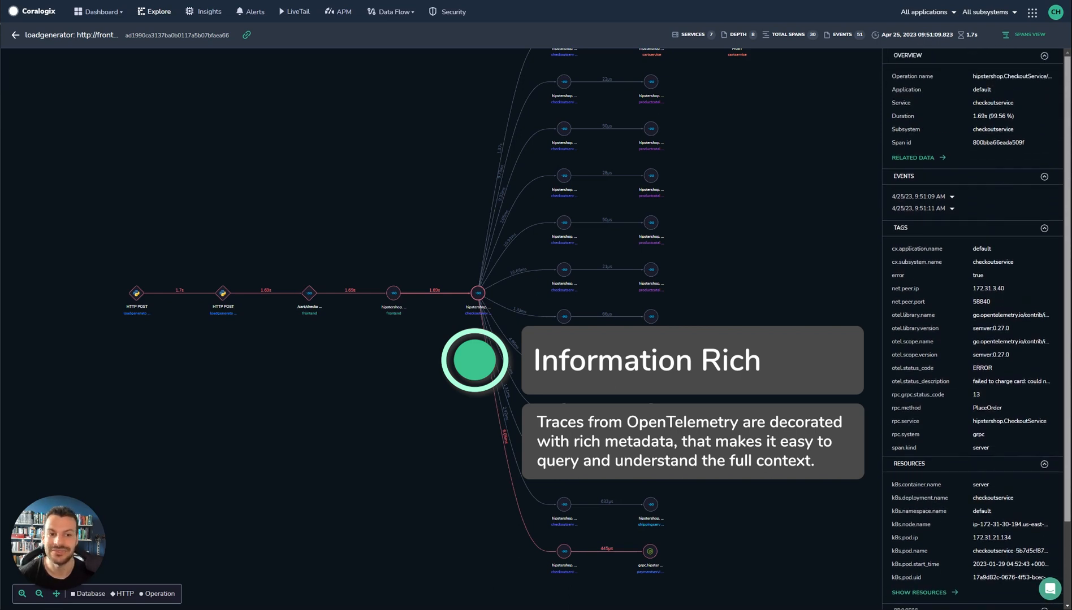
{"action": "mouse_move", "coordinate": [477, 294]}
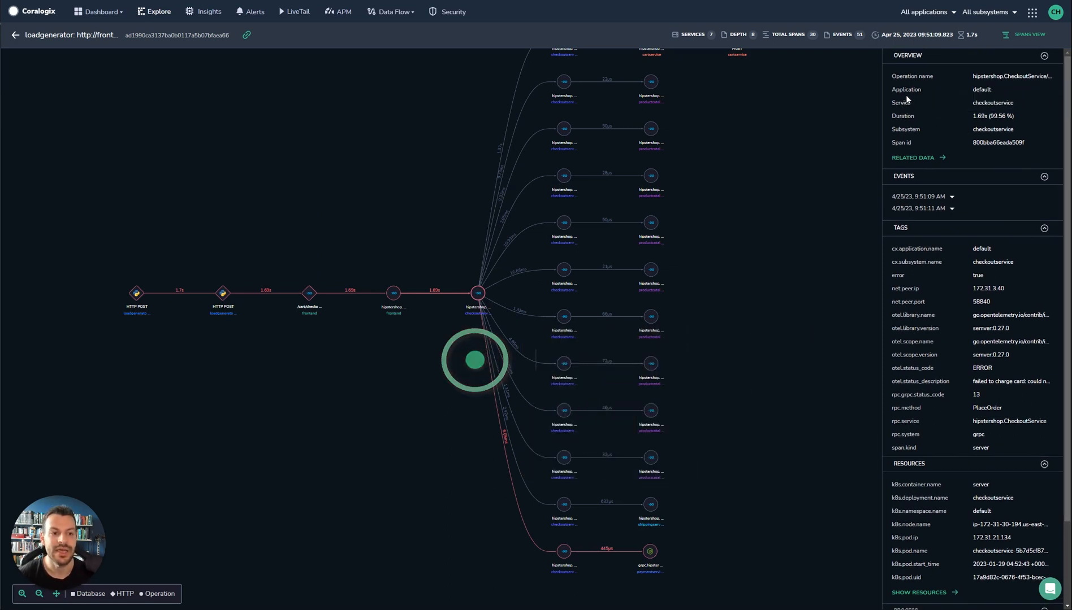
{"action": "scroll", "scroll_direction": "down", "scroll_amount": 3}
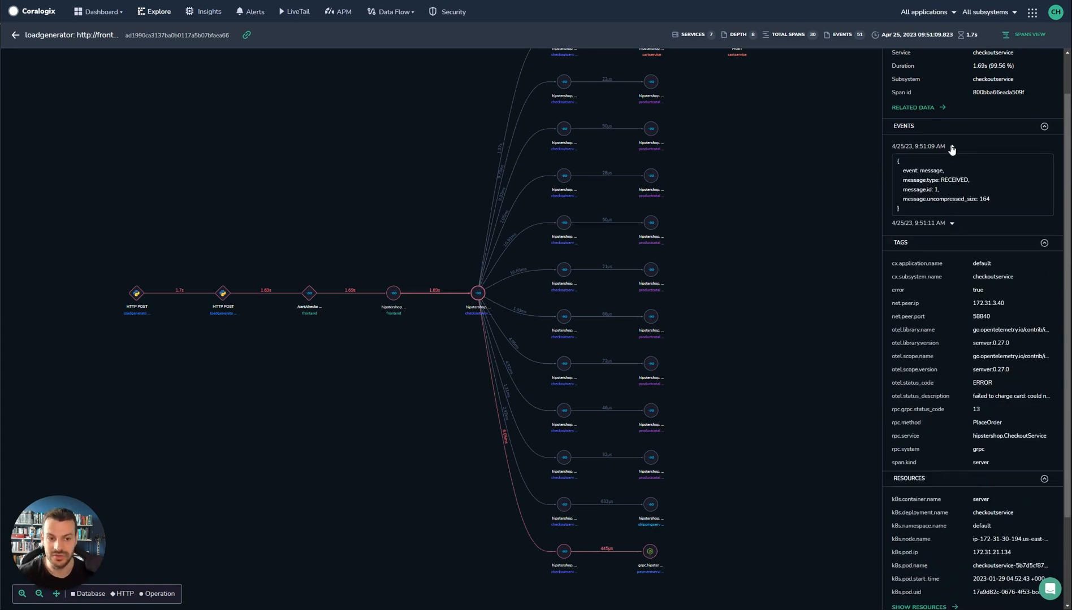
{"action": "left_click", "coordinate": [953, 147]}
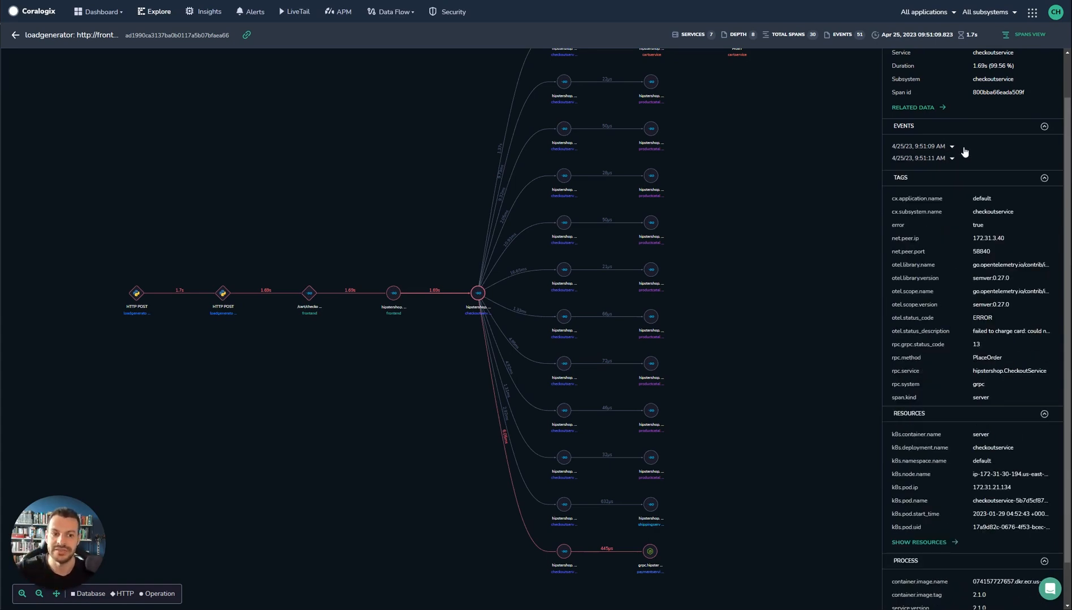
{"action": "scroll", "scroll_direction": "down", "scroll_amount": 3}
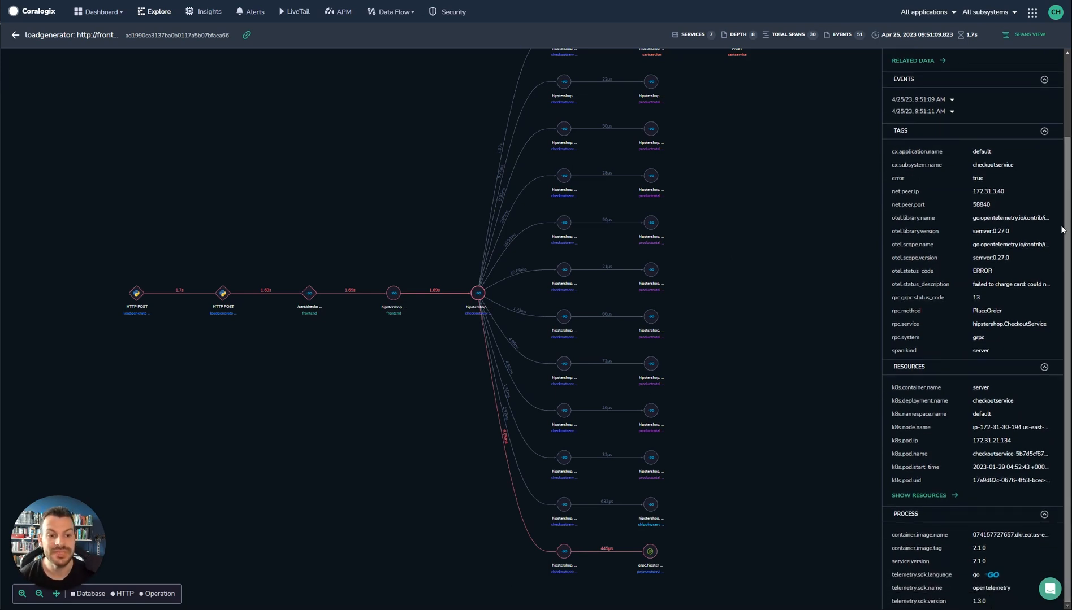
{"action": "mouse_move", "coordinate": [1015, 298]}
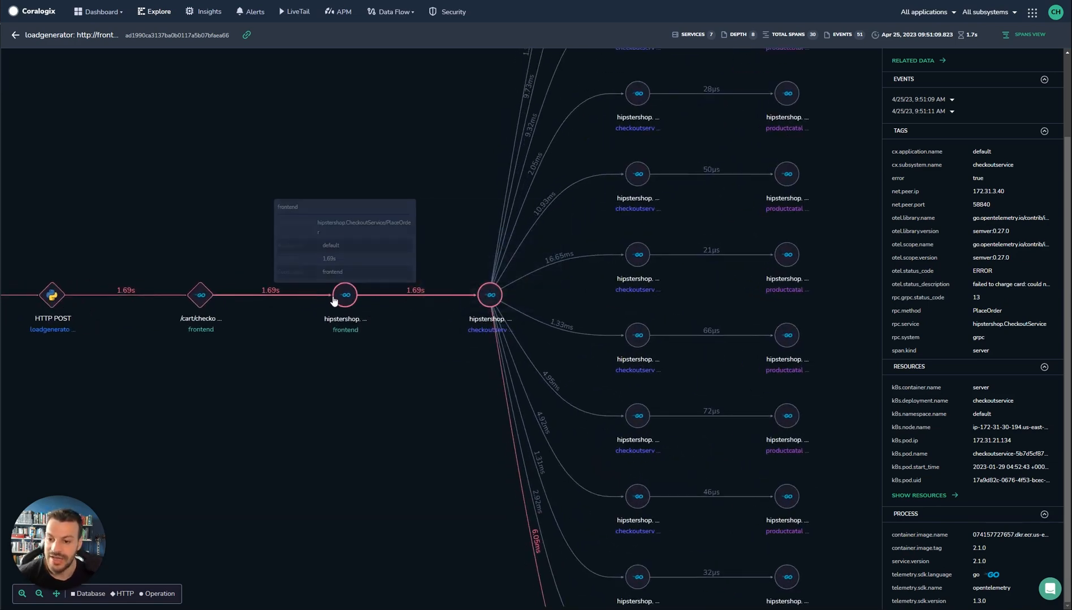
{"action": "mouse_move", "coordinate": [636, 174]}
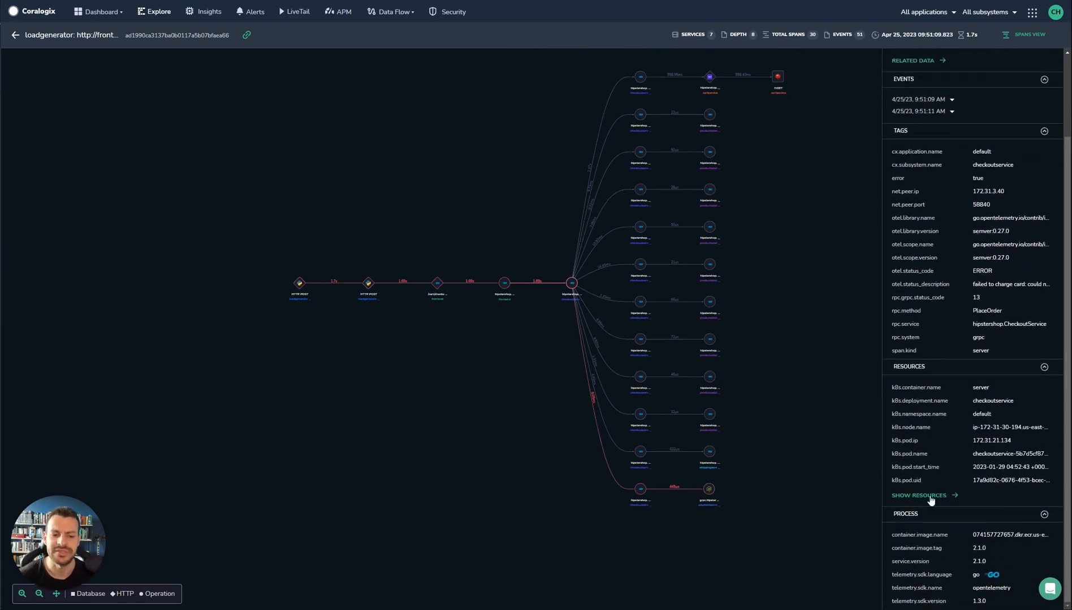
Step: Show the span's pod resources and review its span, CPU, memory, disk and network charts
{"action": "left_click", "coordinate": [918, 495]}
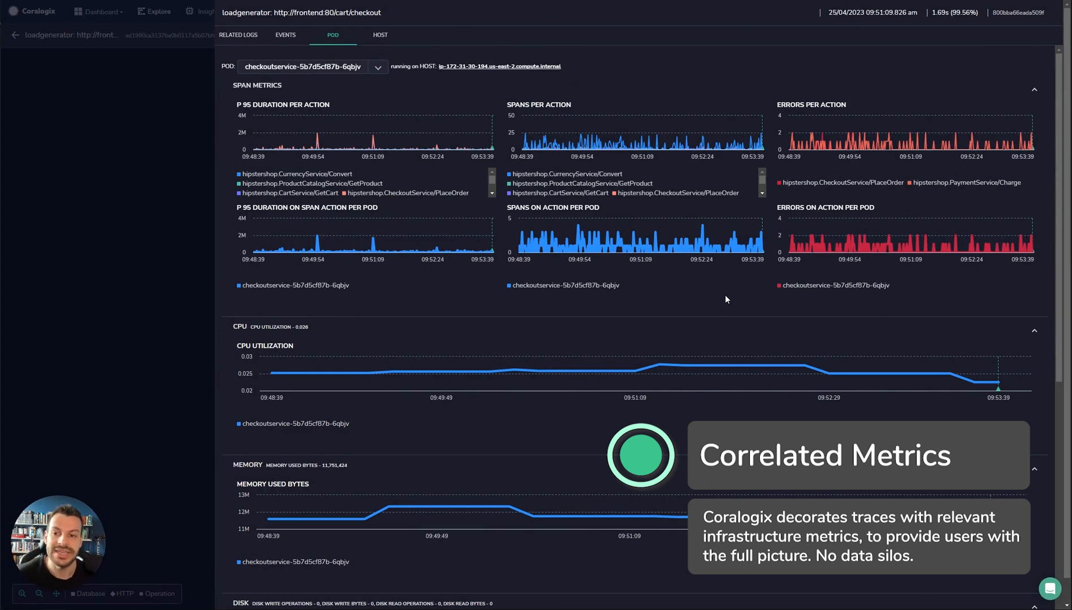
{"action": "mouse_move", "coordinate": [557, 303]}
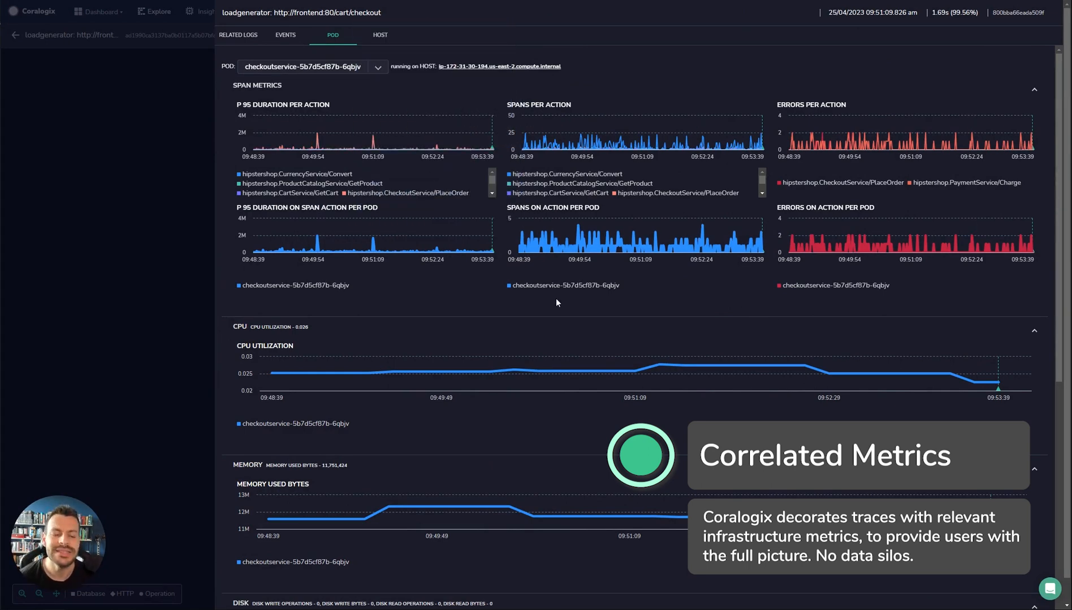
{"action": "scroll", "scroll_direction": "down", "scroll_amount": 3}
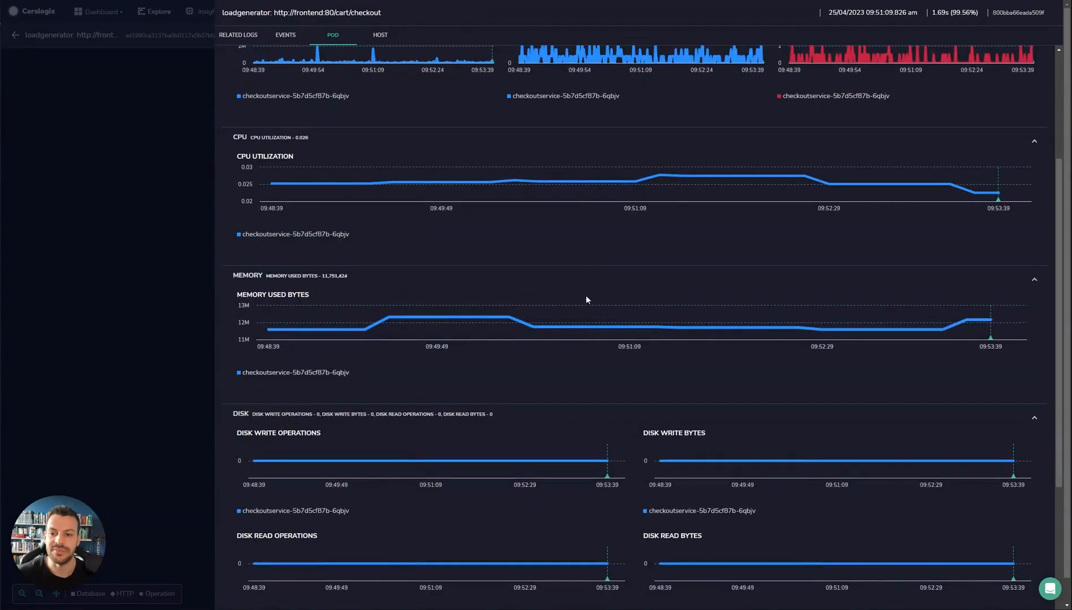
{"action": "mouse_move", "coordinate": [877, 185]}
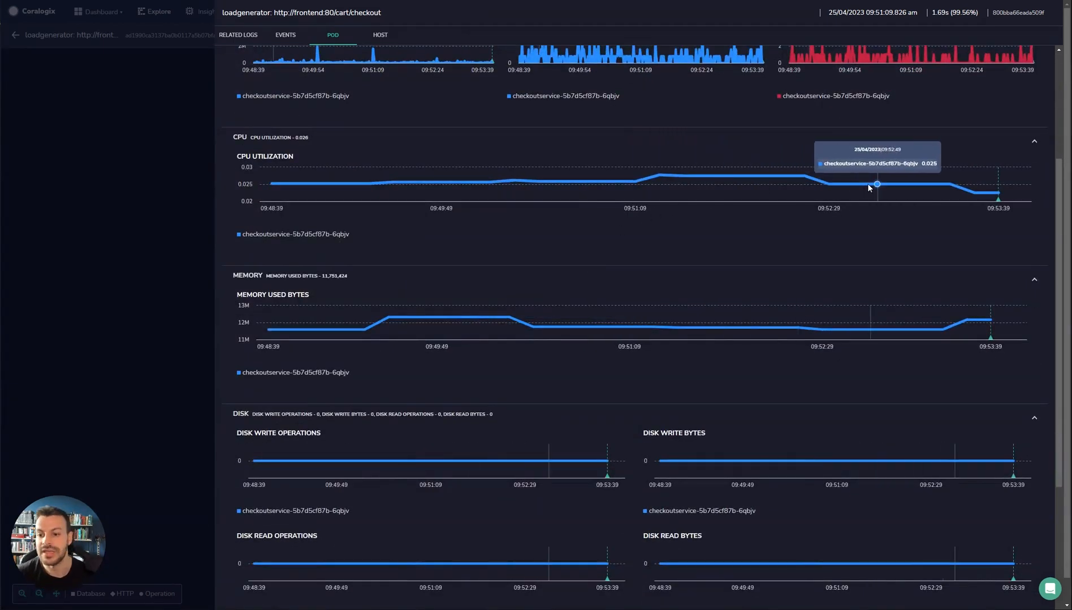
{"action": "scroll", "scroll_direction": "down", "scroll_amount": 3}
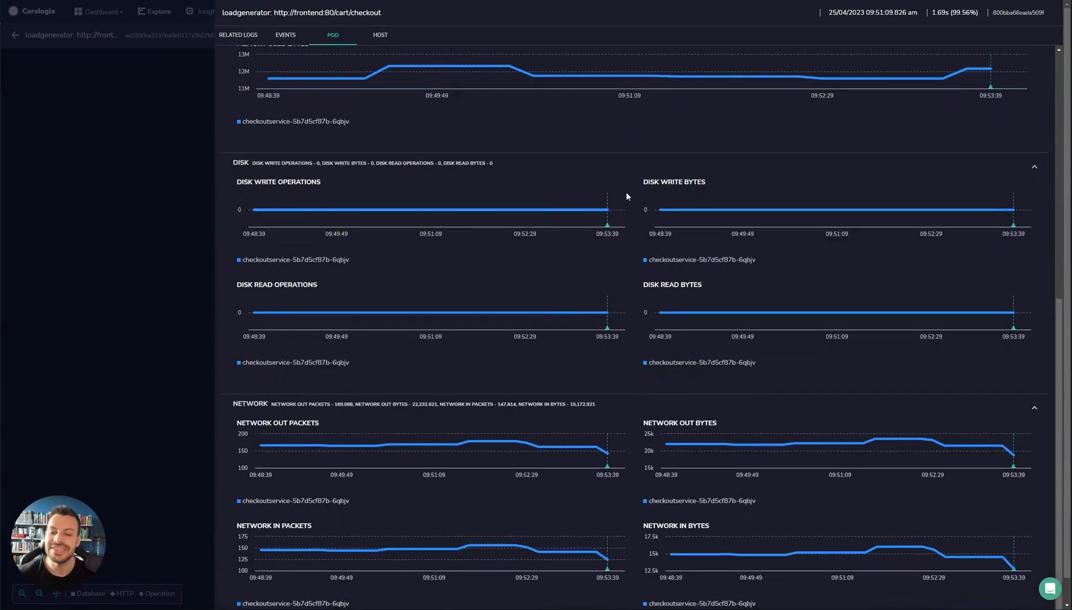
{"action": "scroll", "scroll_direction": "down", "scroll_amount": 3}
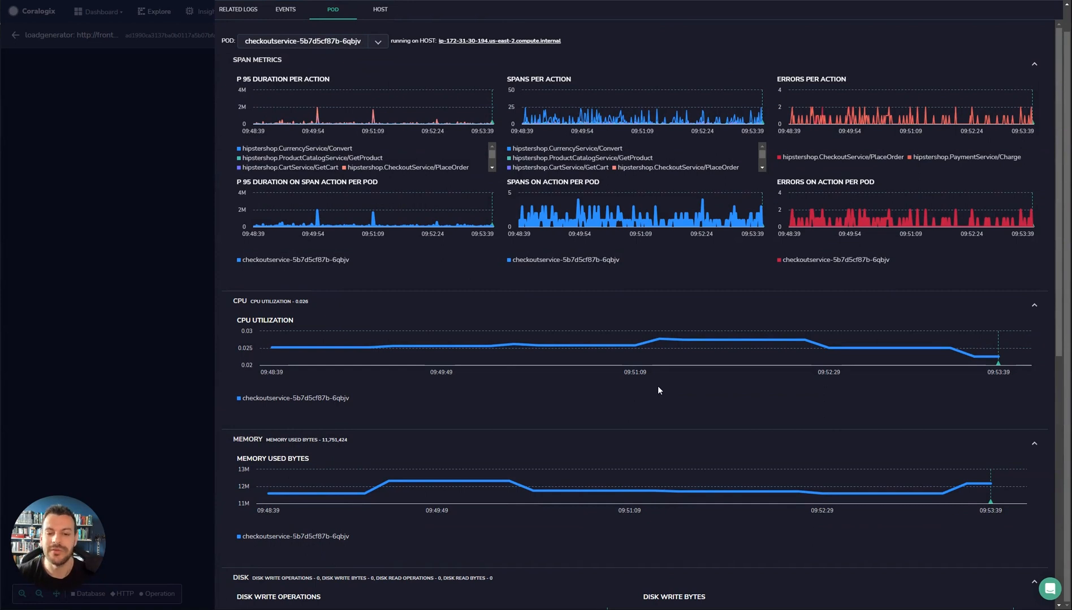
{"action": "mouse_move", "coordinate": [513, 345]}
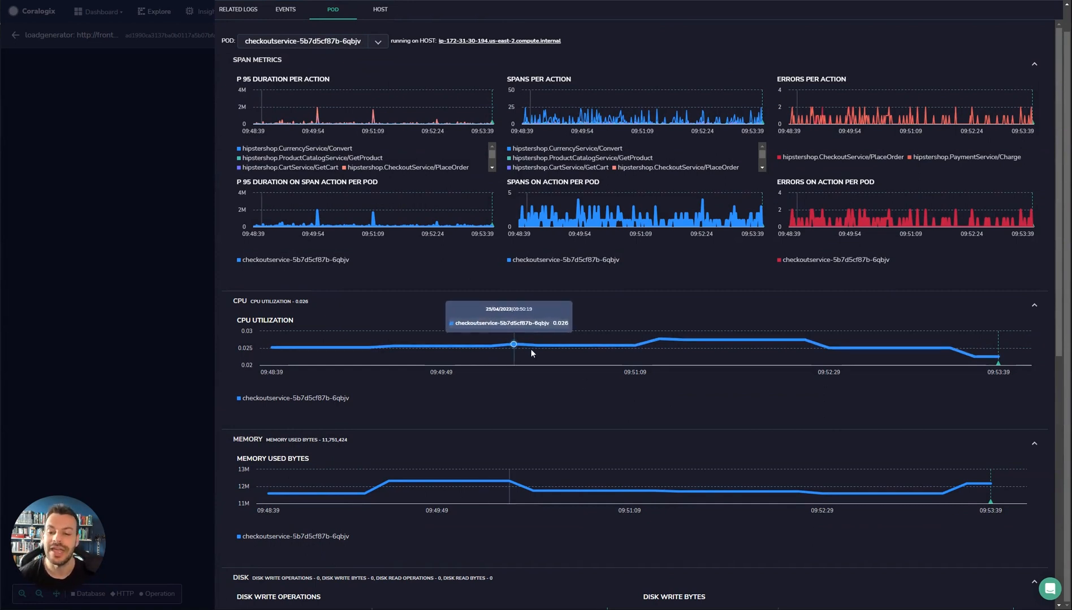
{"action": "mouse_move", "coordinate": [640, 354]}
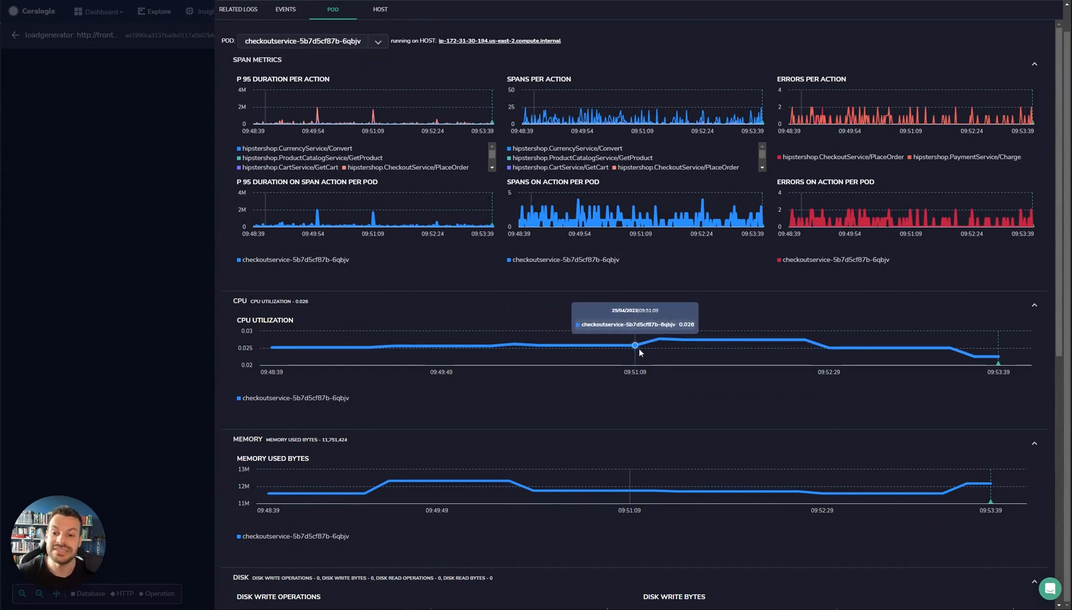
{"action": "mouse_move", "coordinate": [781, 309]}
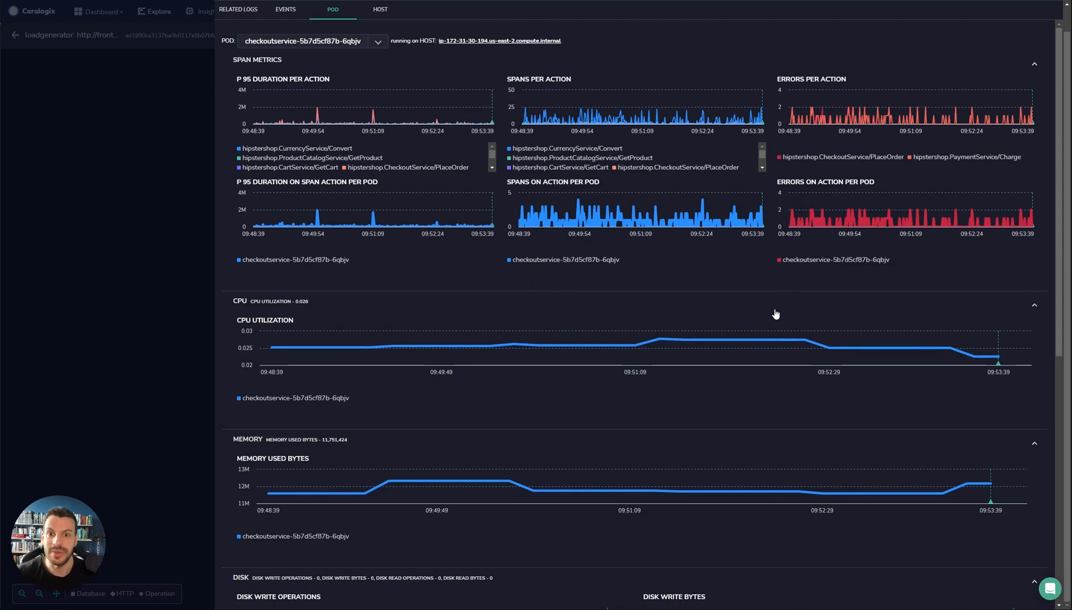
{"action": "mouse_move", "coordinate": [778, 311]}
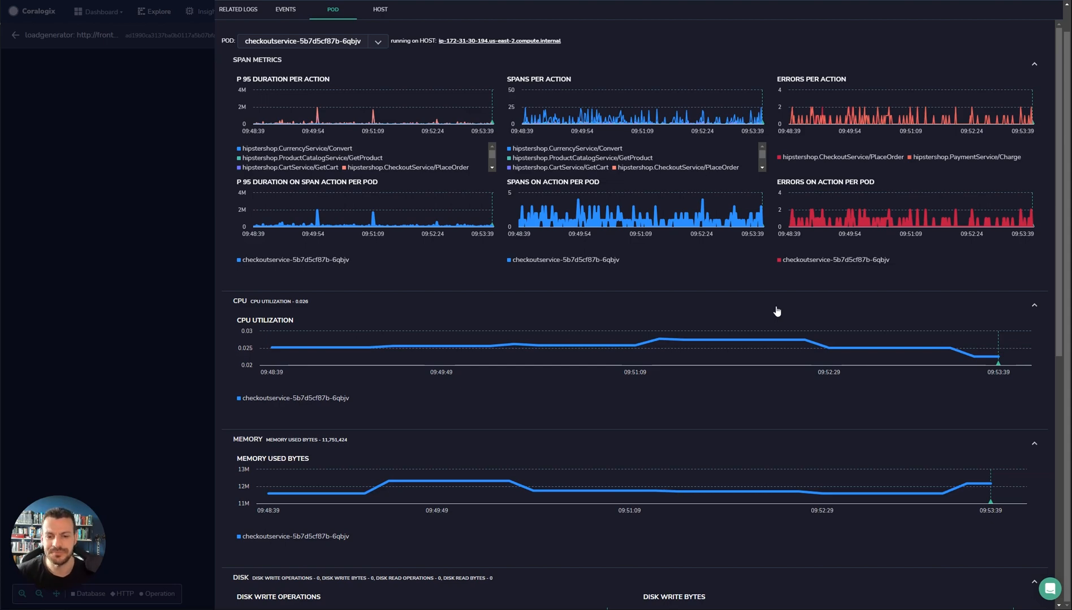
{"action": "mouse_move", "coordinate": [382, 21]}
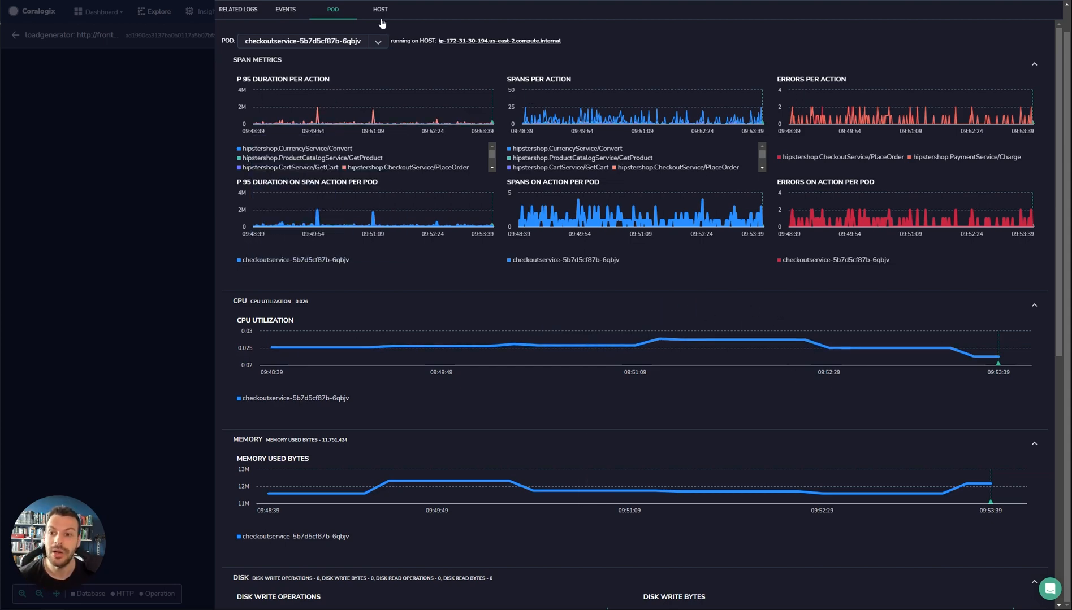
Step: Review the Host infrastructure charts, then move to the span's correlated logs
{"action": "left_click", "coordinate": [380, 9]}
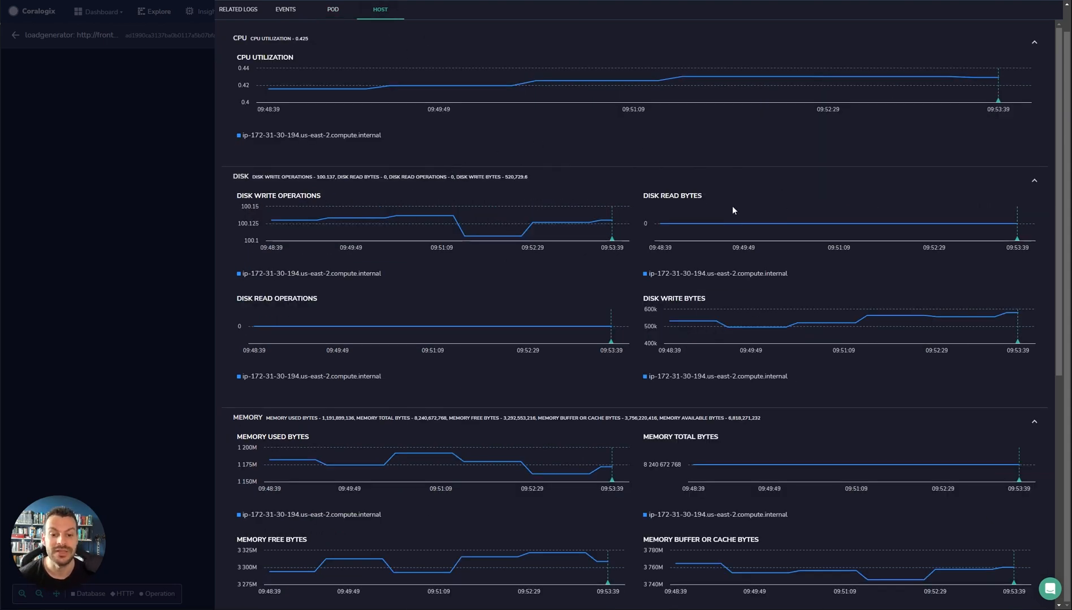
{"action": "mouse_move", "coordinate": [732, 224]}
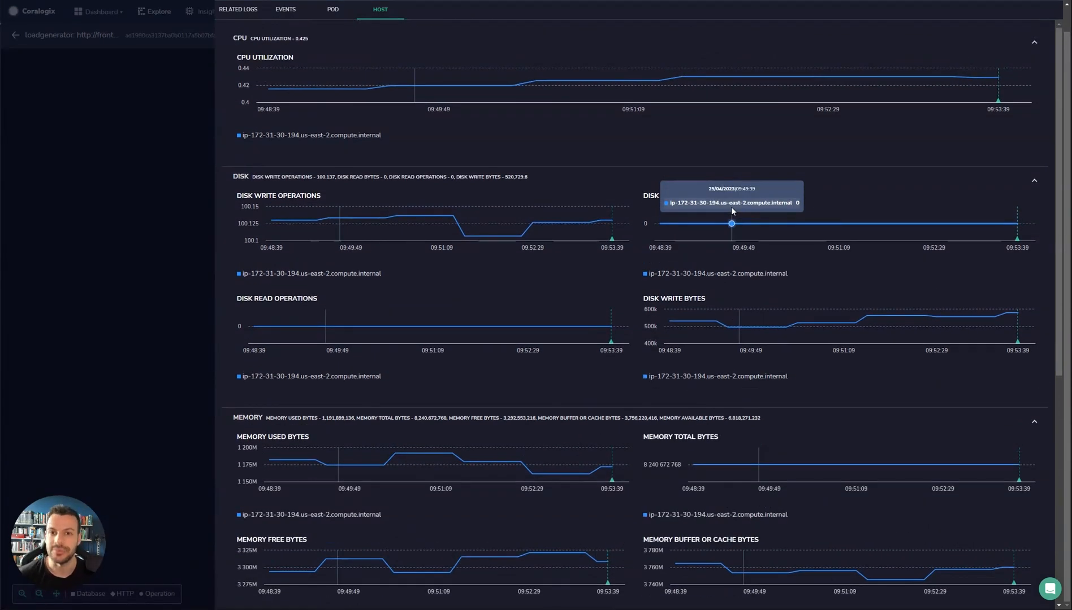
{"action": "mouse_move", "coordinate": [867, 234]}
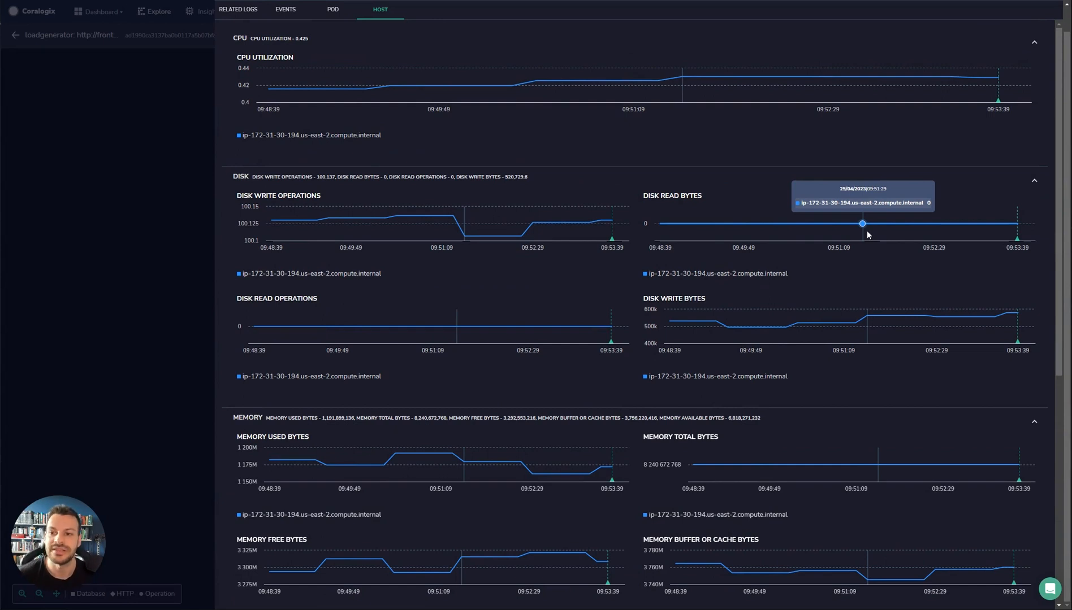
{"action": "mouse_move", "coordinate": [253, 17]}
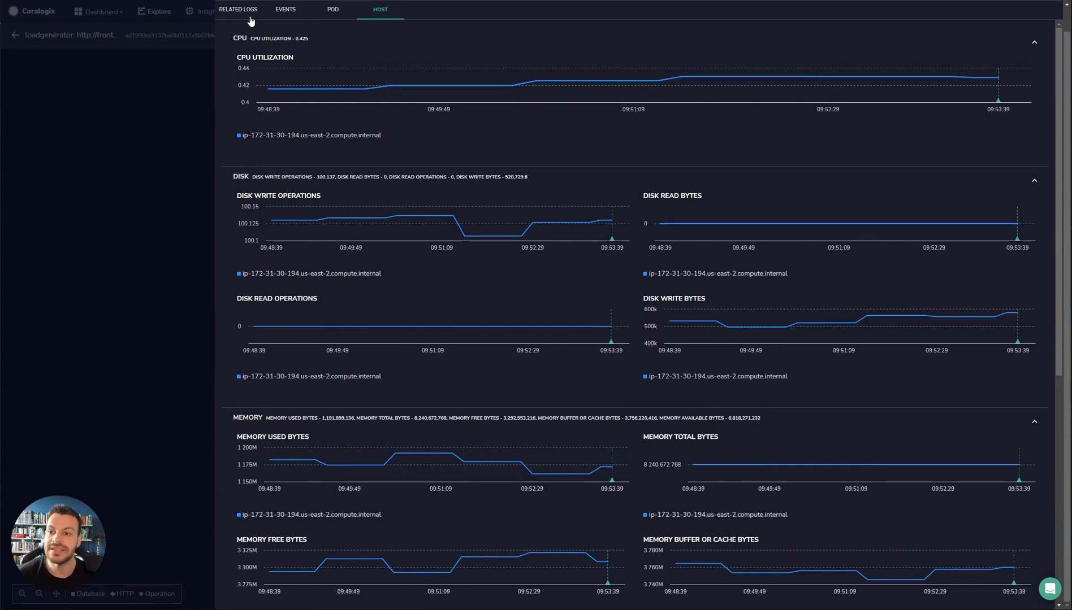
{"action": "left_click", "coordinate": [237, 10]}
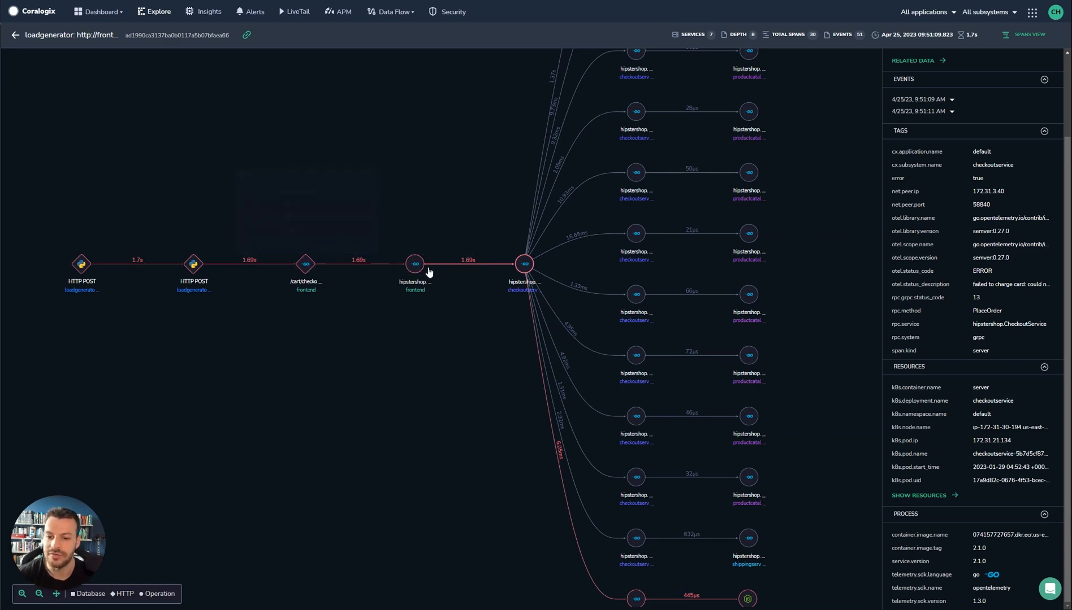
Step: Inspect another span's pod metrics, its related logs and its recorded events
{"action": "left_click", "coordinate": [575, 232]}
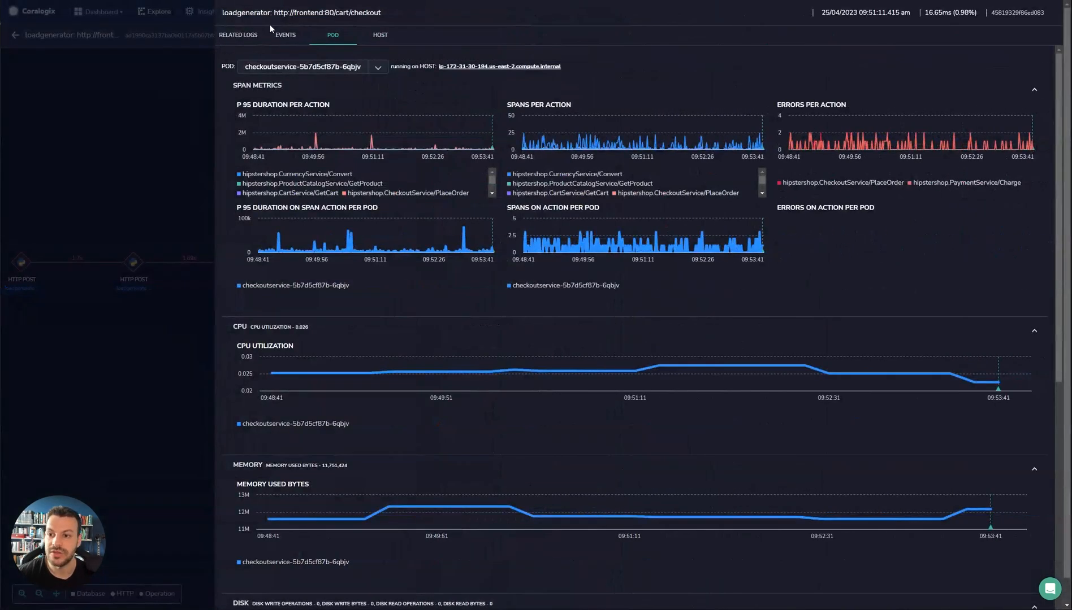
{"action": "left_click", "coordinate": [285, 35]}
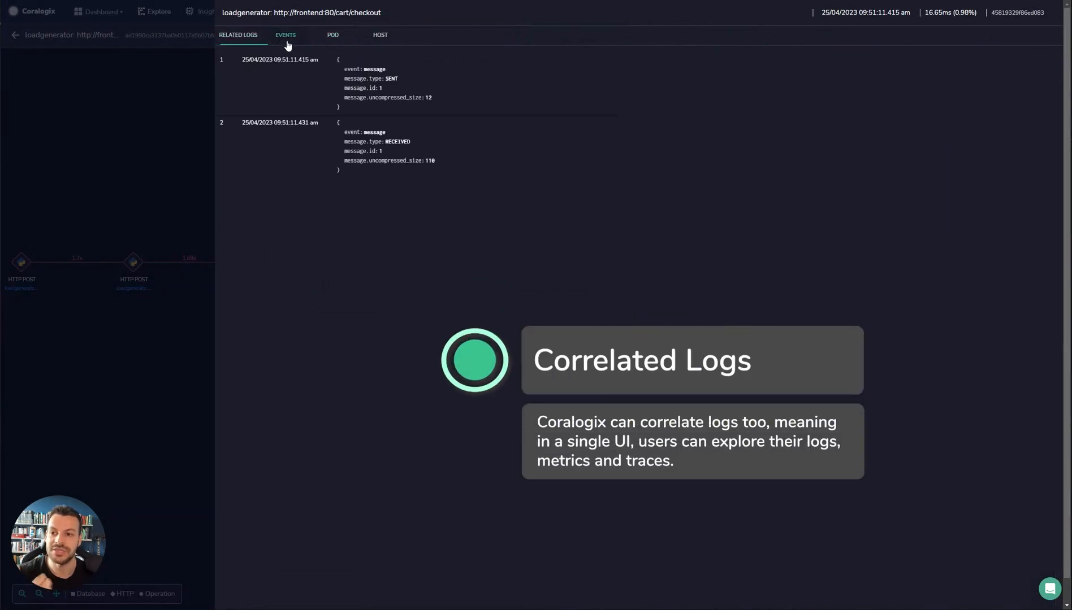
{"action": "left_click", "coordinate": [332, 35]}
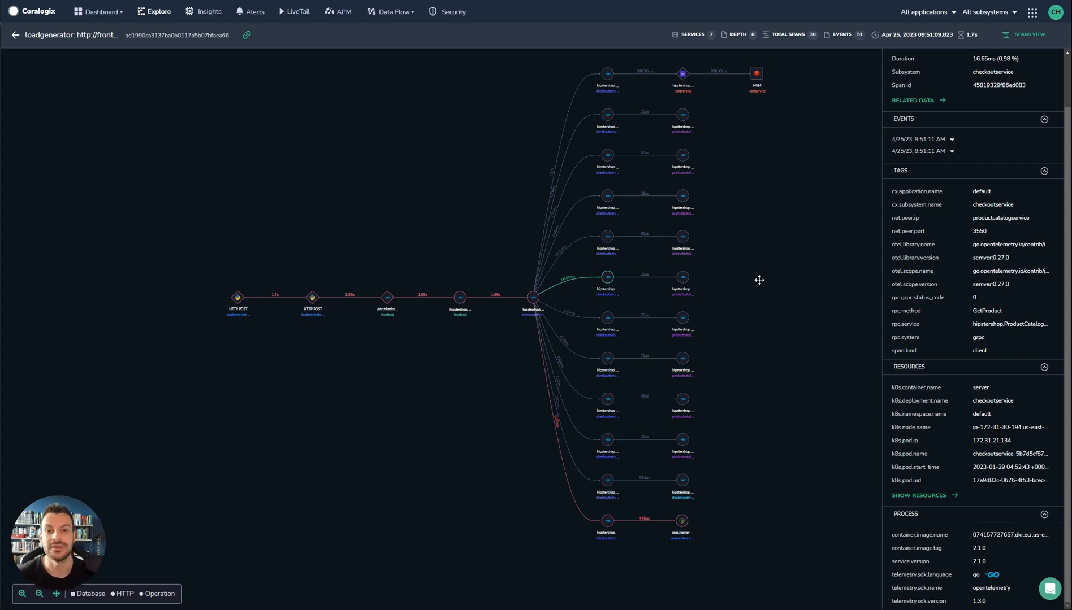
Step: Expand the Data Flow menu listing integrations and stream engine options
{"action": "left_click", "coordinate": [392, 11]}
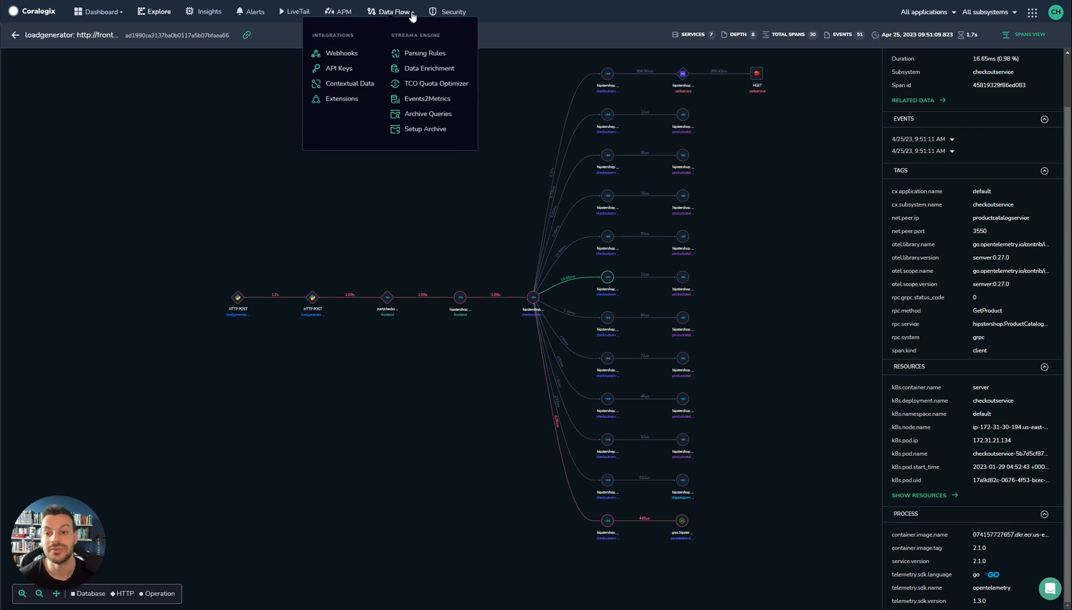
{"action": "mouse_move", "coordinate": [428, 104]}
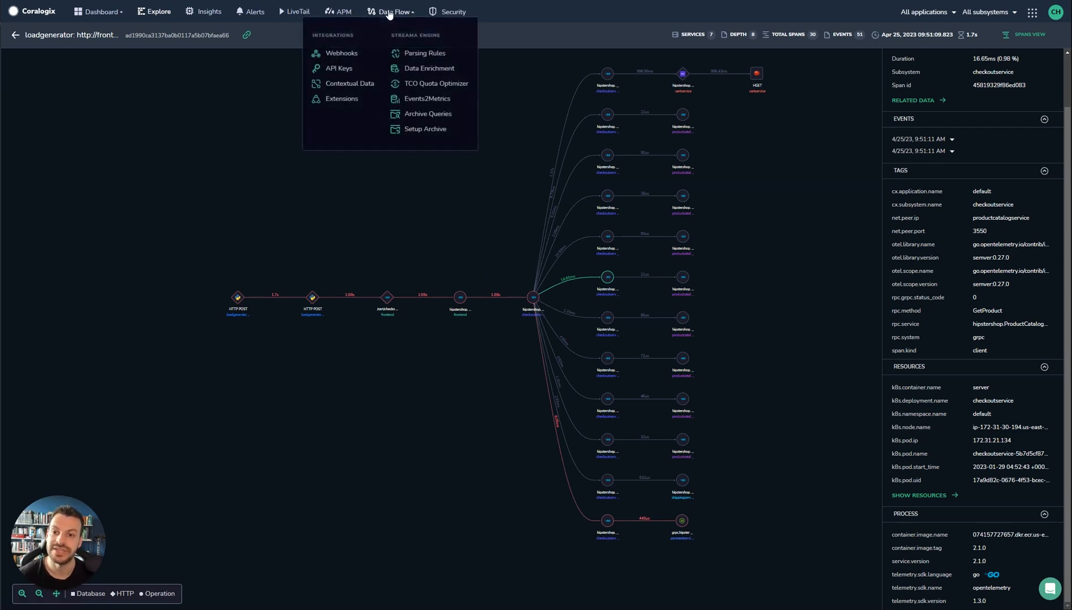
Step: Go to Events2Metrics and start a new Events2Metric definition
{"action": "left_click", "coordinate": [425, 98]}
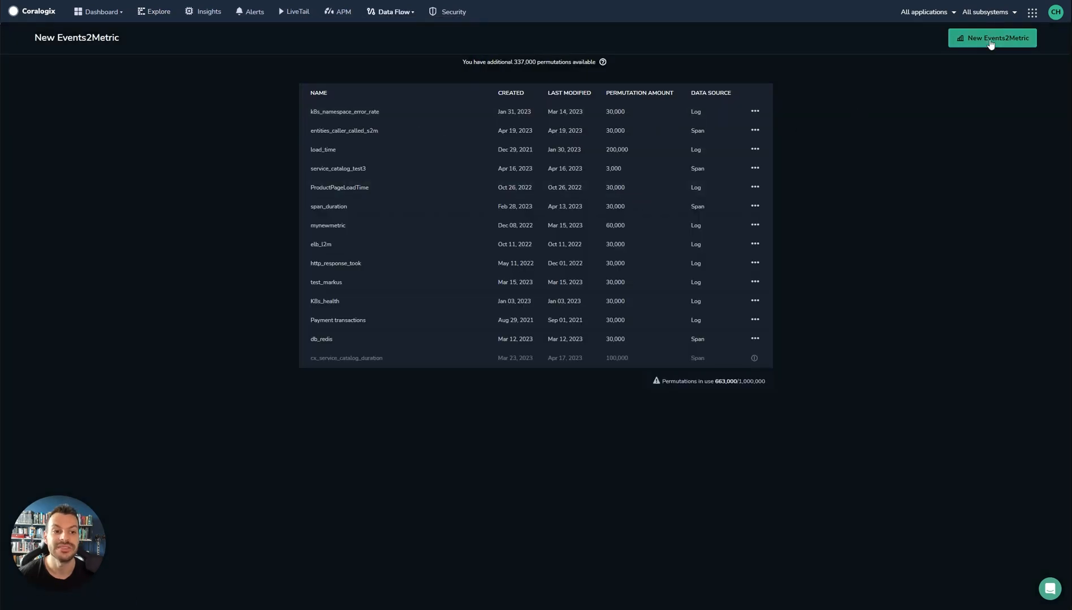
{"action": "left_click", "coordinate": [993, 39]}
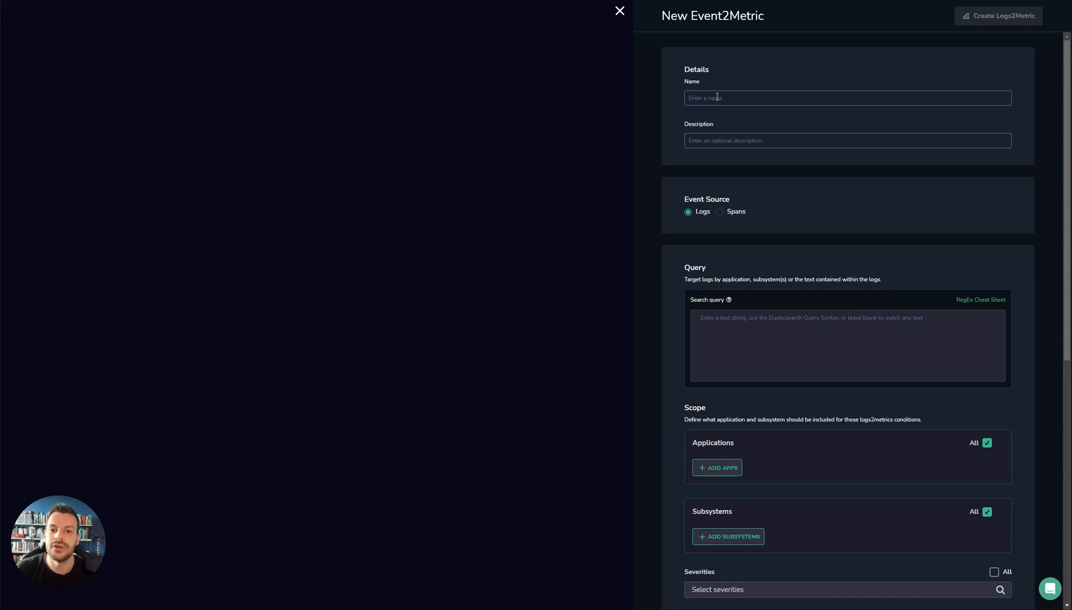
{"action": "mouse_move", "coordinate": [1047, 216]}
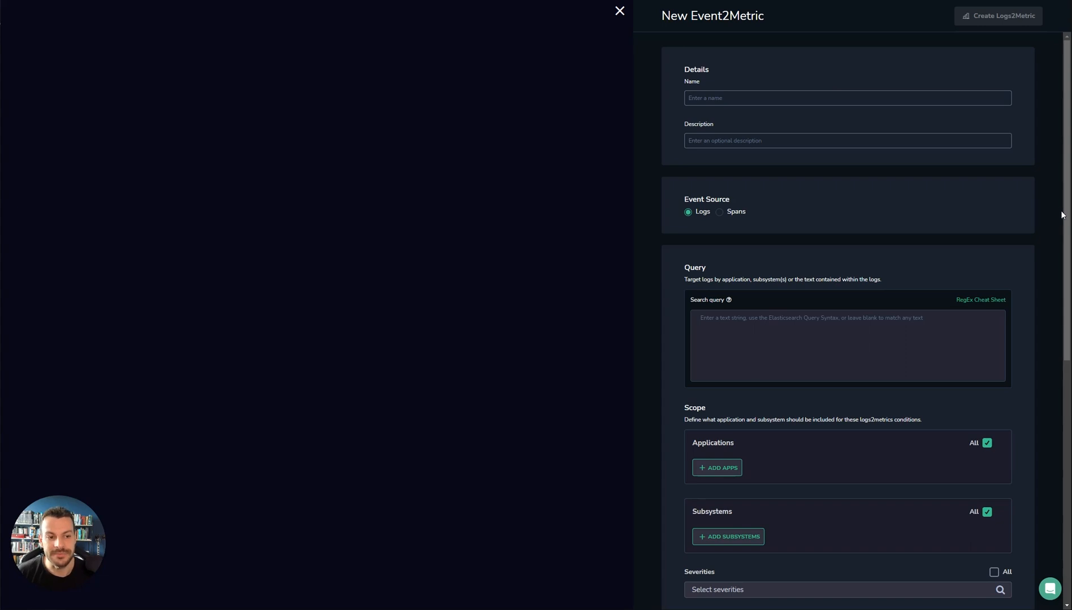
Step: Enter status_code as a metric field label, search Extract From for 'stat', and dismiss the suggestions
{"action": "scroll", "scroll_direction": "down", "scroll_amount": 3}
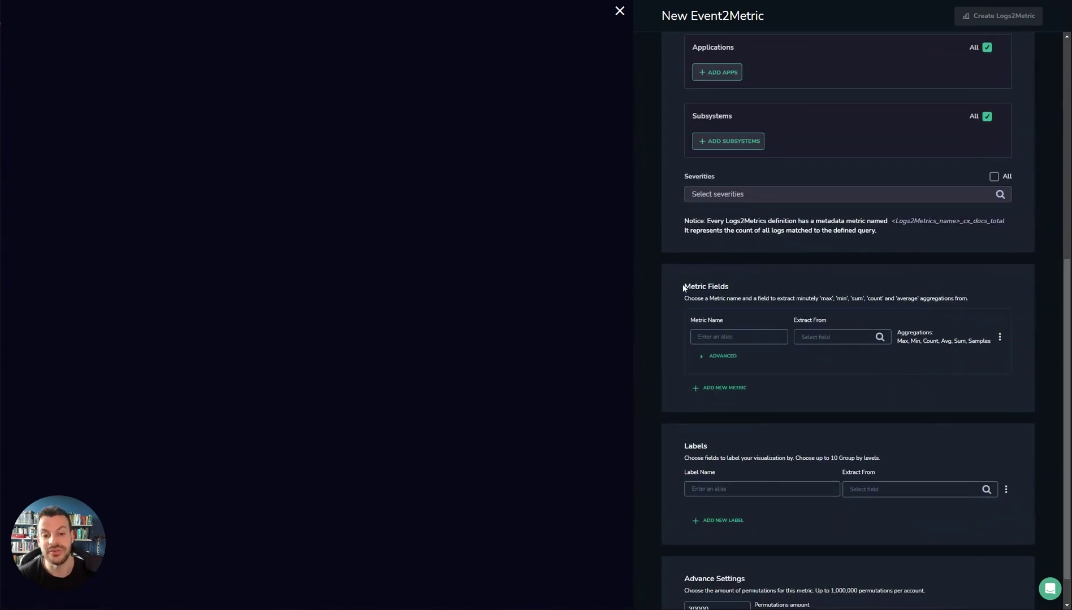
{"action": "left_click", "coordinate": [740, 337]}
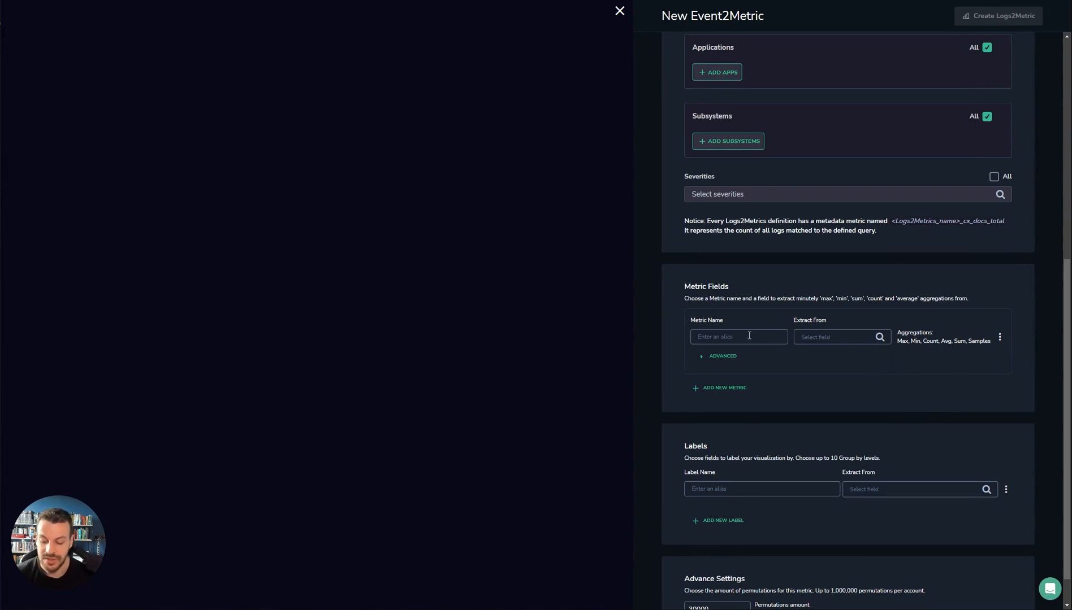
{"action": "type", "text": "status_code"}
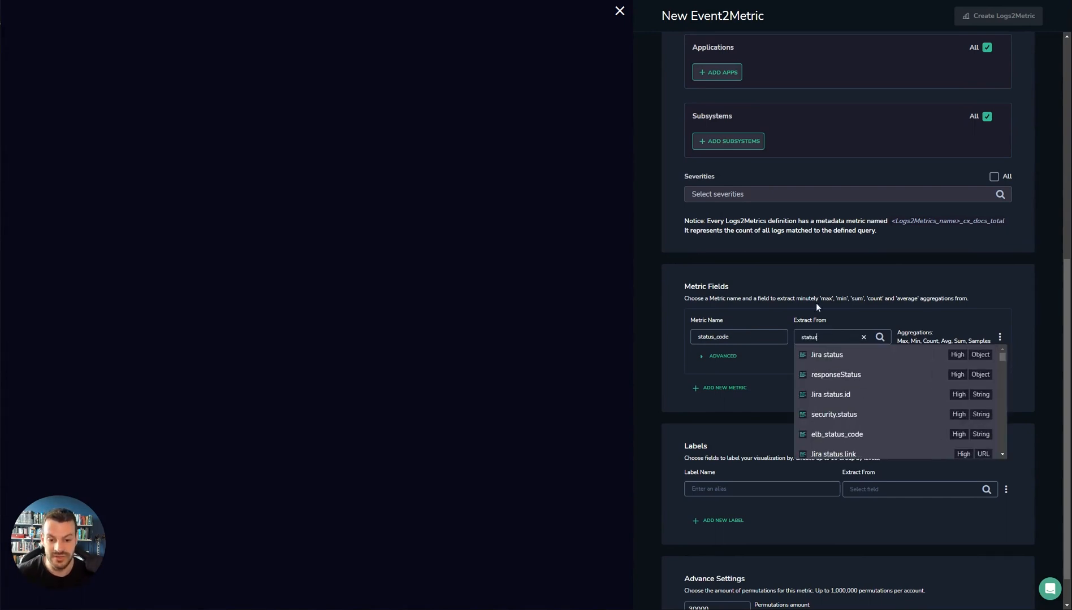
{"action": "type", "text": "sta"}
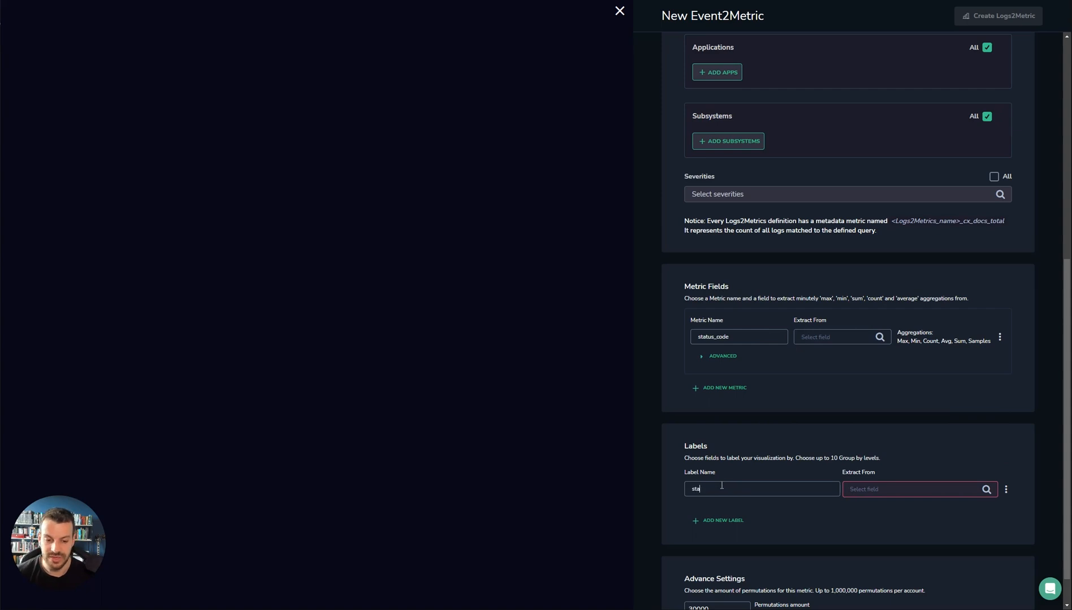
{"action": "type", "text": "status"}
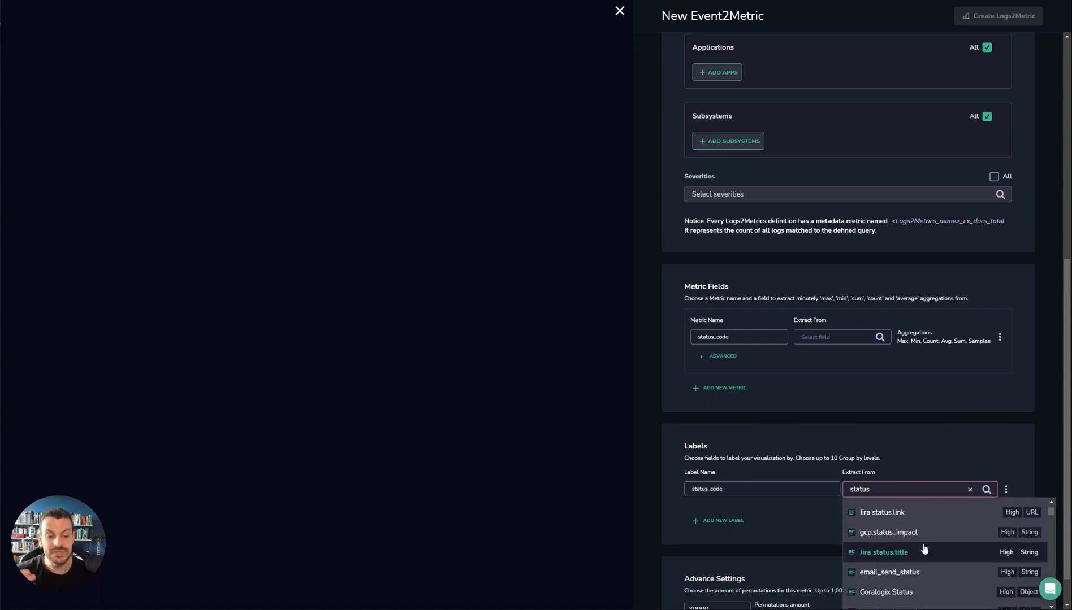
{"action": "mouse_move", "coordinate": [846, 473]}
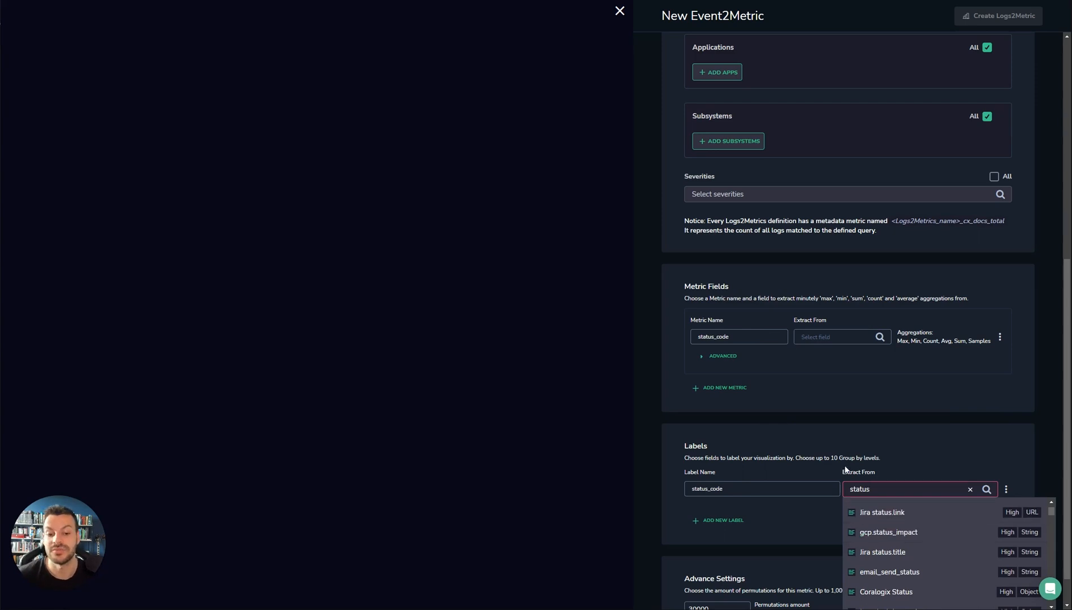
{"action": "left_click", "coordinate": [968, 489]}
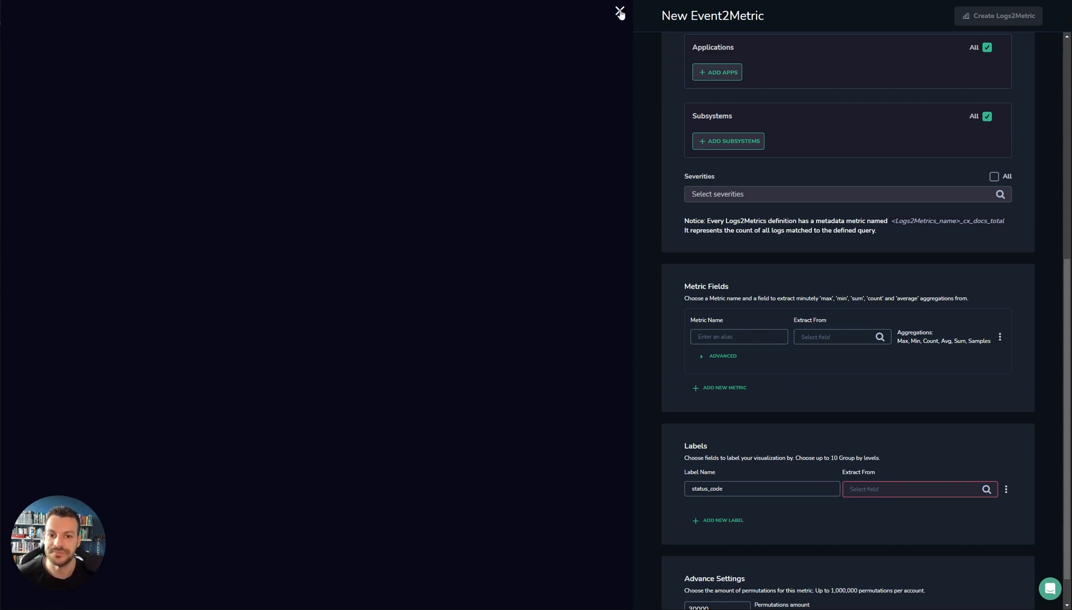
Step: Discard the Events2Metric form and load the Span2Metrics Demo Dashboard with refreshed charts
{"action": "left_click", "coordinate": [617, 11]}
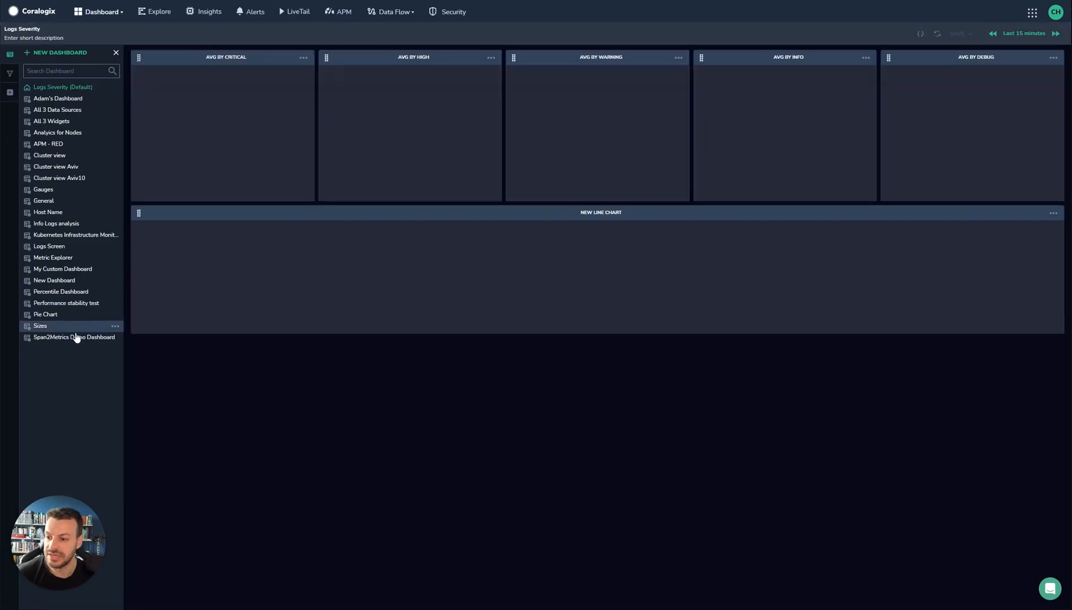
{"action": "left_click", "coordinate": [73, 338]}
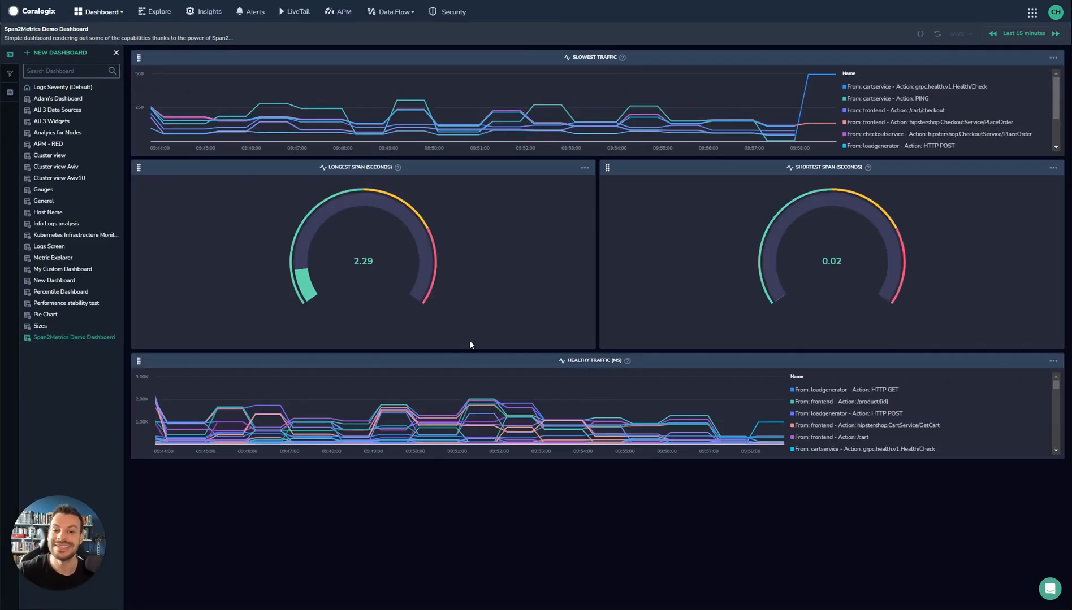
{"action": "mouse_move", "coordinate": [597, 323]}
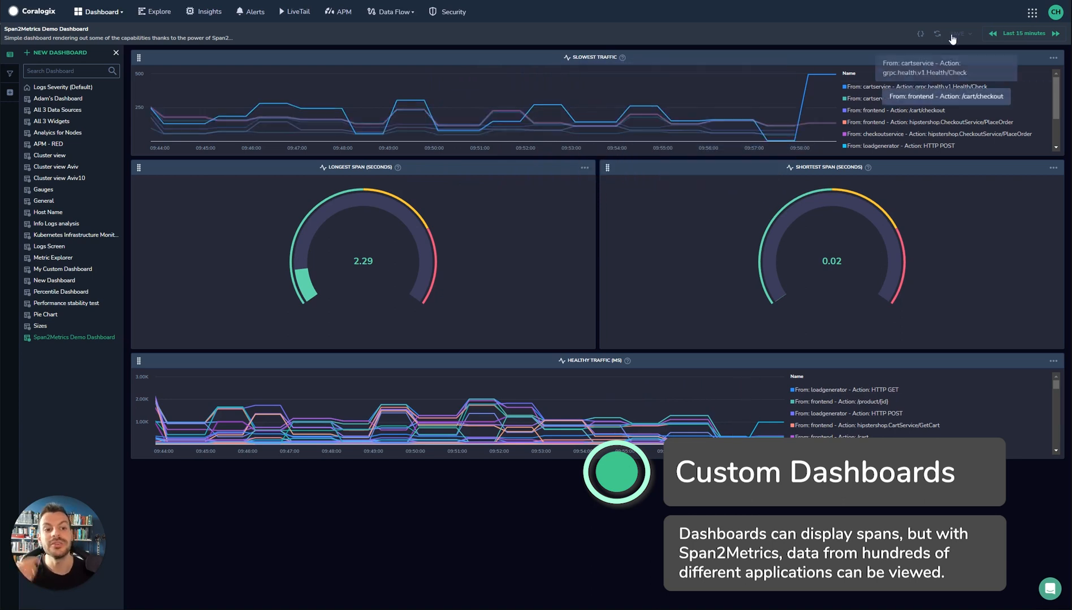
{"action": "left_click", "coordinate": [937, 34]}
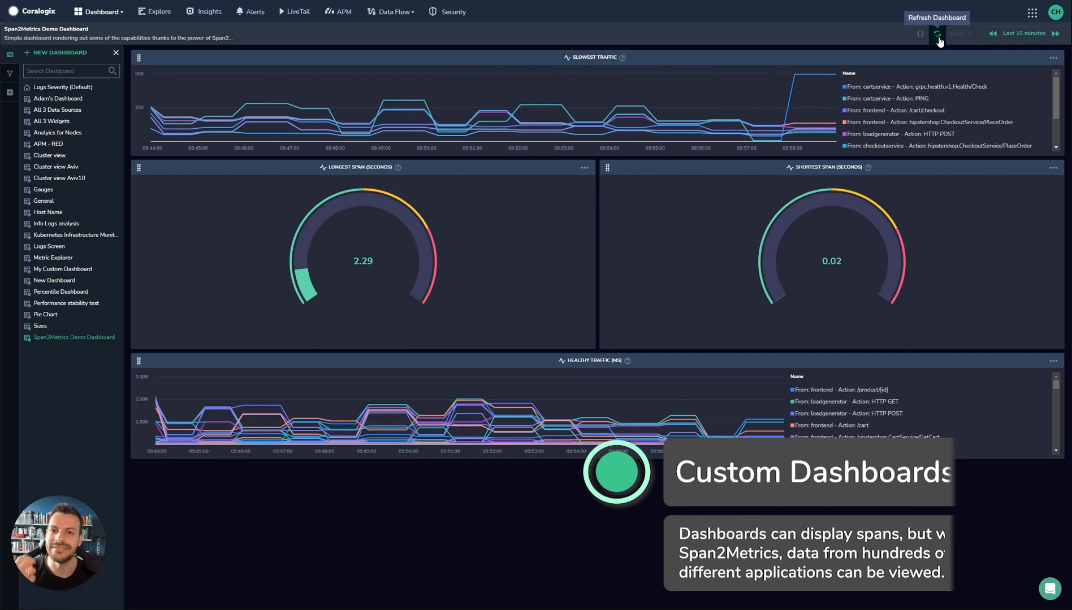
{"action": "left_click", "coordinate": [938, 34]}
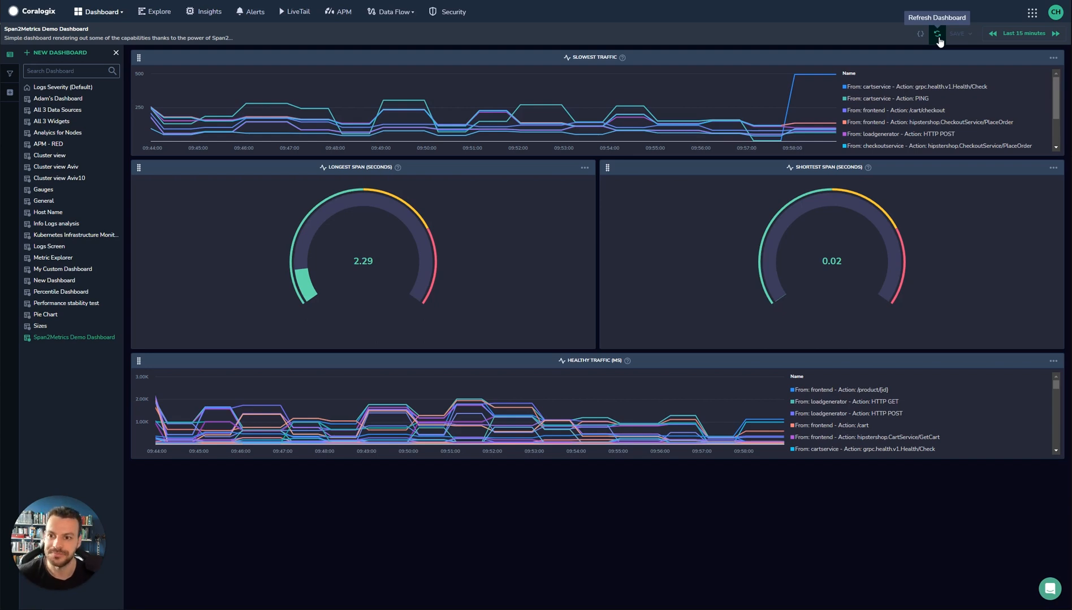
{"action": "mouse_move", "coordinate": [246, 17]}
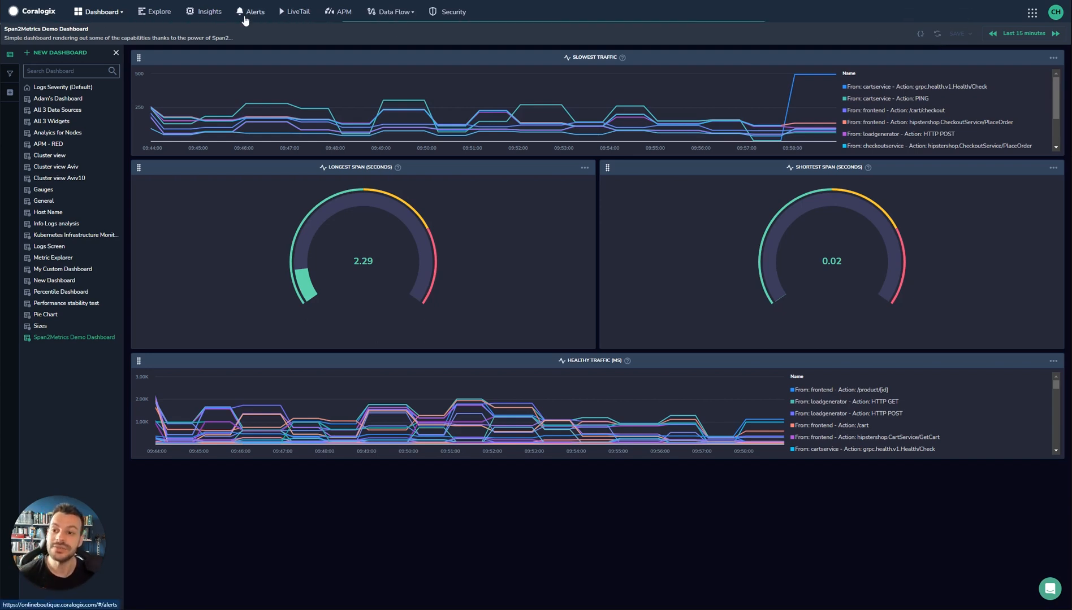
Step: Start a new alert from Manage Alerts, landing on the alert type choices
{"action": "left_click", "coordinate": [255, 11]}
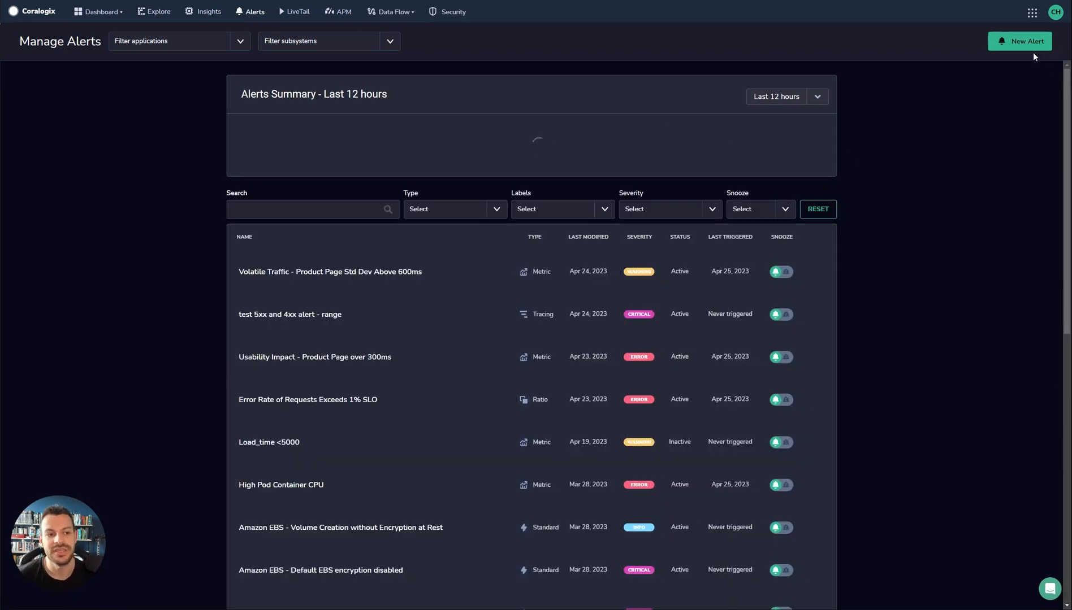
{"action": "left_click", "coordinate": [1020, 41]}
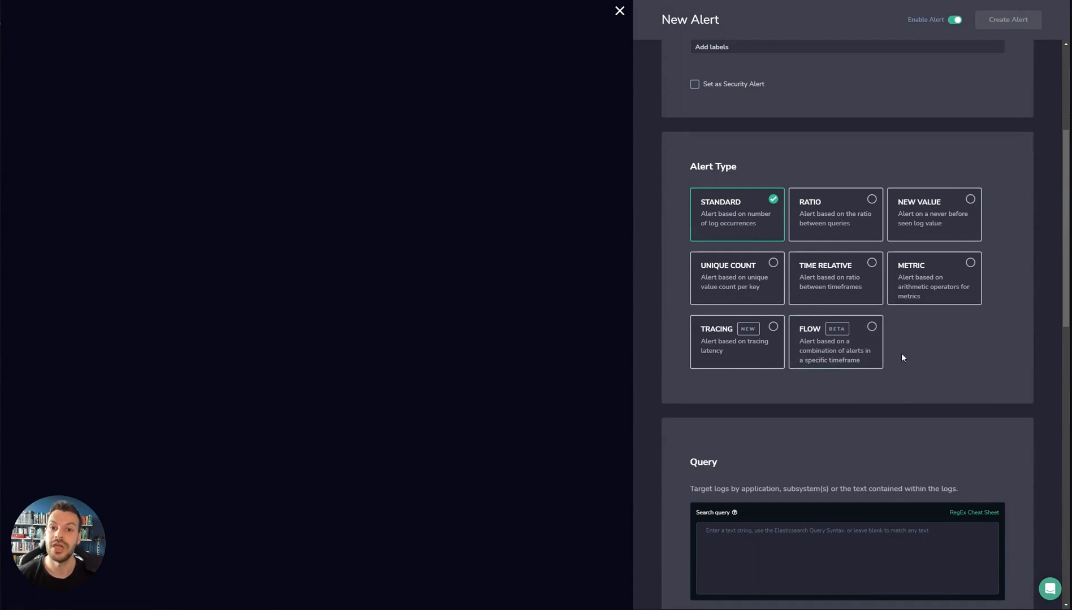
{"action": "mouse_move", "coordinate": [903, 358]}
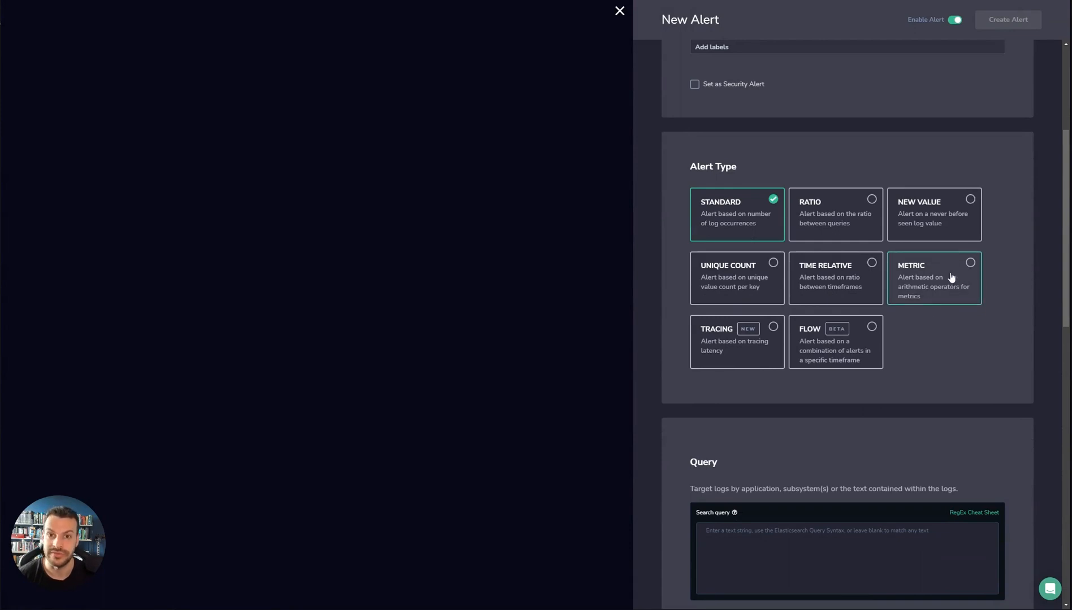
{"action": "mouse_move", "coordinate": [968, 274]}
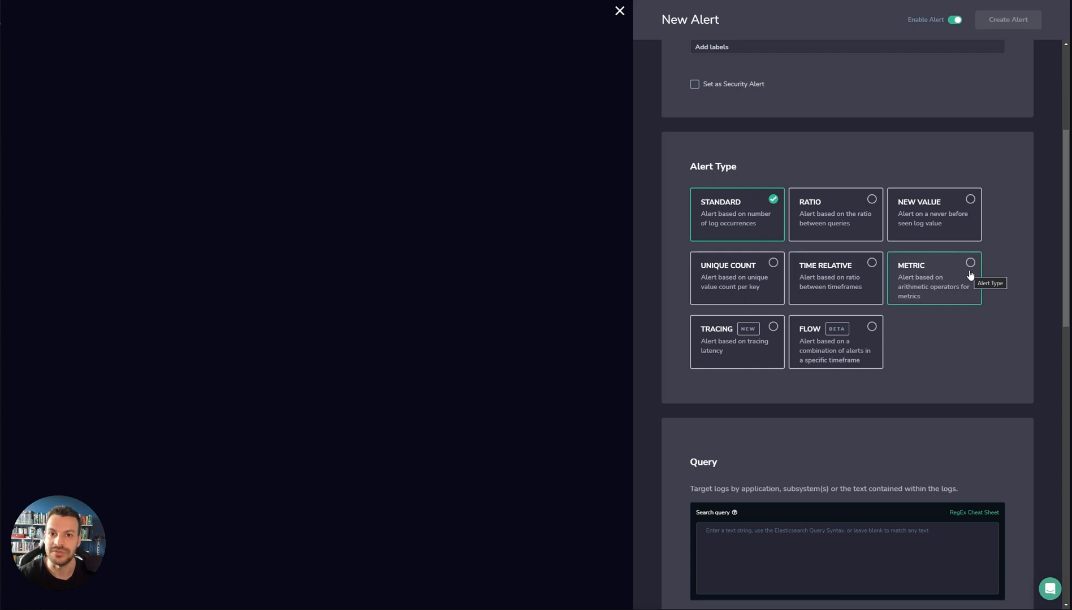
Step: Make it a tracing alert on latency above 1000 ms, limited to the paymentservice subsystem
{"action": "left_click", "coordinate": [737, 343]}
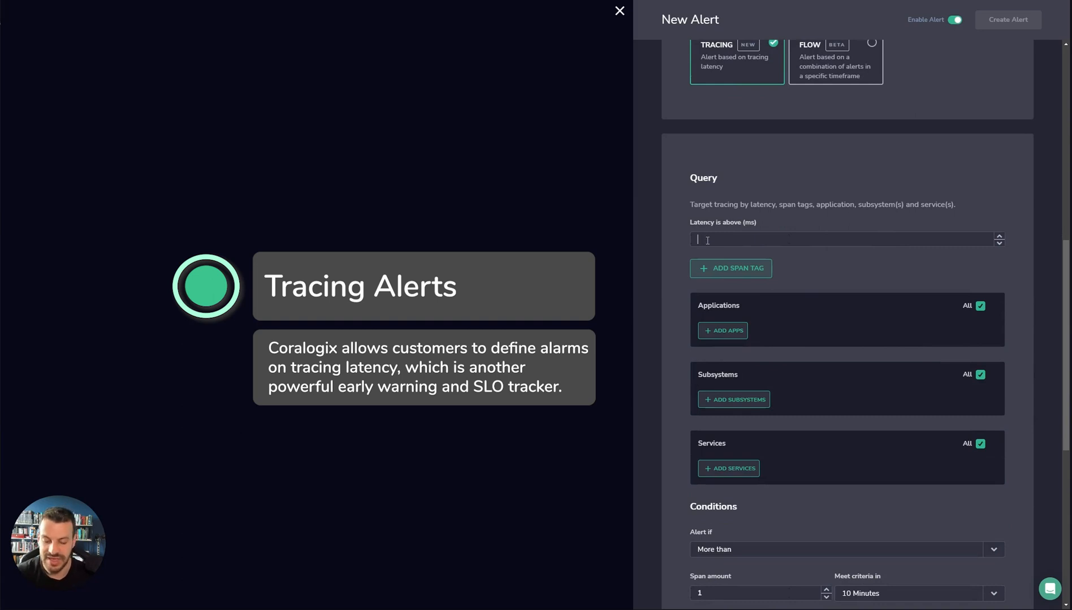
{"action": "type", "text": "1000"}
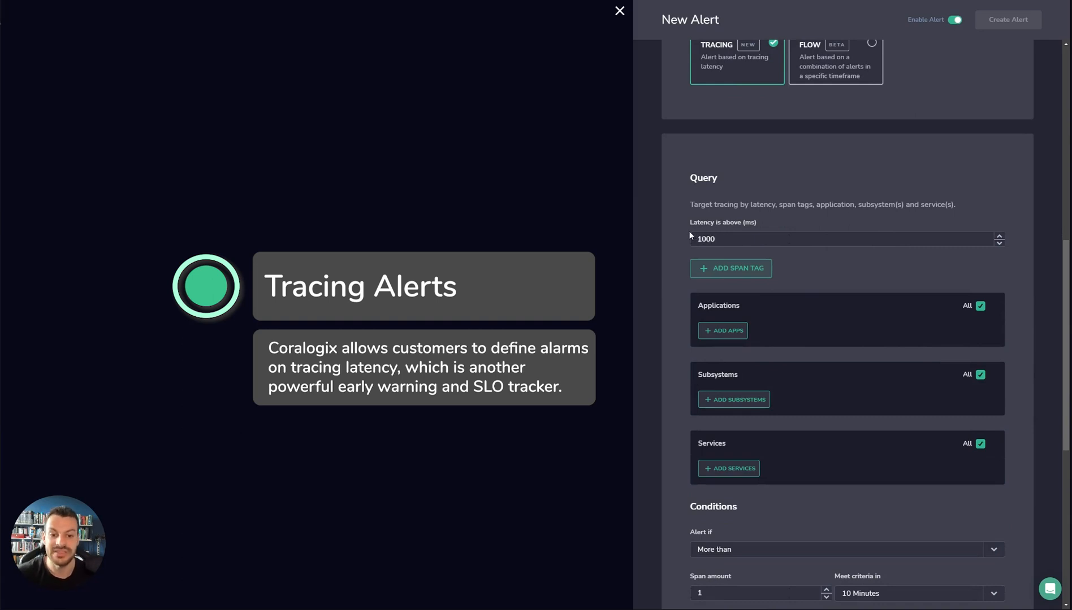
{"action": "scroll", "scroll_direction": "down", "scroll_amount": 3}
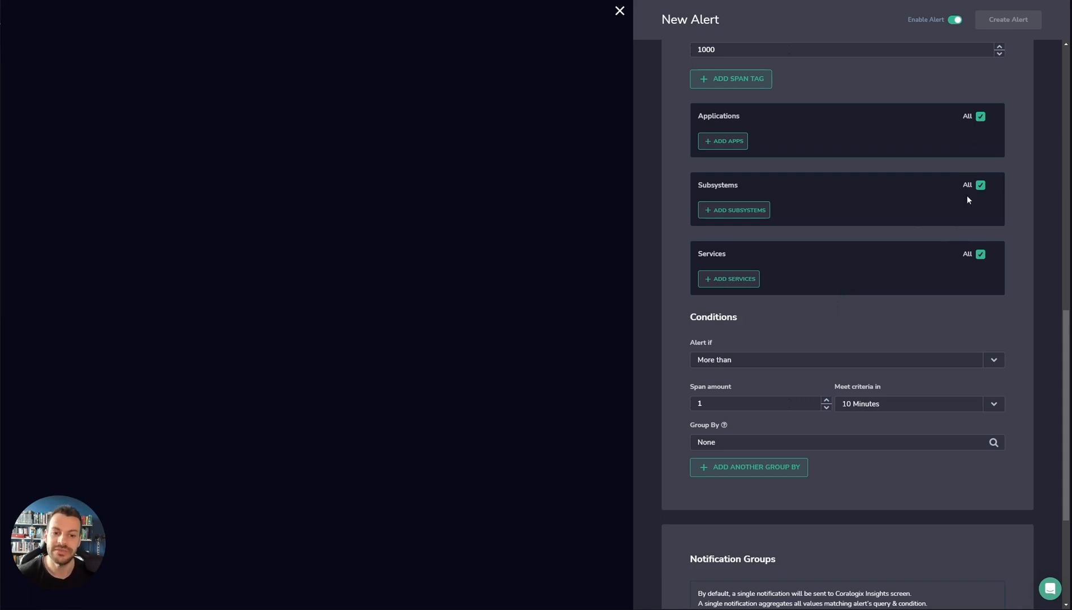
{"action": "left_click", "coordinate": [979, 185]}
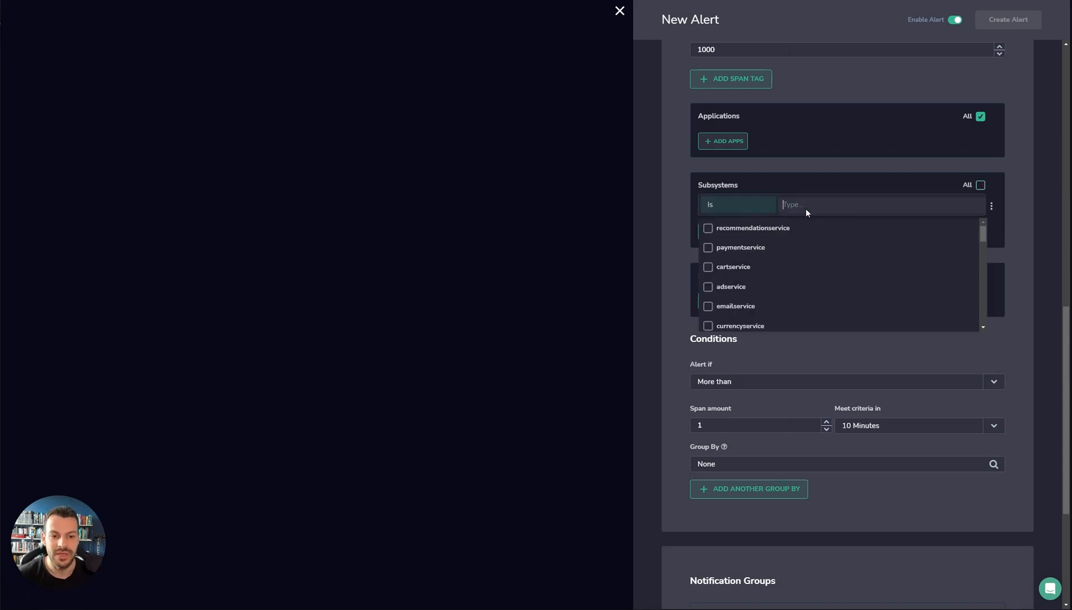
{"action": "left_click", "coordinate": [707, 248]}
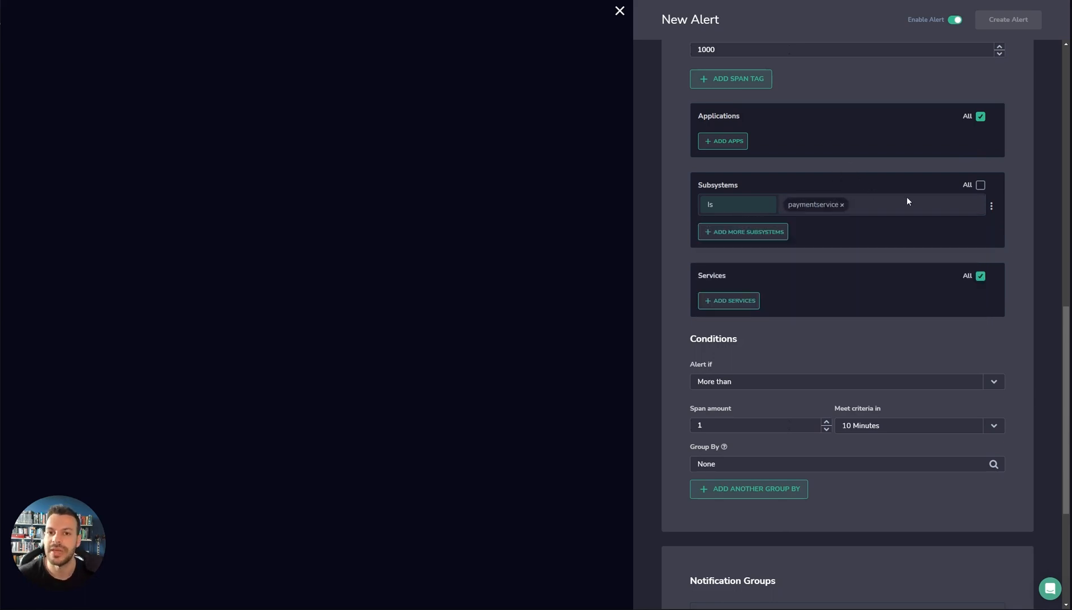
{"action": "mouse_move", "coordinate": [891, 134]}
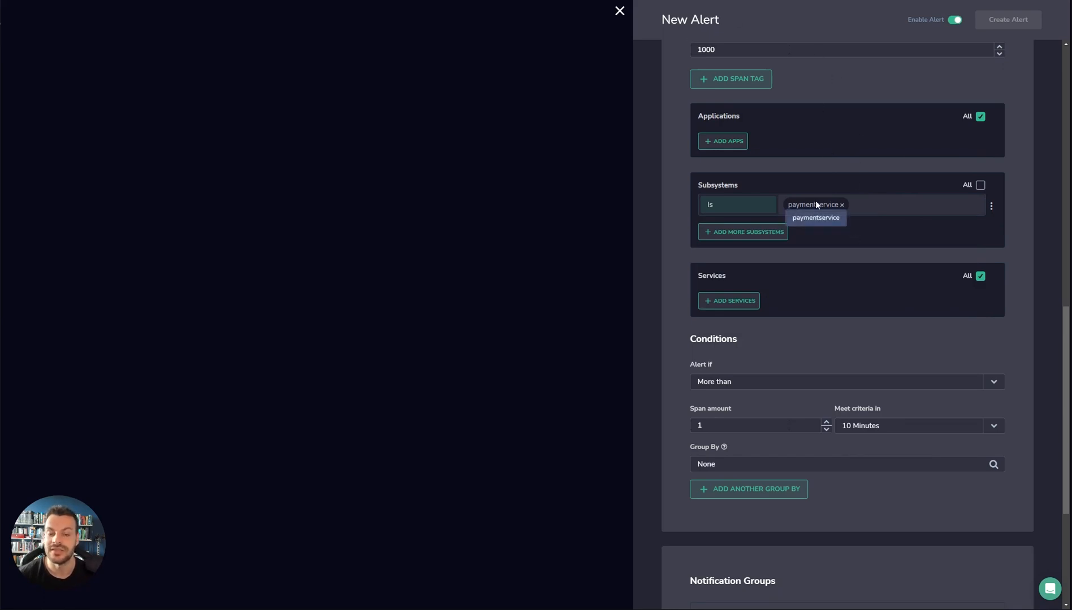
{"action": "scroll", "scroll_direction": "down", "scroll_amount": 3}
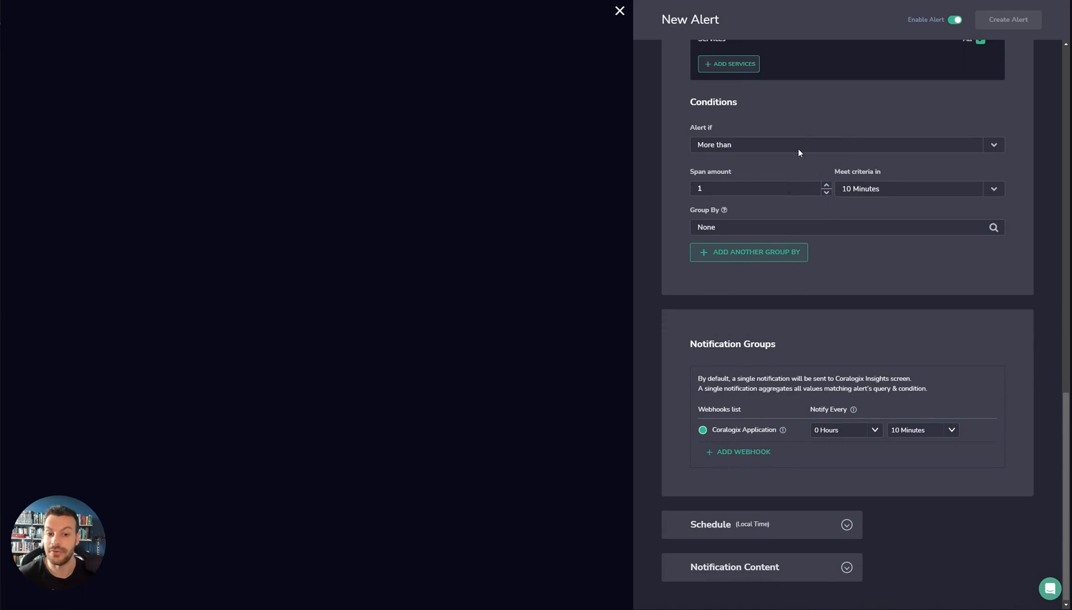
{"action": "mouse_move", "coordinate": [751, 125]}
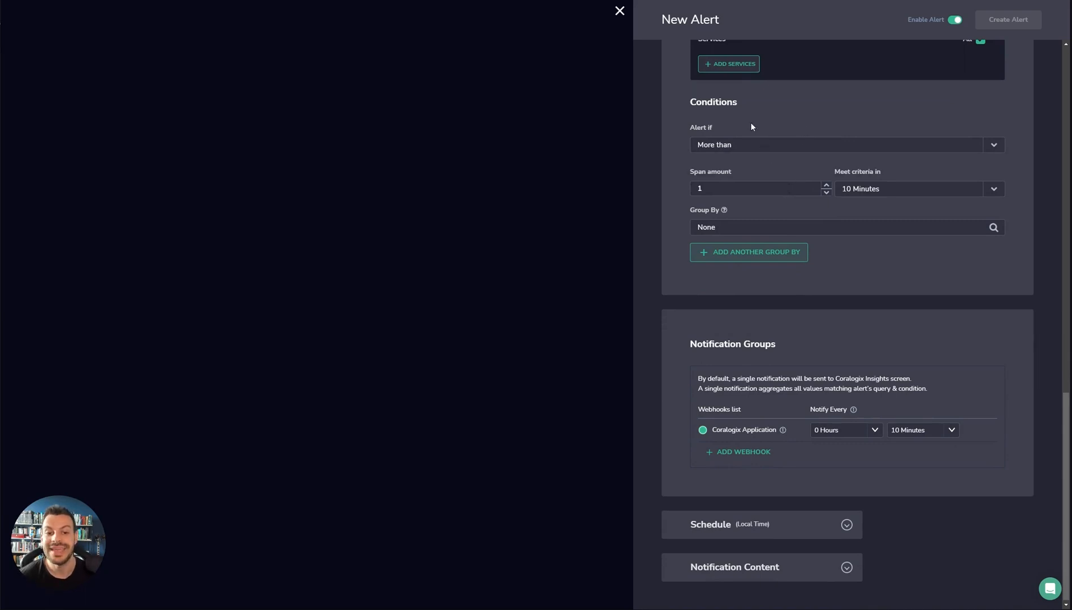
Step: Require more than 100 spans within 5 minutes, grouped by serviceName
{"action": "left_click", "coordinate": [752, 189]}
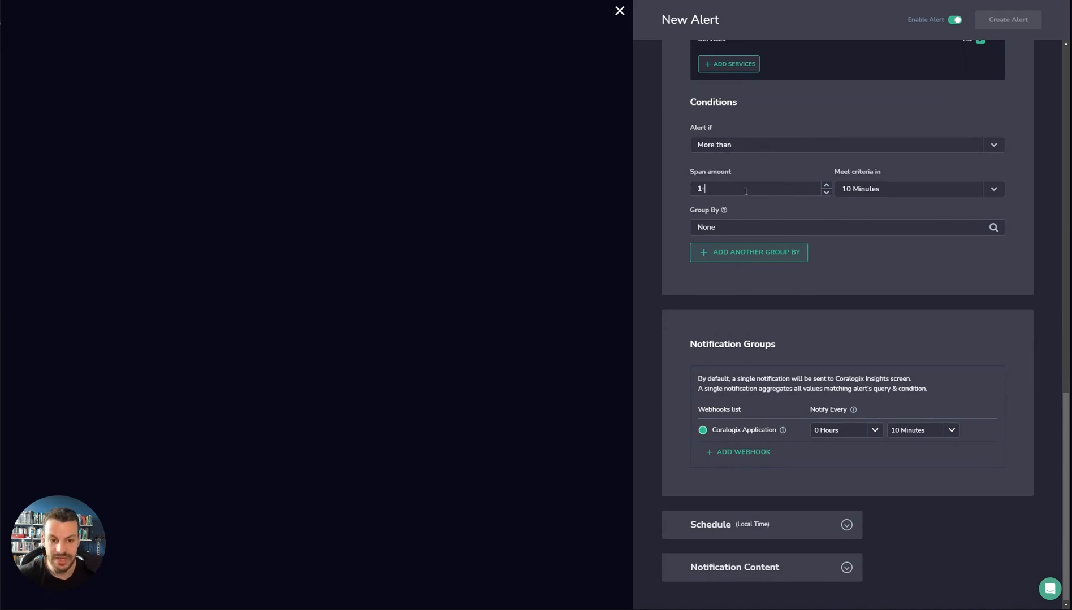
{"action": "left_click", "coordinate": [994, 189]}
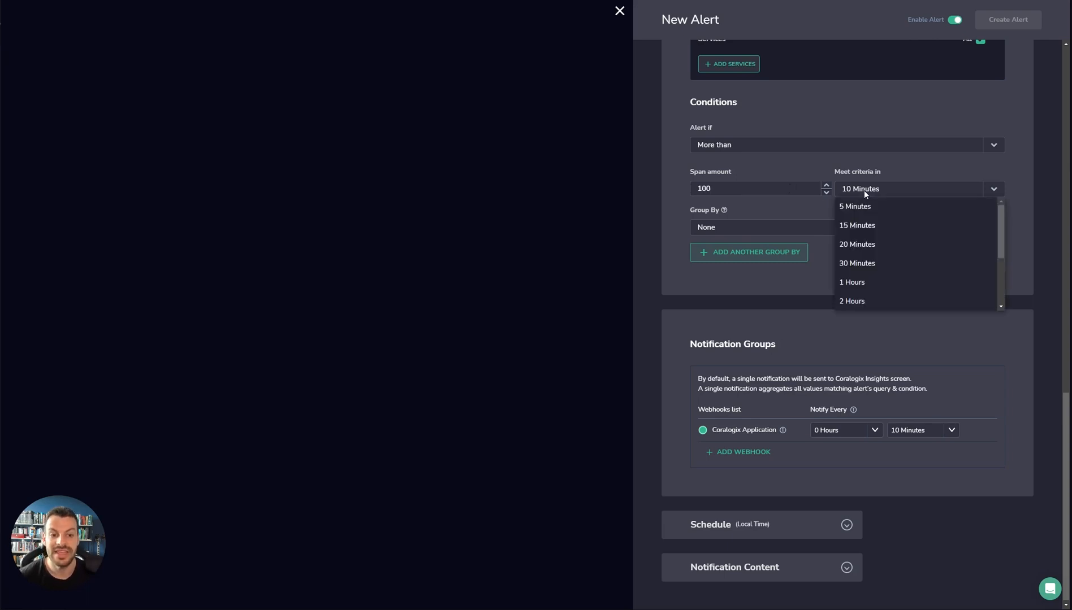
{"action": "left_click", "coordinate": [855, 207]}
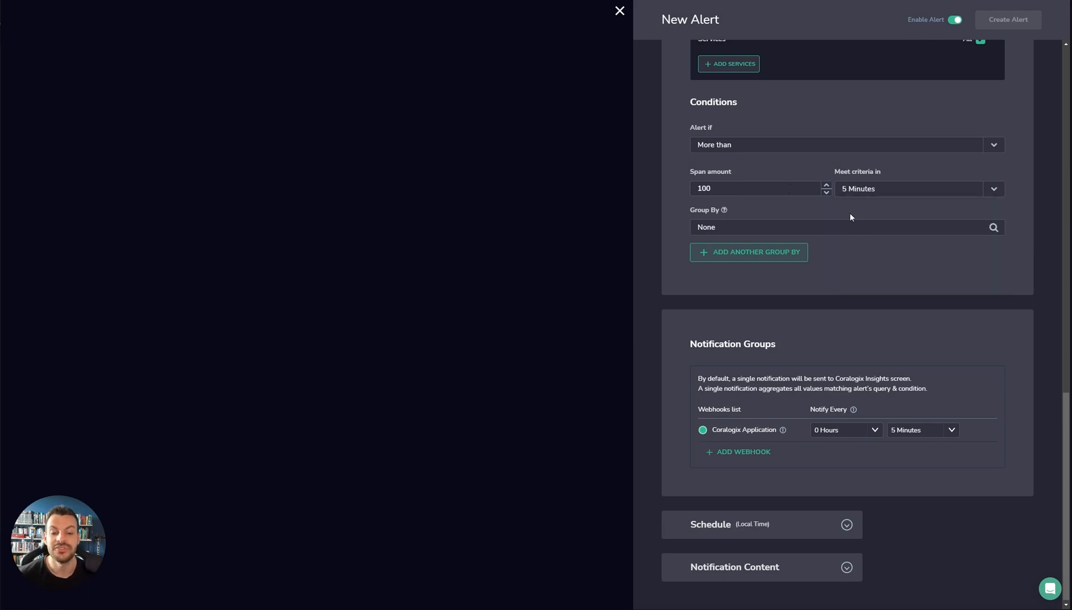
{"action": "left_click", "coordinate": [846, 227]}
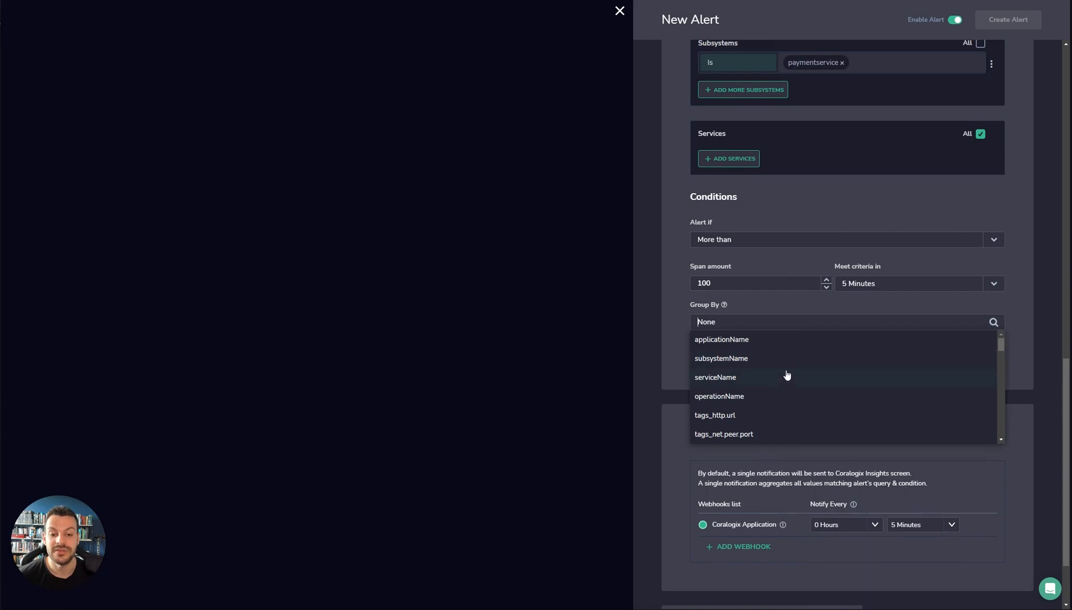
{"action": "left_click", "coordinate": [714, 378]}
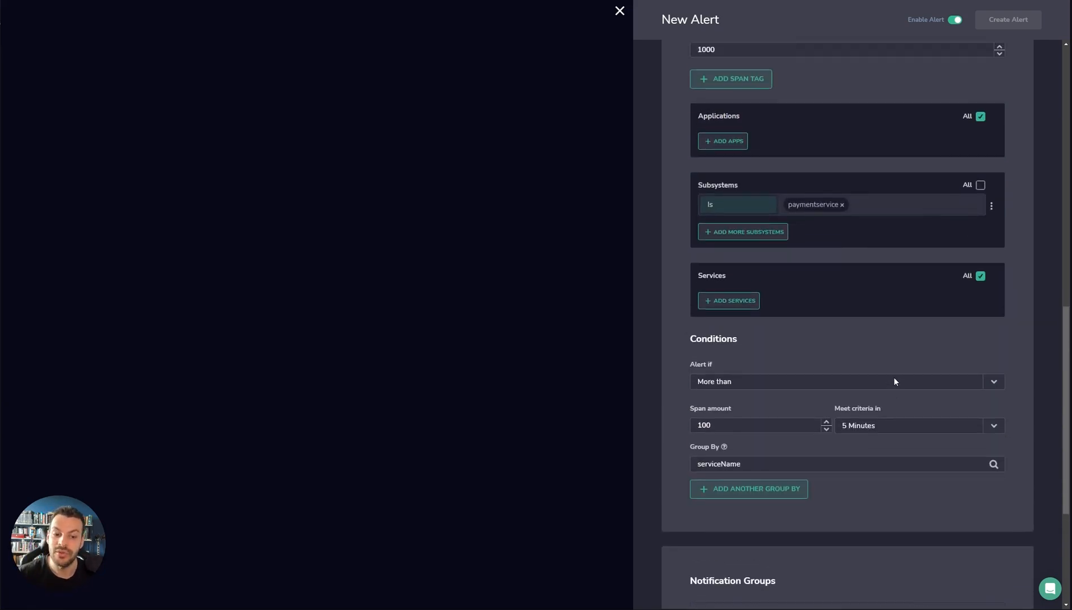
{"action": "scroll", "scroll_direction": "down", "scroll_amount": 3}
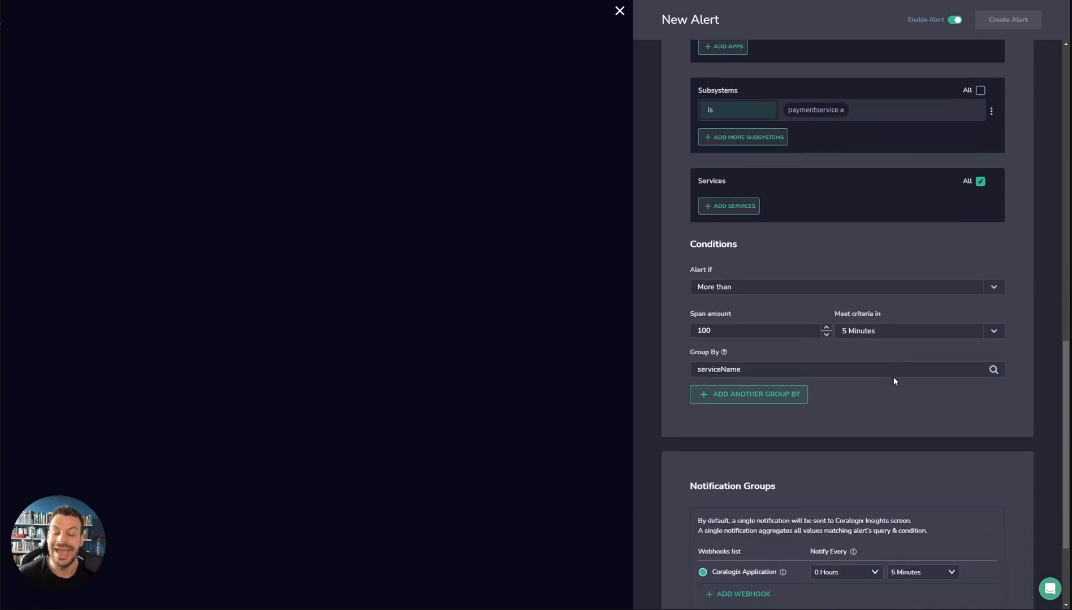
{"action": "mouse_move", "coordinate": [947, 433]}
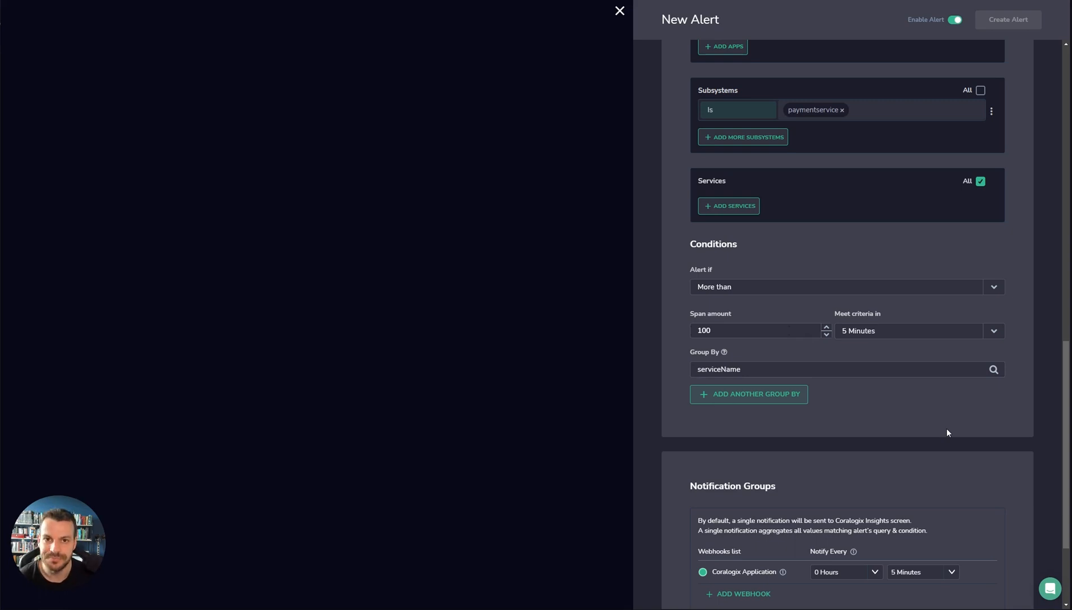
Step: Add an Email Address recipient under the alert's notification settings
{"action": "scroll", "scroll_direction": "down", "scroll_amount": 3}
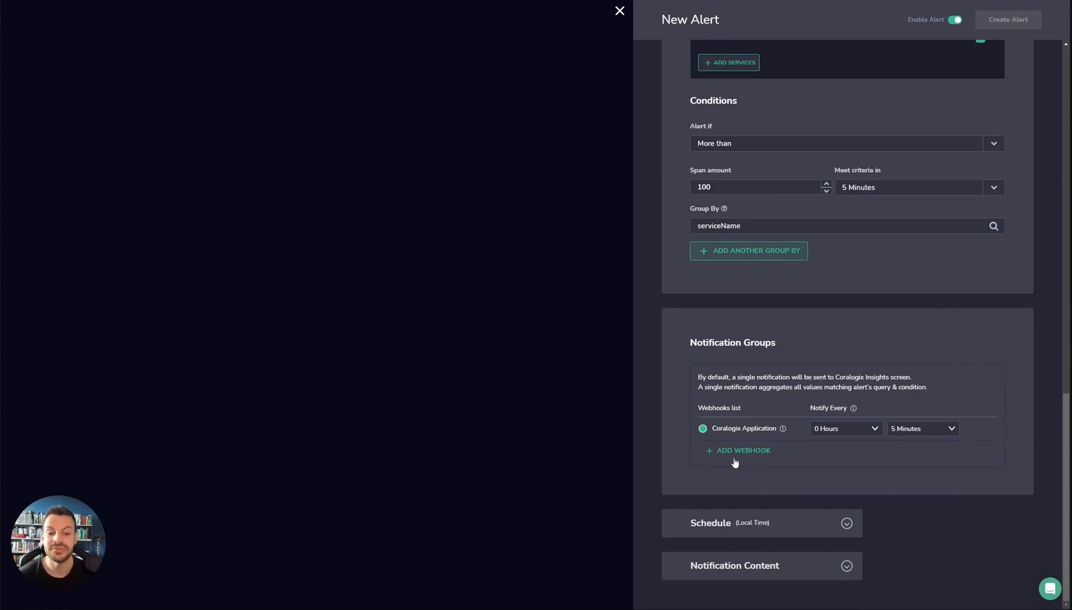
{"action": "left_click", "coordinate": [737, 452]}
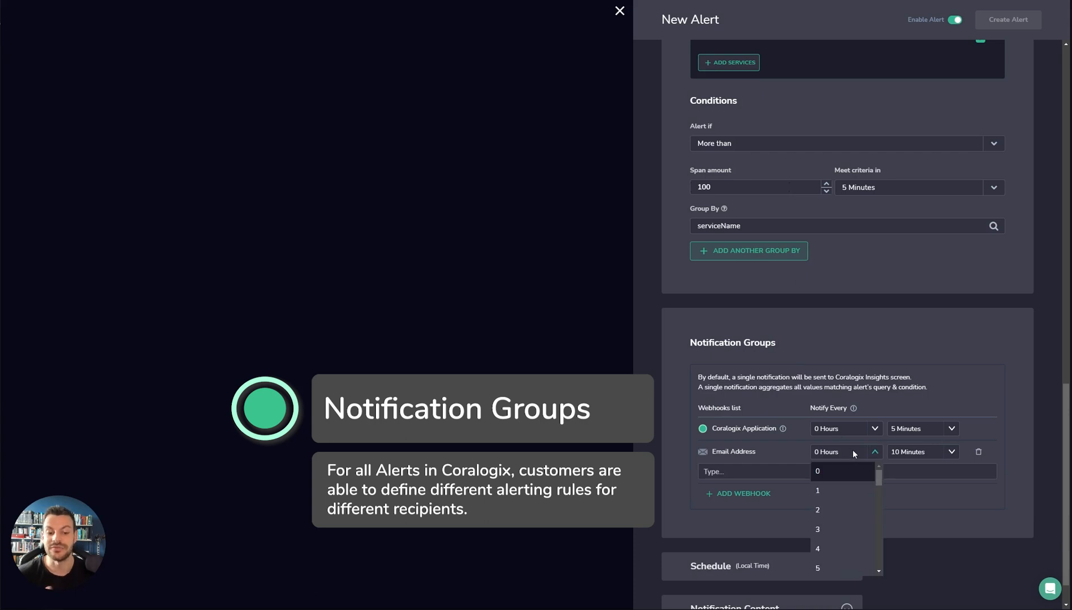
{"action": "mouse_move", "coordinate": [753, 430]}
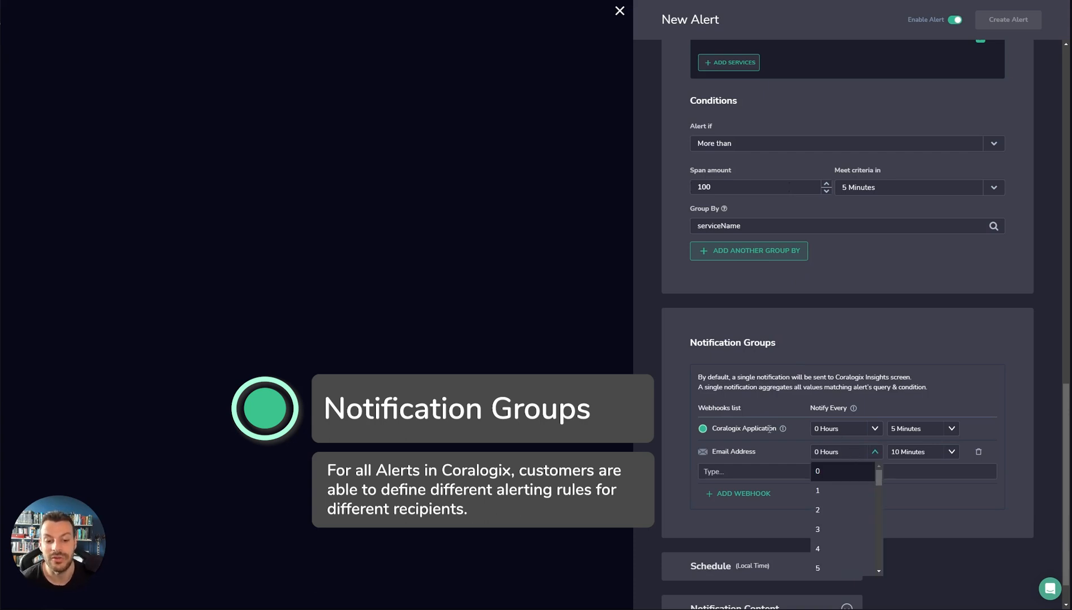
{"action": "mouse_move", "coordinate": [859, 424]}
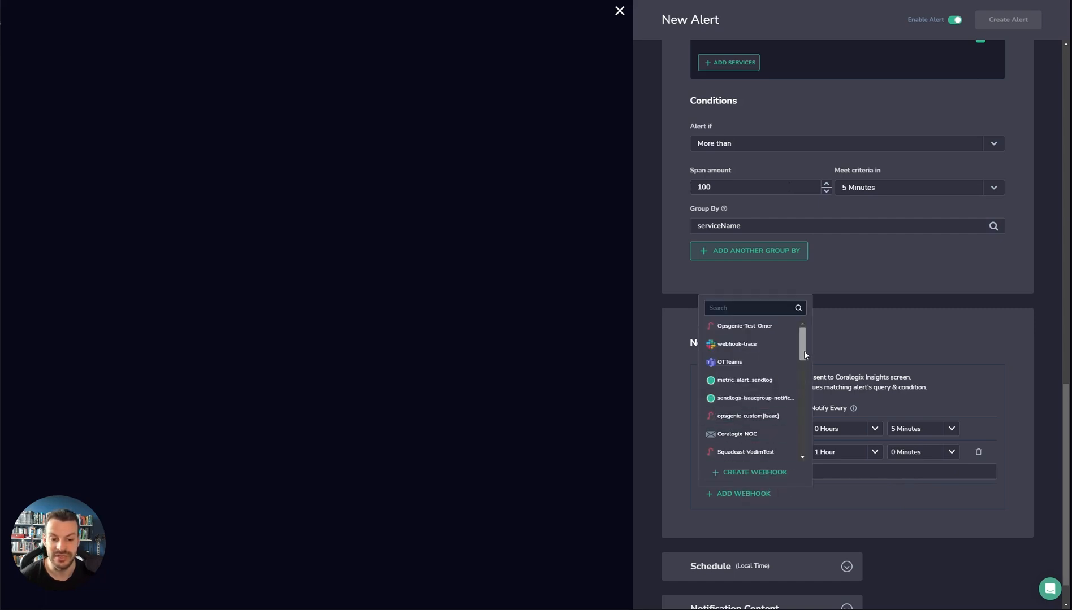
{"action": "scroll", "scroll_direction": "down", "scroll_amount": 3}
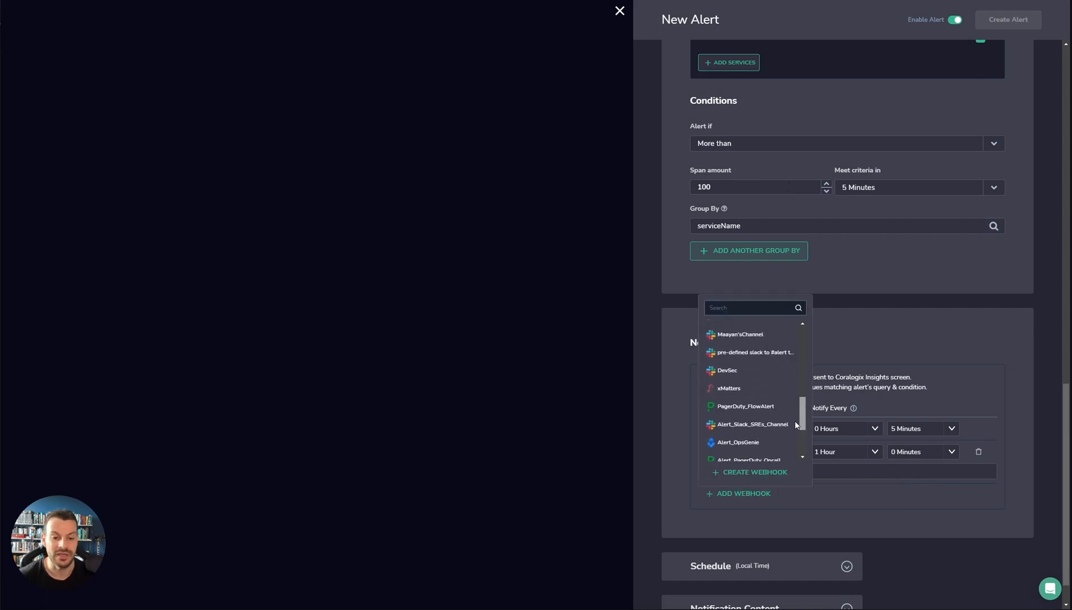
{"action": "scroll", "scroll_direction": "down", "scroll_amount": 3}
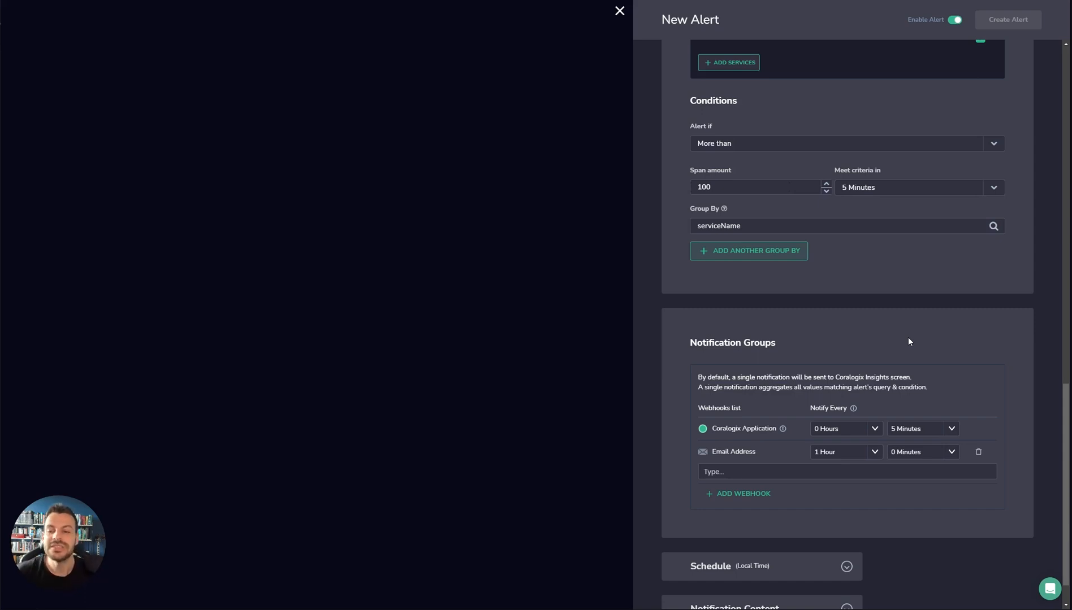
Step: Discard the unsaved alert and return to the Manage Alerts page
{"action": "left_click", "coordinate": [619, 11]}
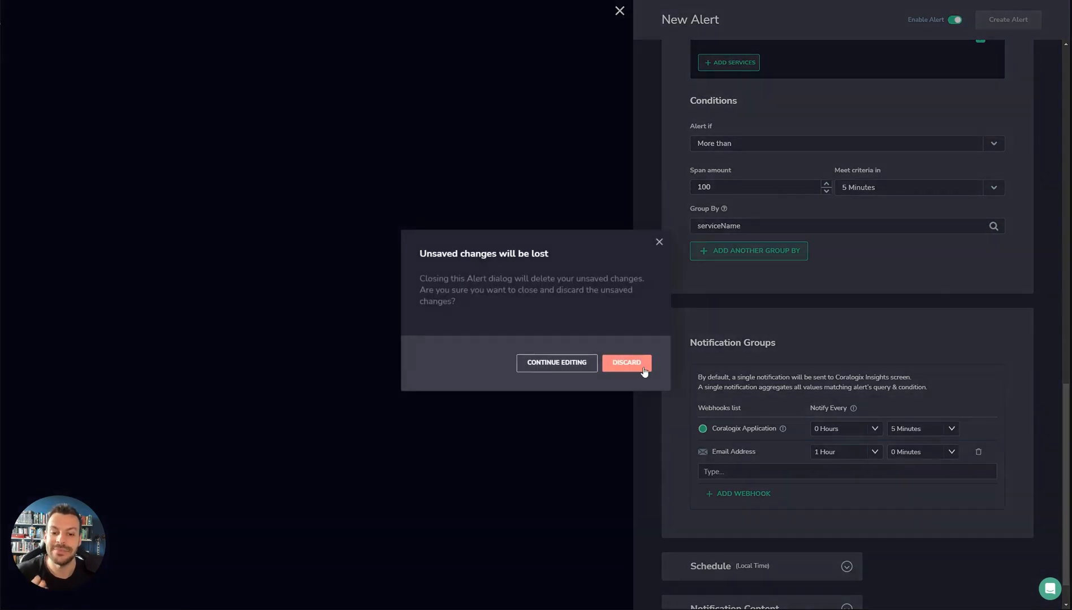
{"action": "left_click", "coordinate": [626, 363]}
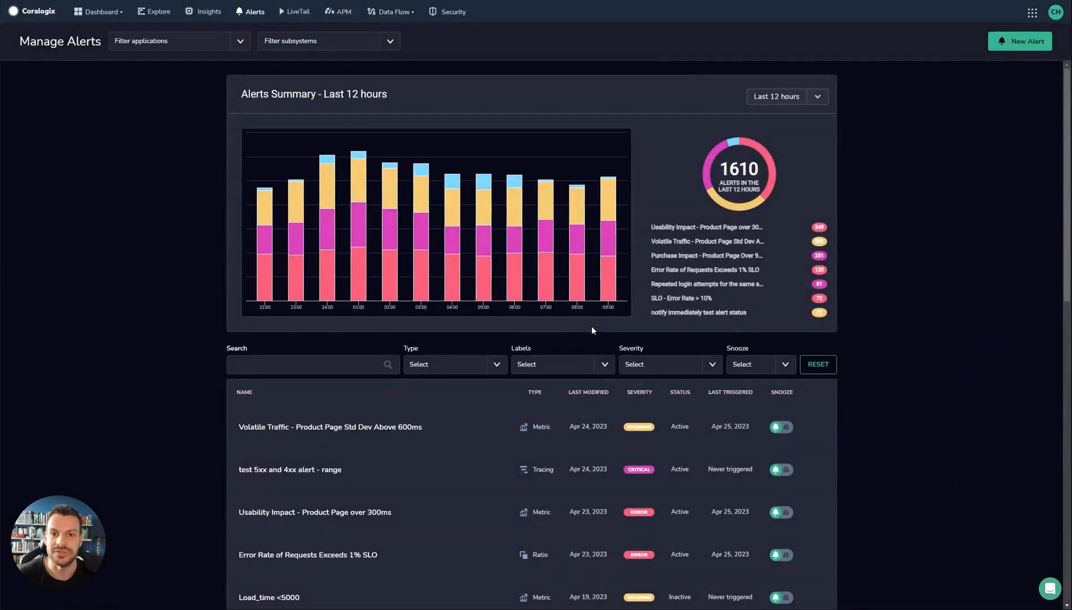